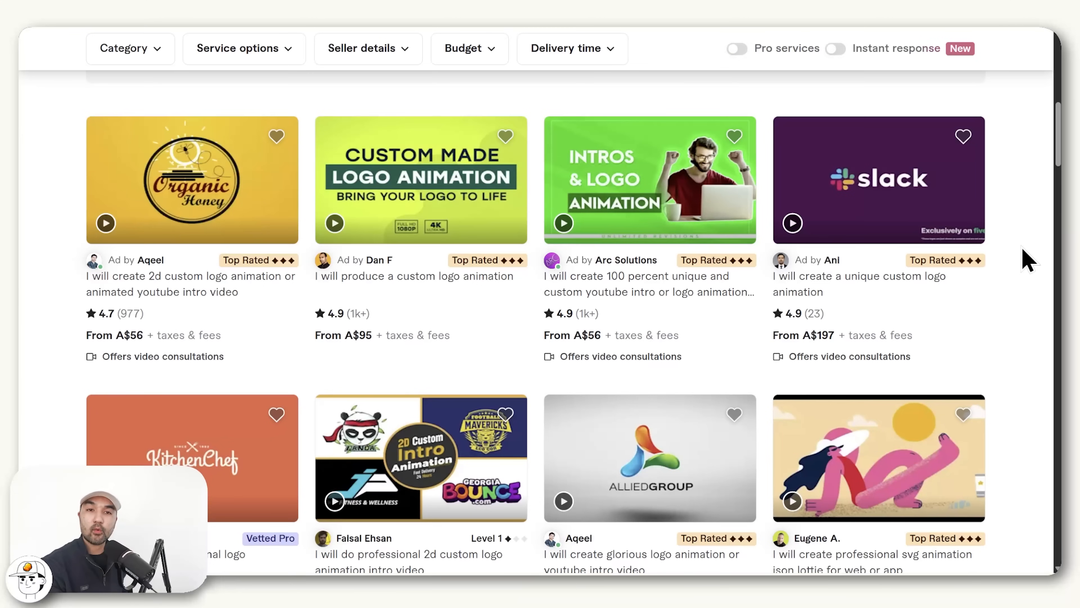
- View the community member map, return to About, and scroll to the Classroom course cards
scroll(down, 3)
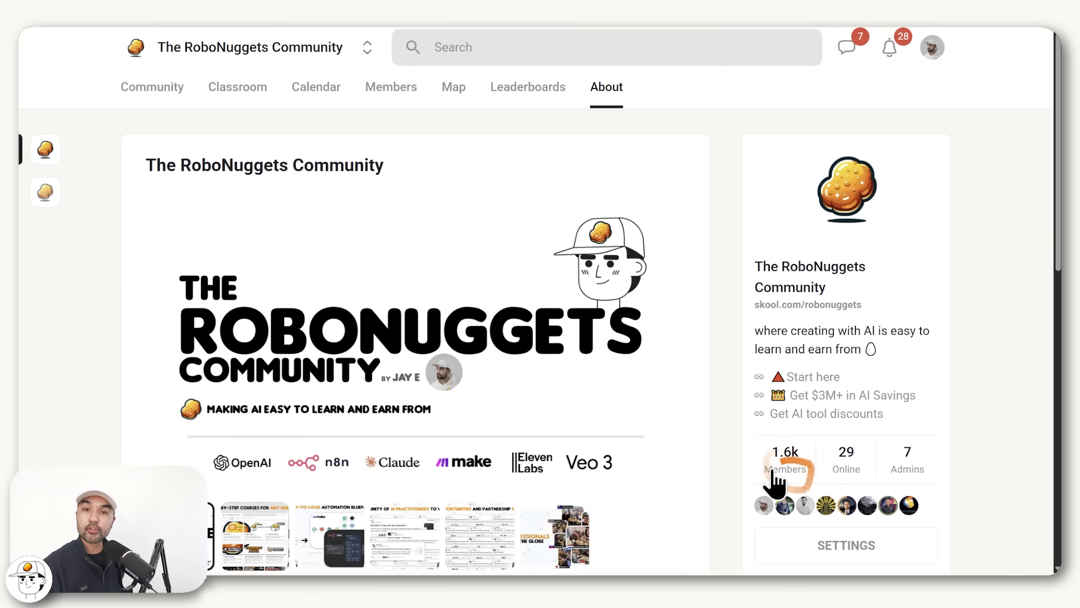
click(454, 87)
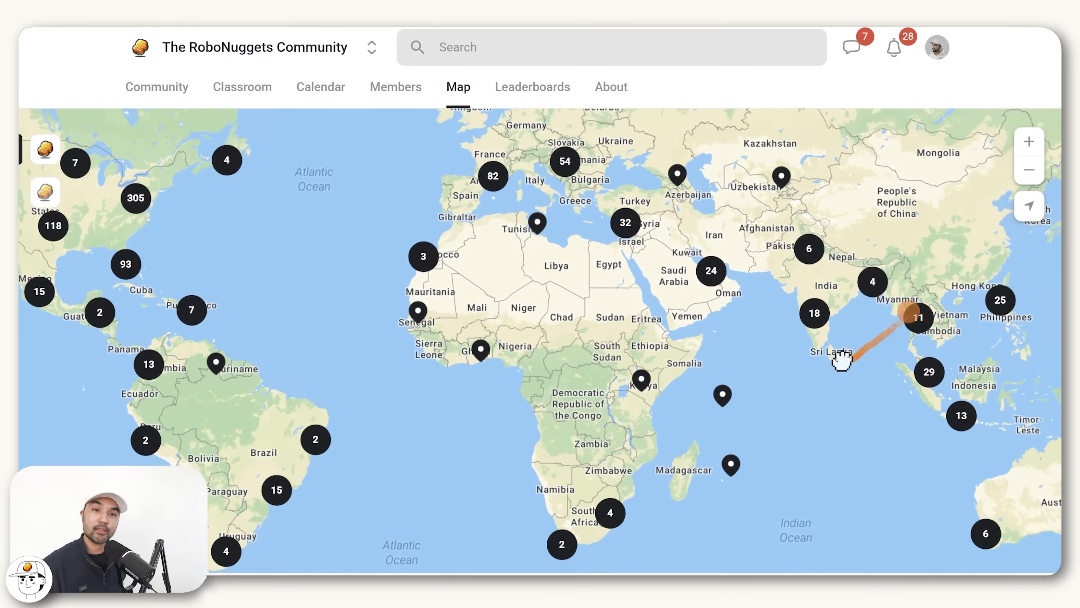
click(611, 87)
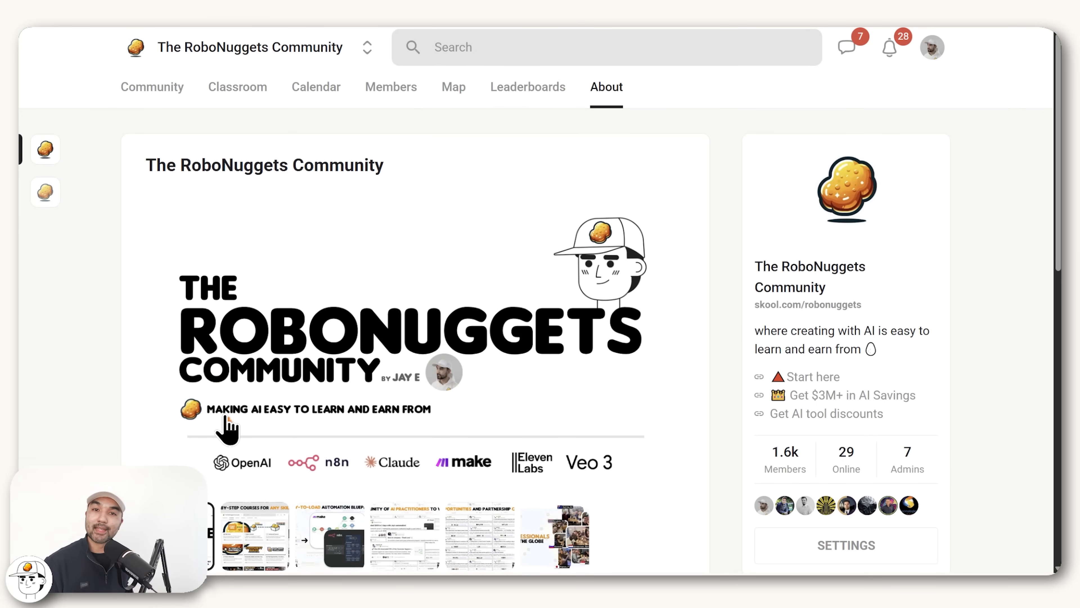
mouse_move(227, 421)
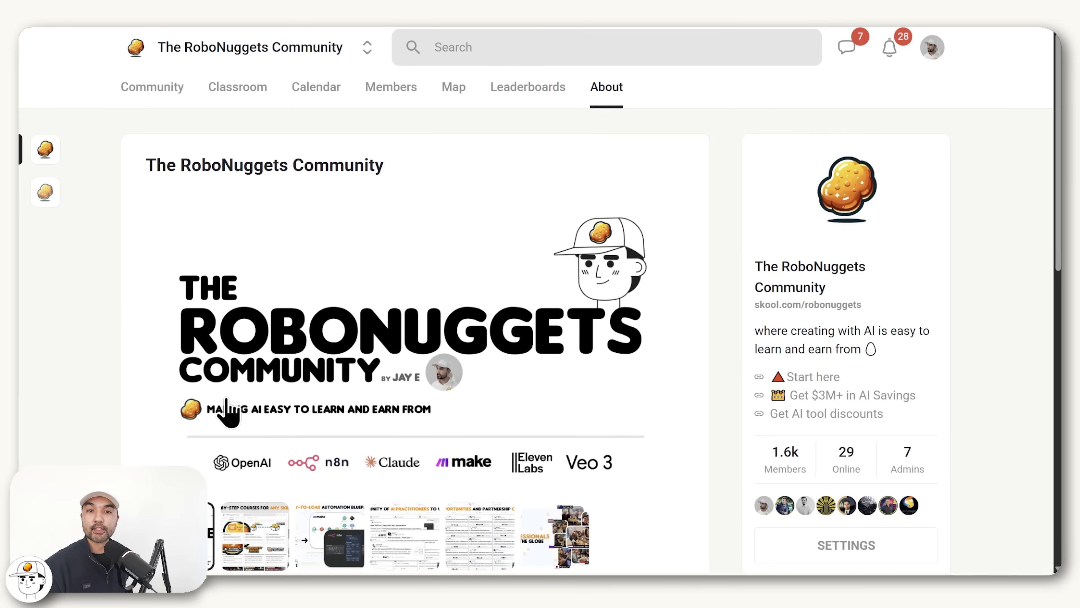
scroll(down, 3)
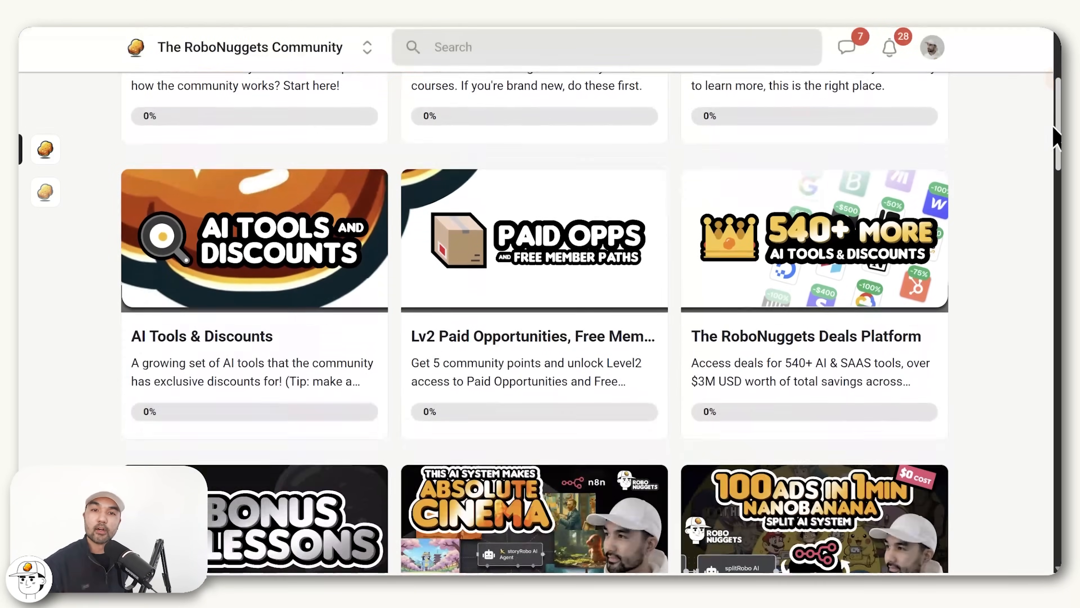
scroll(down, 3)
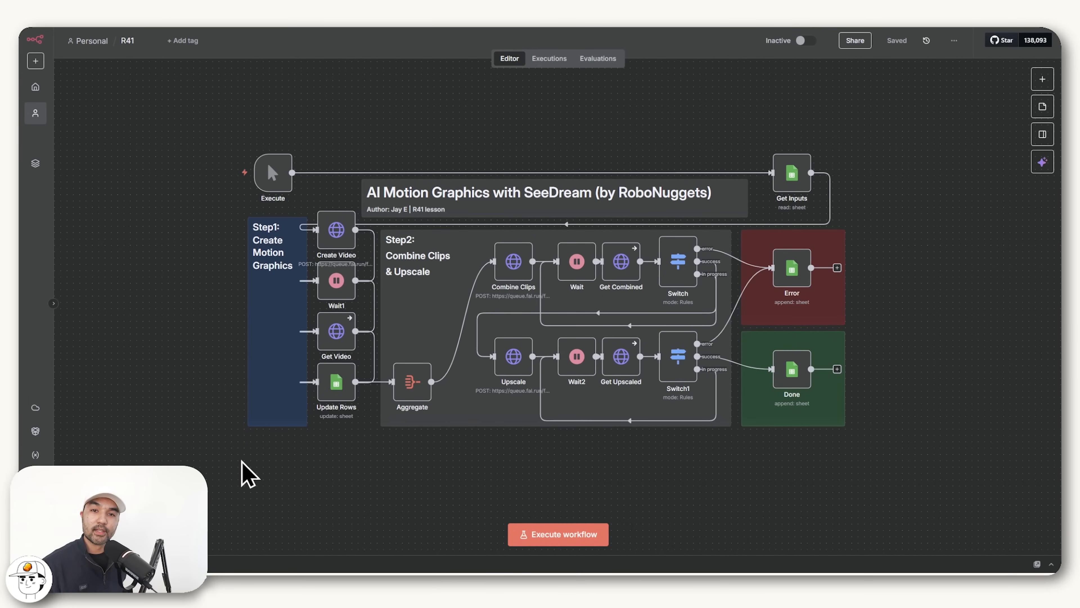
mouse_move(343, 513)
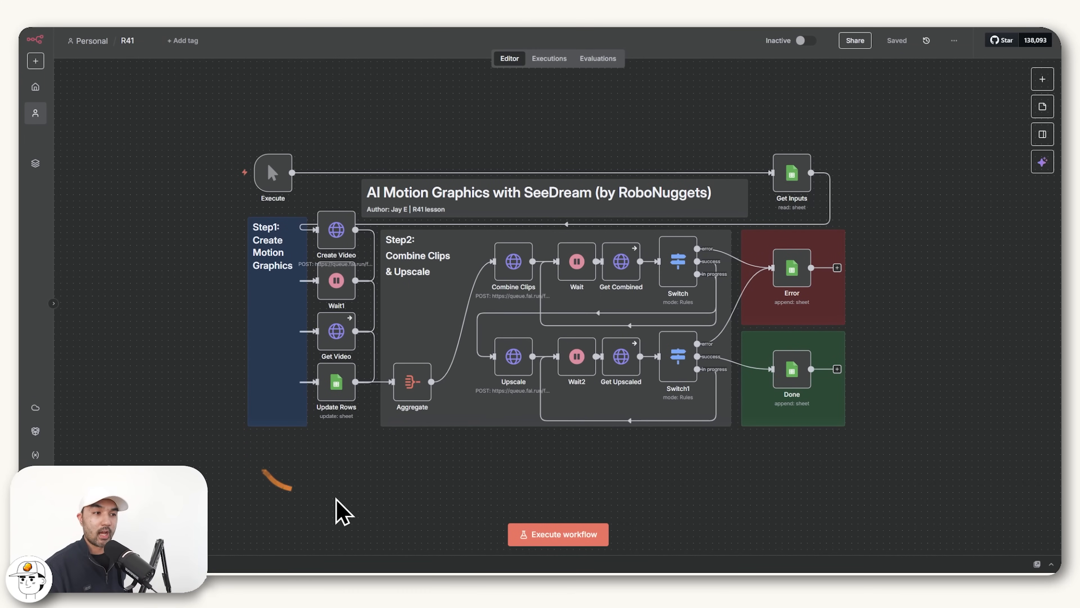
mouse_move(240, 353)
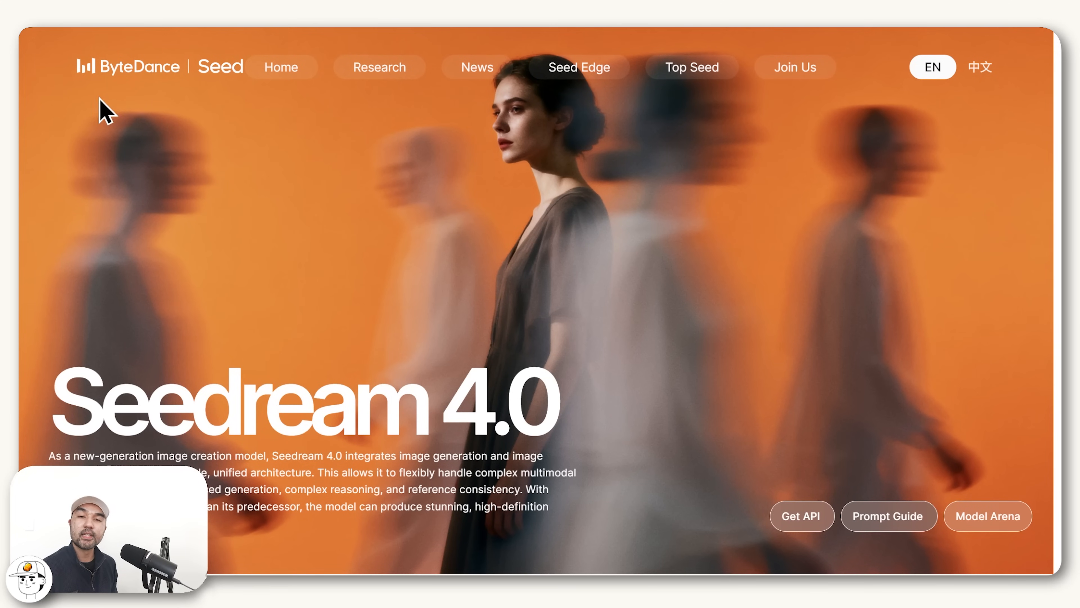
mouse_move(378, 410)
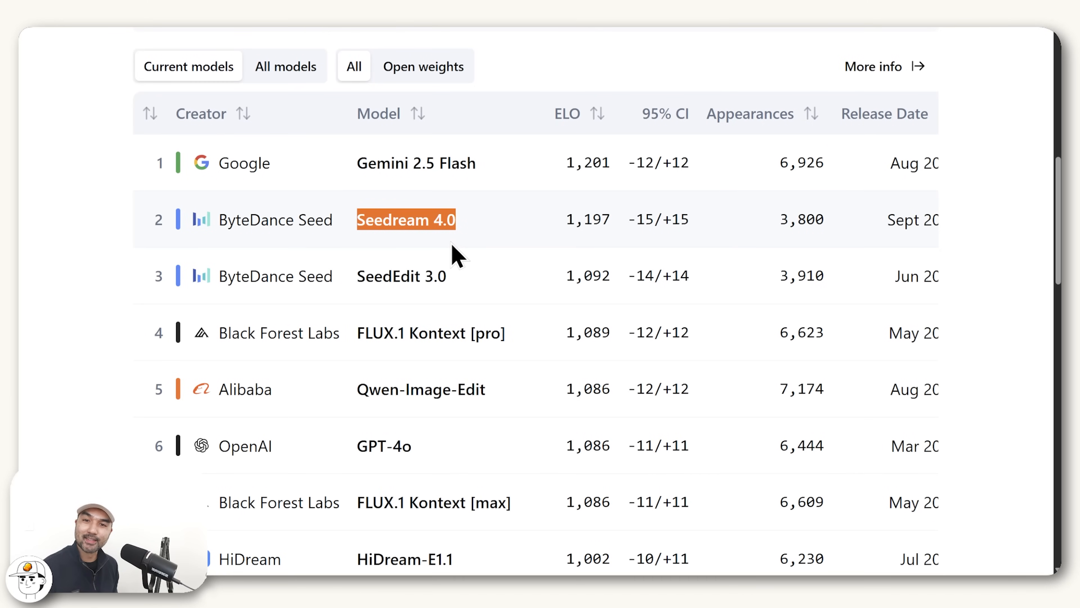
mouse_move(475, 262)
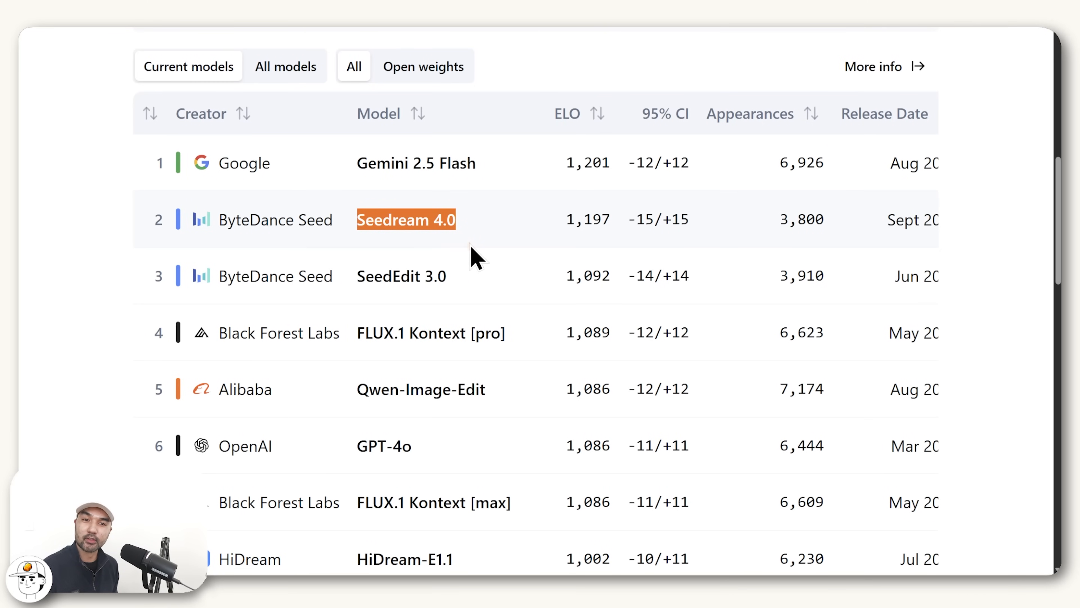
mouse_move(467, 249)
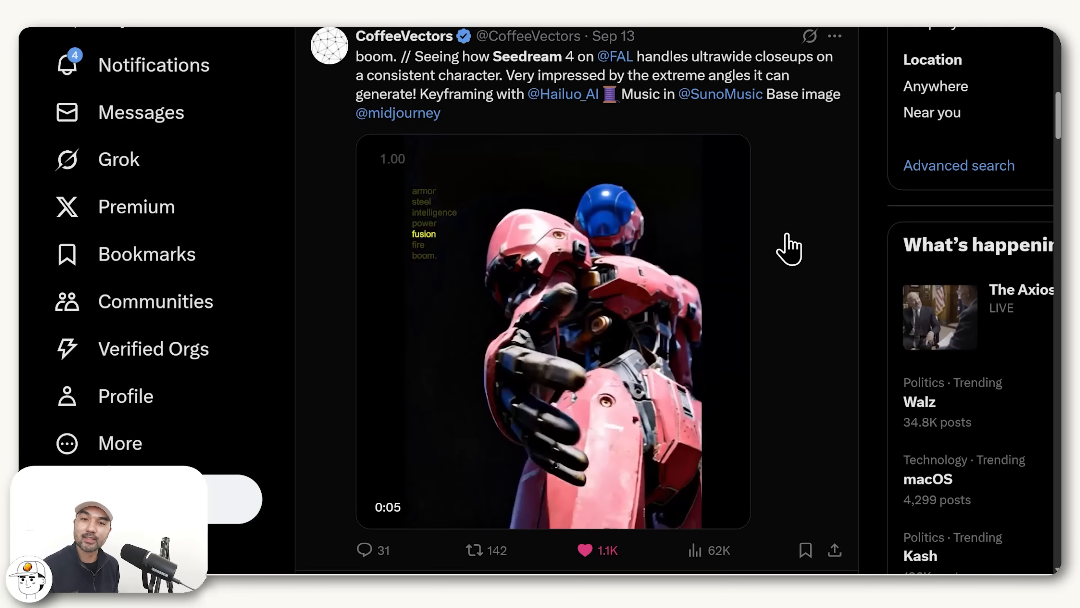
- Scroll the YouTube channel's grid of AI tutorial videos, including the n8n one
scroll(down, 3)
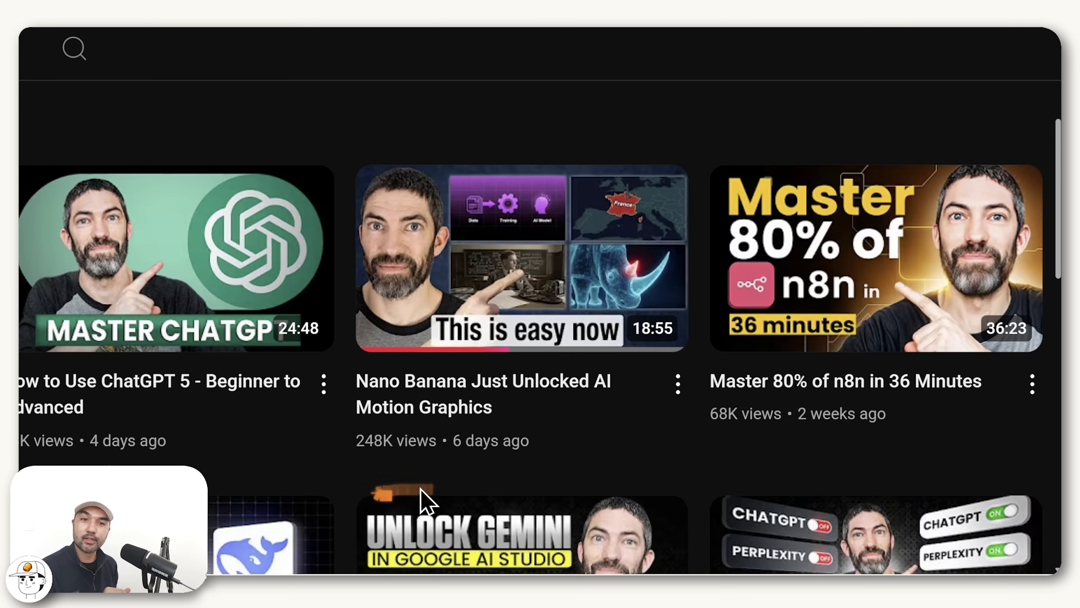
mouse_move(426, 503)
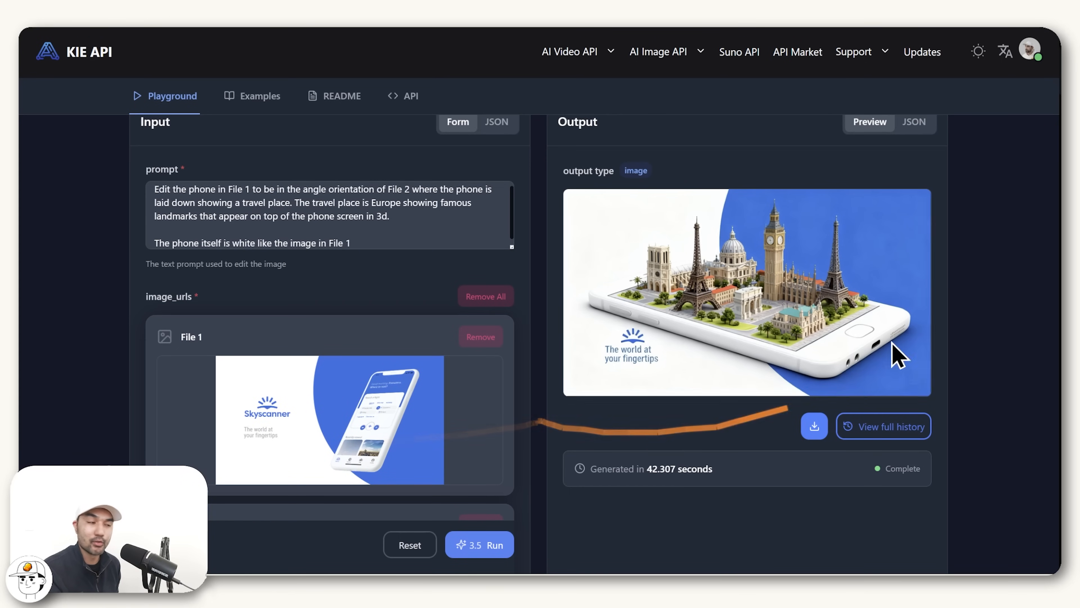
mouse_move(710, 382)
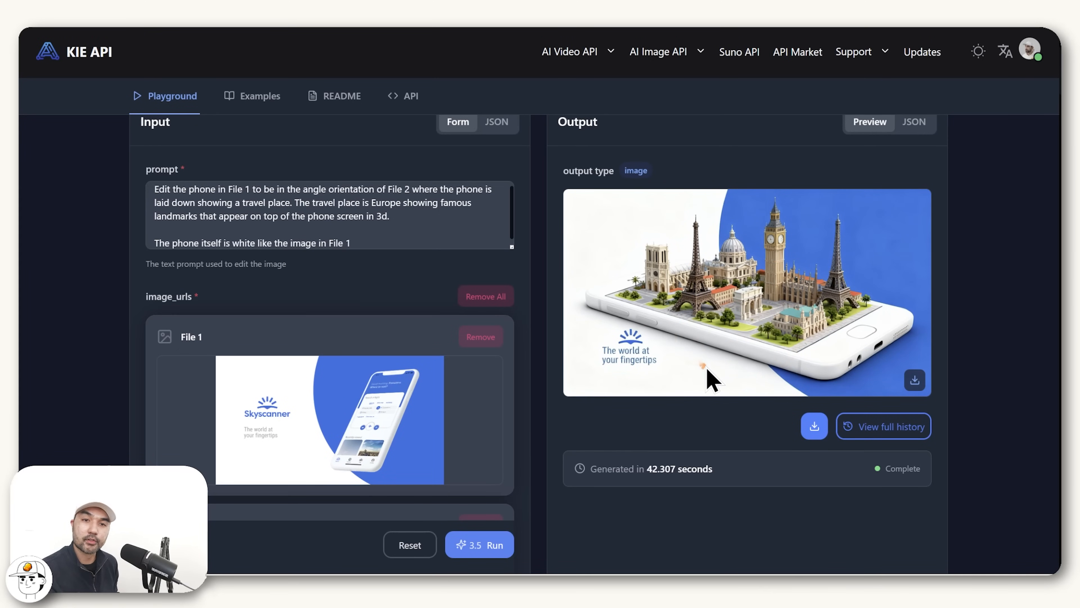
mouse_move(724, 375)
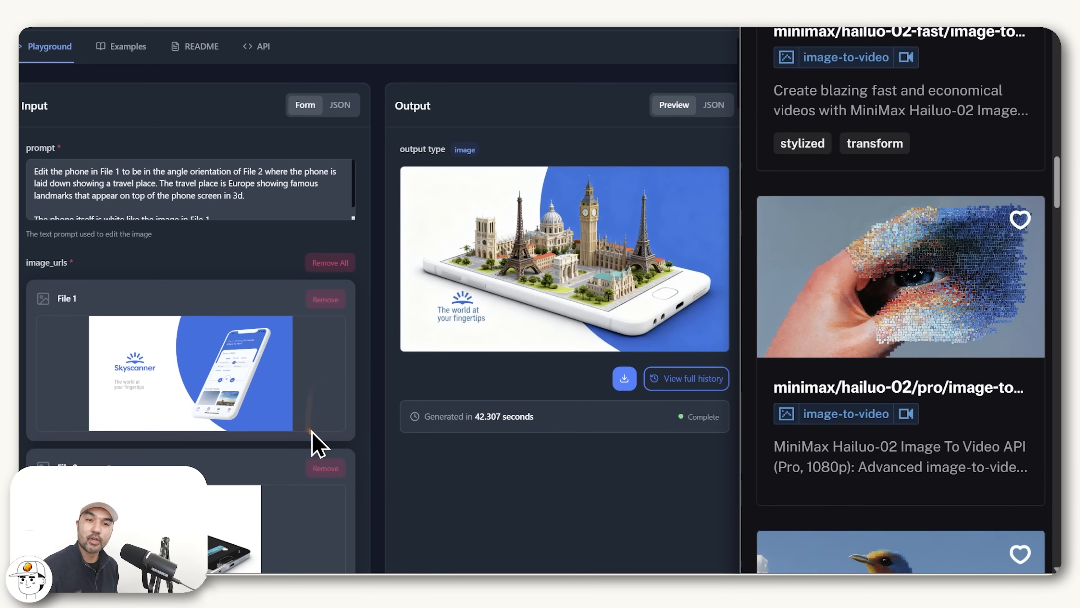
mouse_move(992, 451)
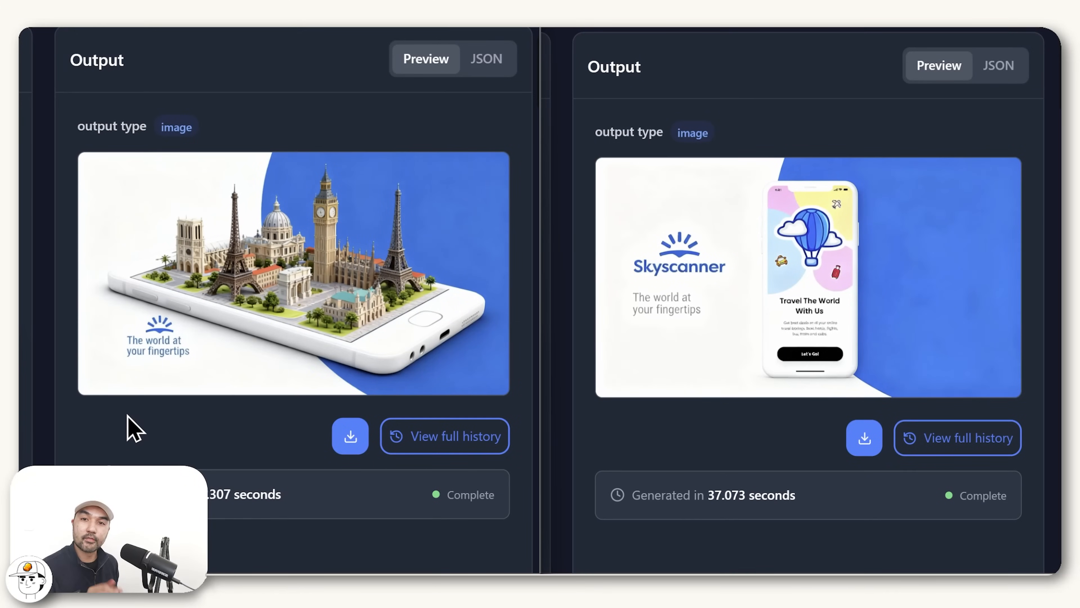
mouse_move(148, 431)
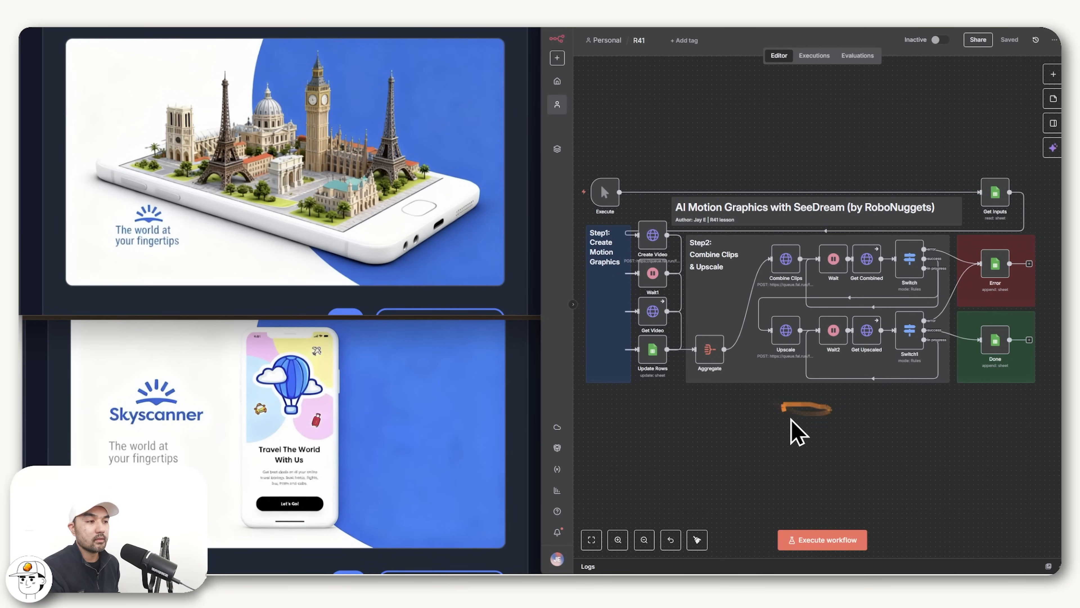
mouse_move(866, 445)
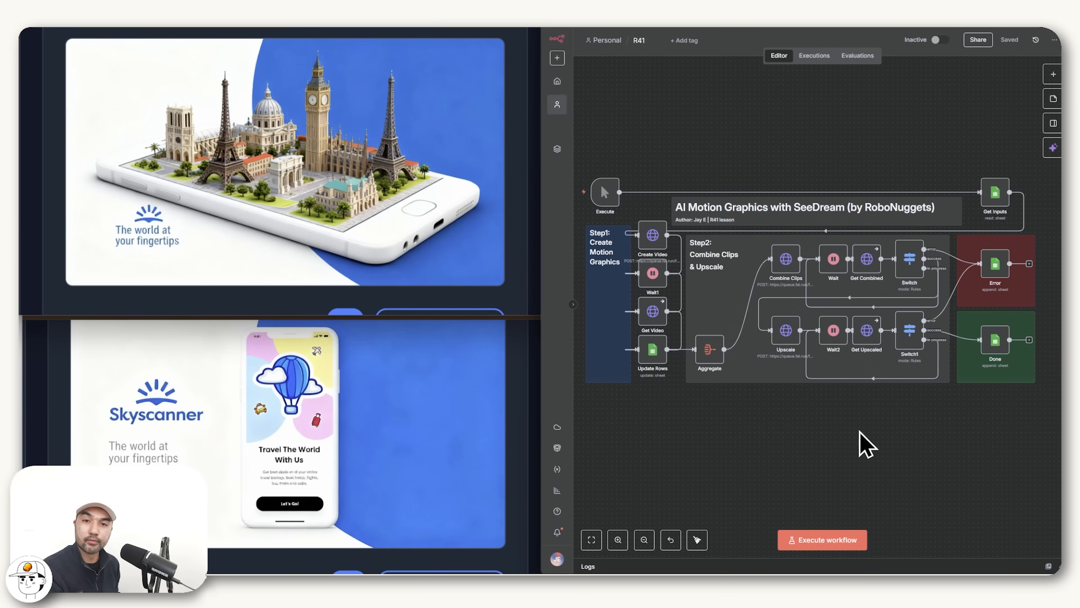
mouse_move(854, 451)
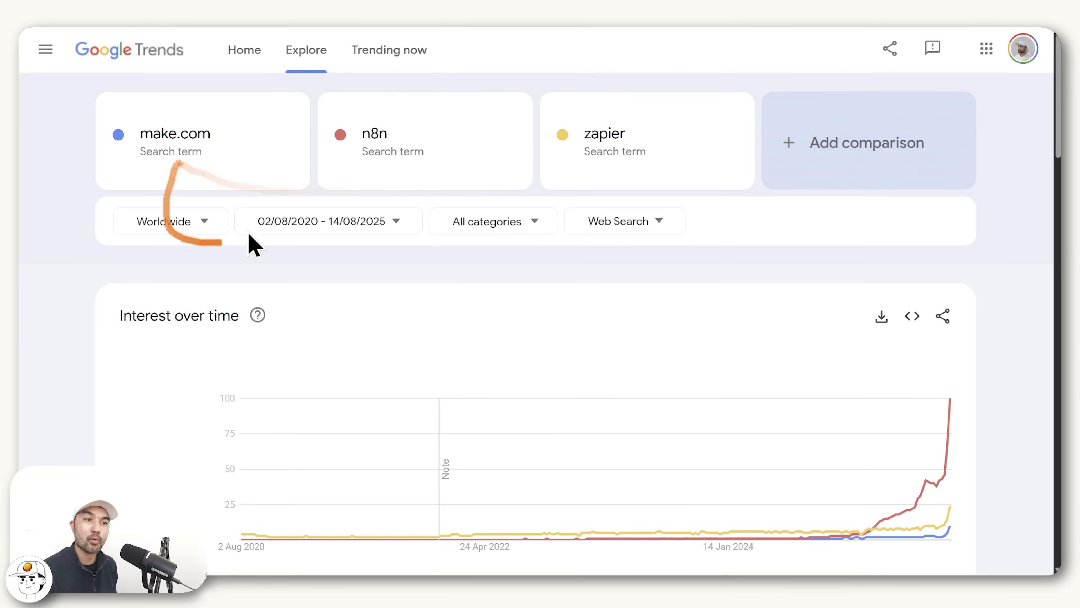
mouse_move(992, 479)
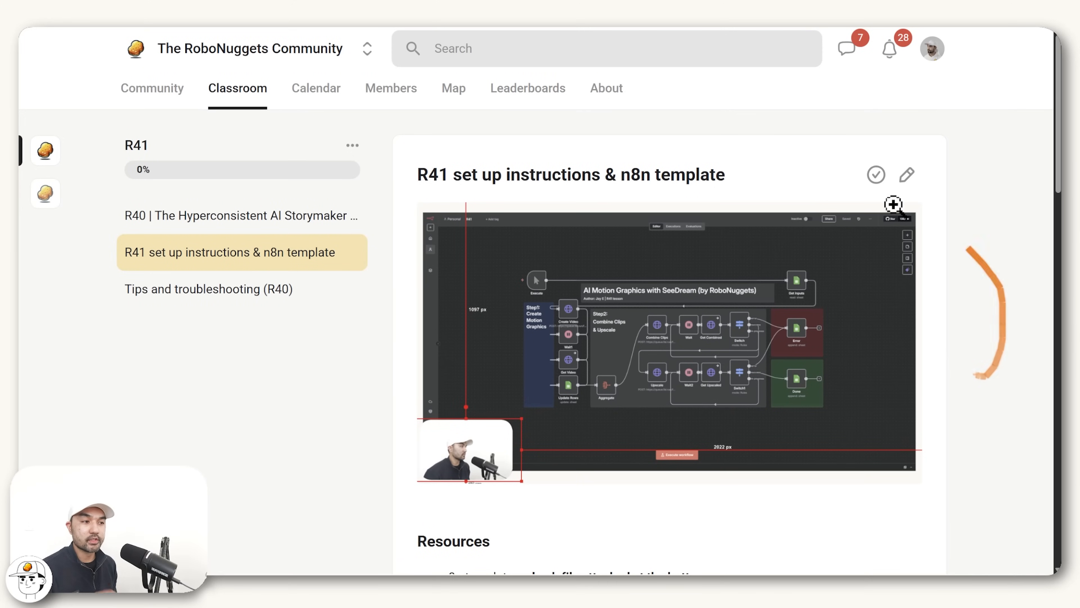
- Import the downloaded R41 AI Motion Graphics with SeeDream template file into the workflow
scroll(down, 3)
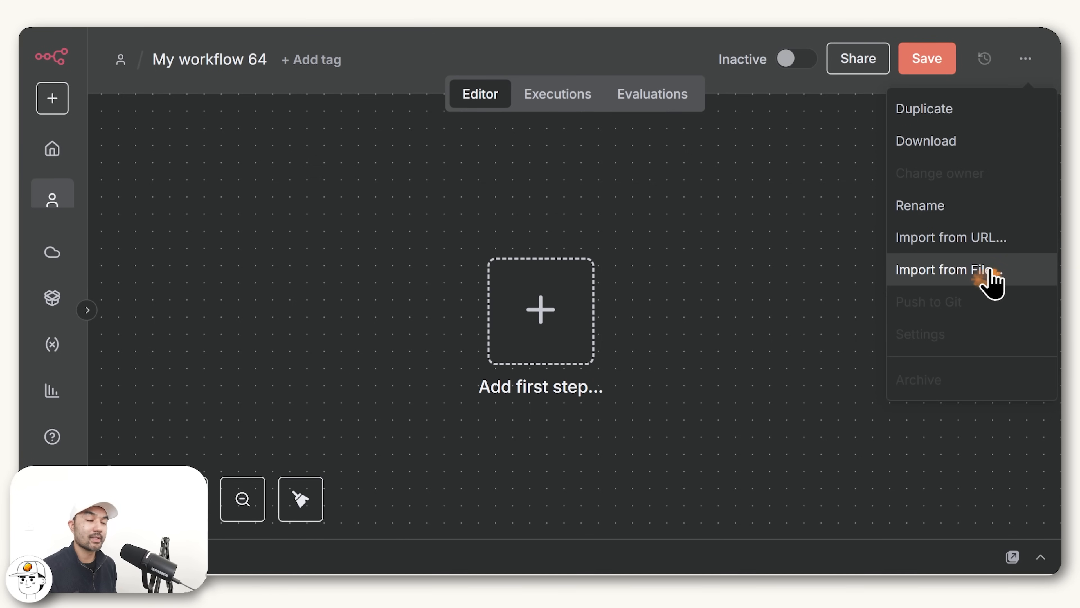
click(945, 270)
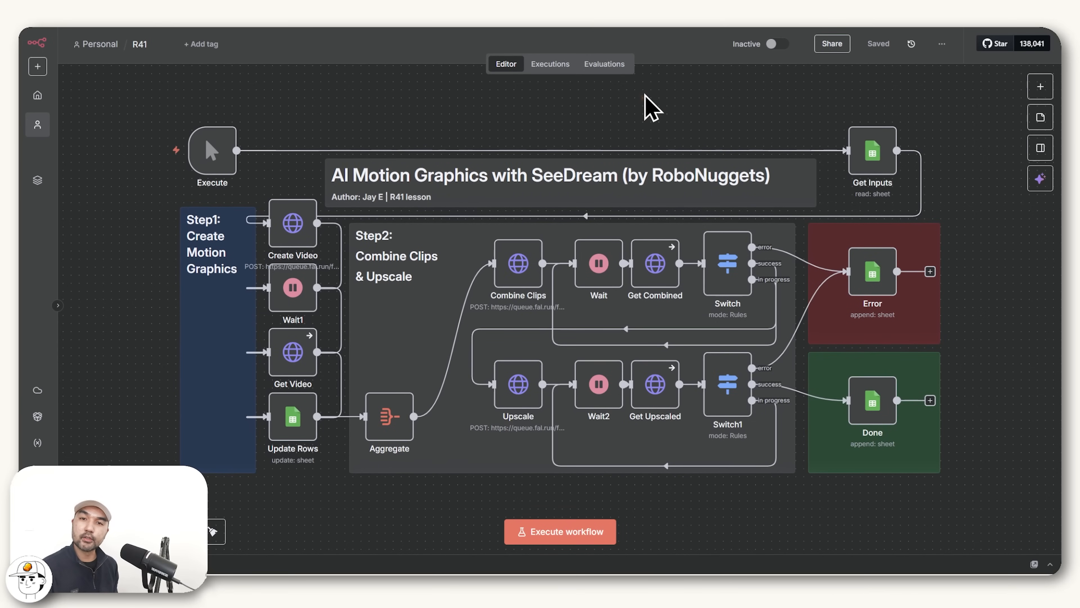
mouse_move(653, 117)
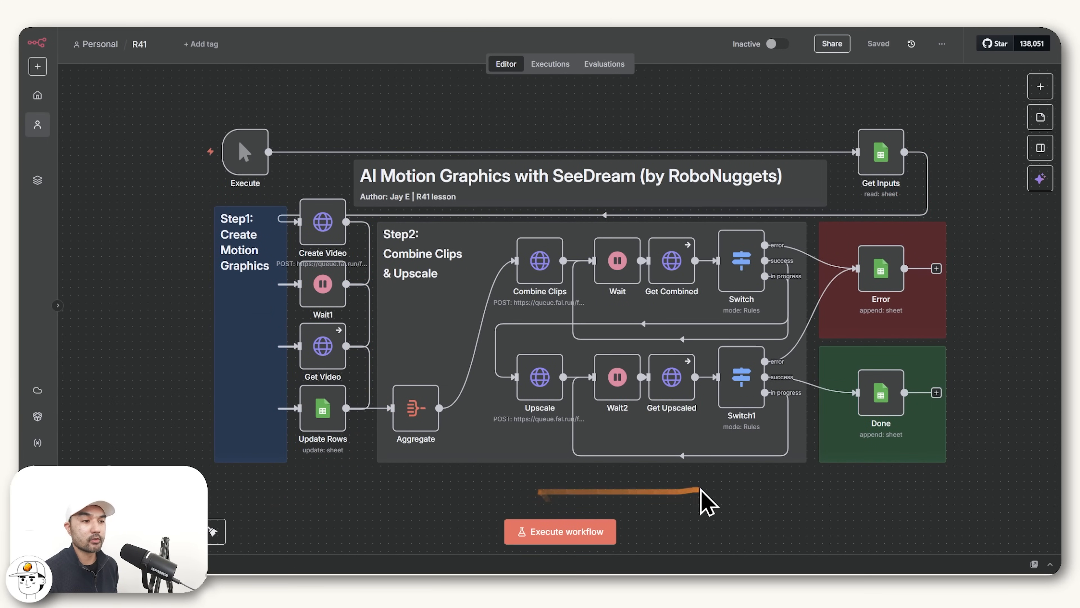
mouse_move(706, 496)
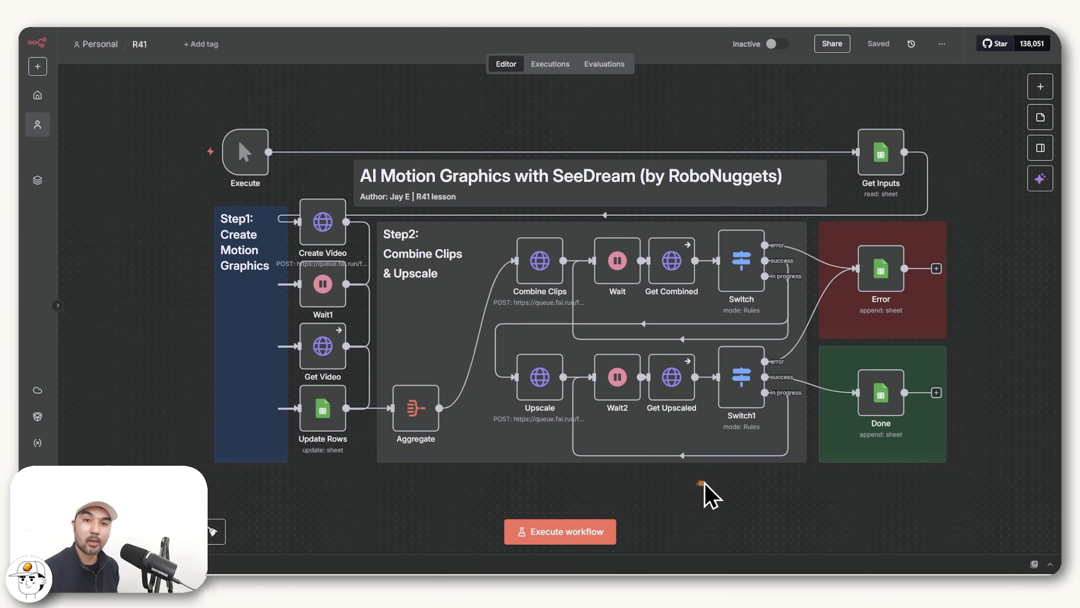
mouse_move(706, 479)
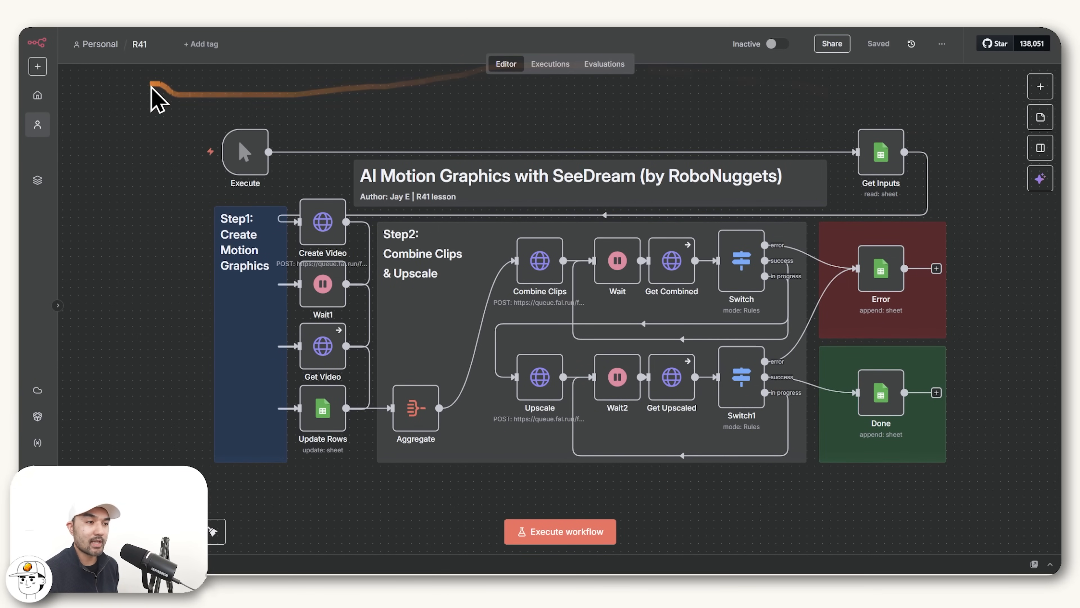
mouse_move(885, 169)
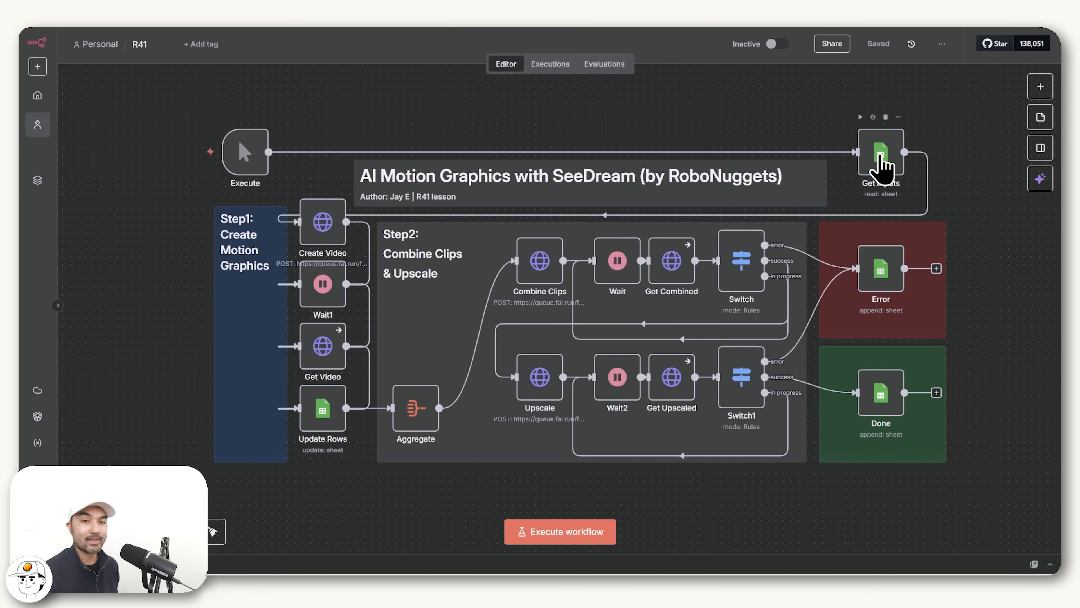
mouse_move(860, 128)
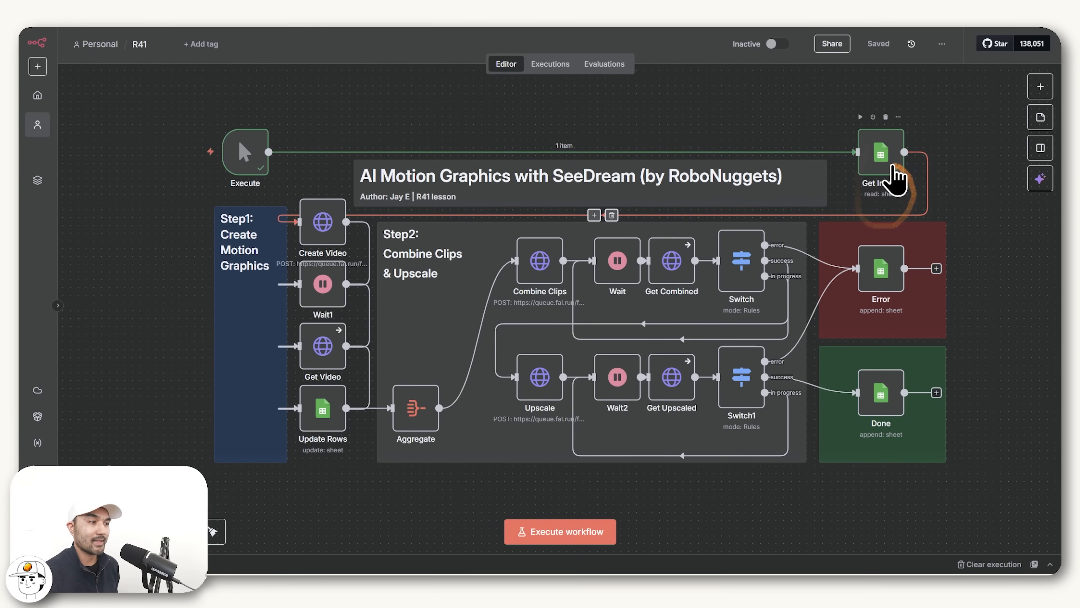
- View the Get Inputs node's three 'create' rows as a field schema
double_click(880, 153)
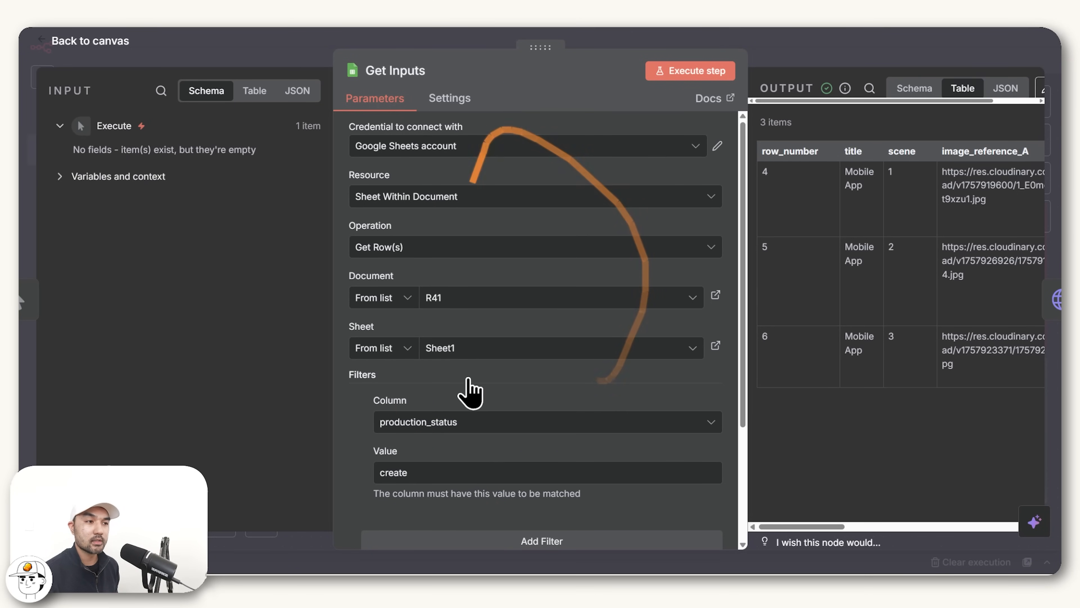
mouse_move(862, 317)
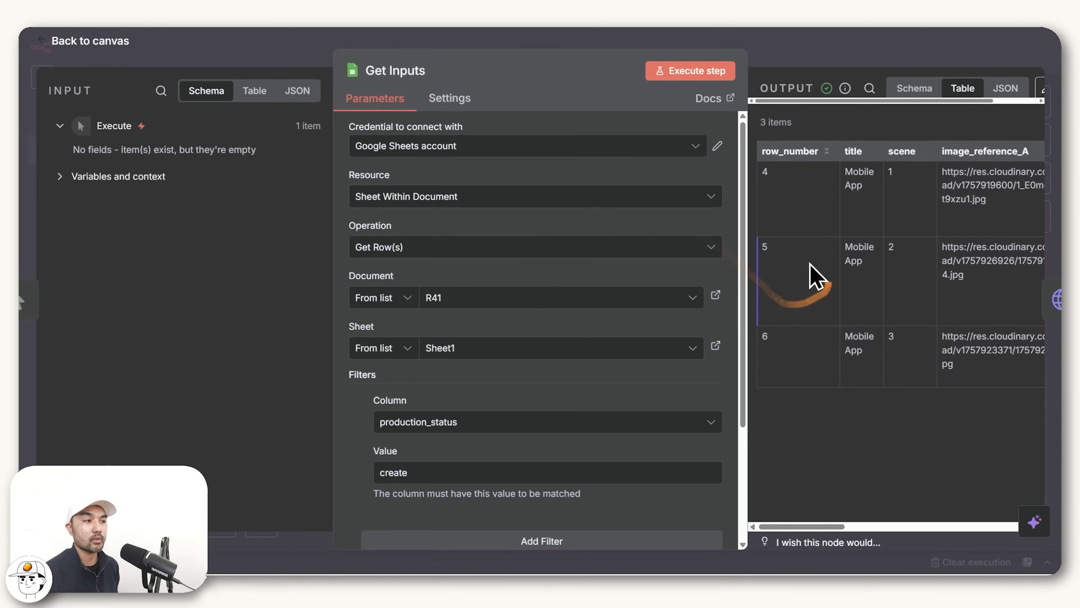
mouse_move(918, 279)
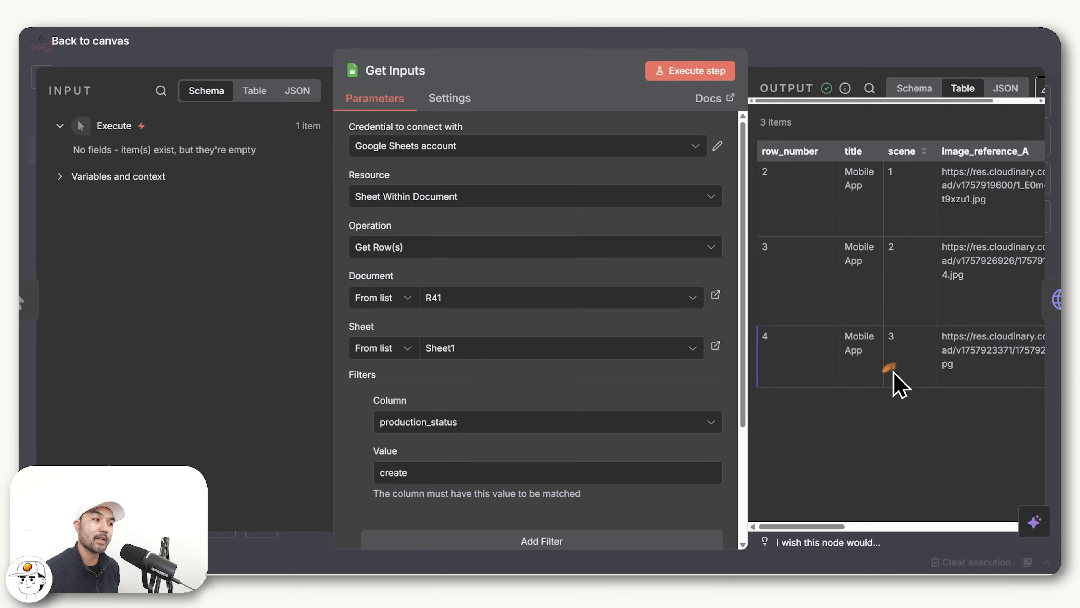
mouse_move(870, 410)
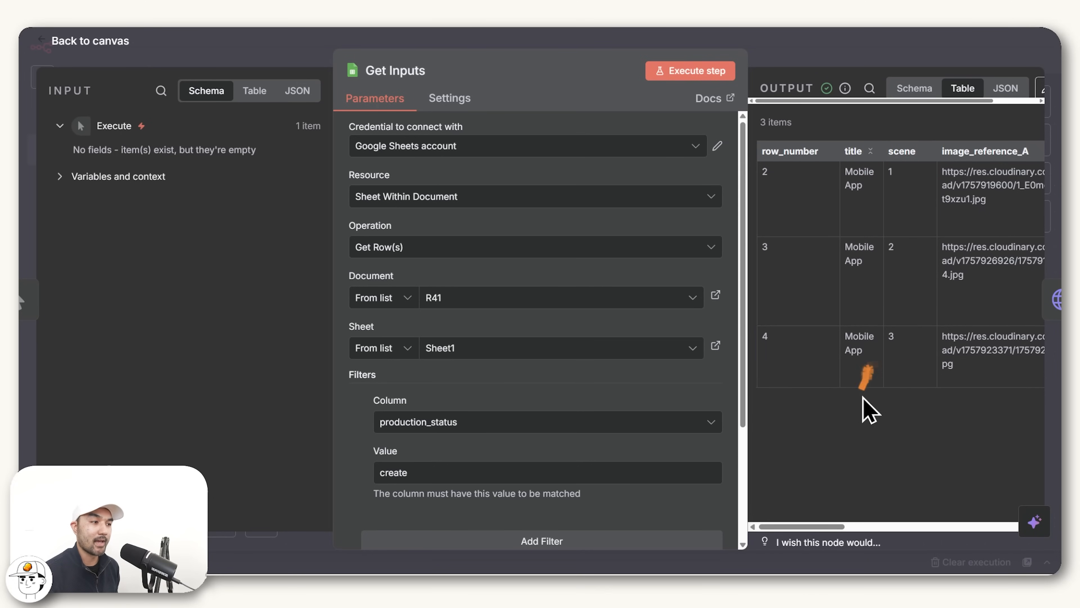
click(914, 88)
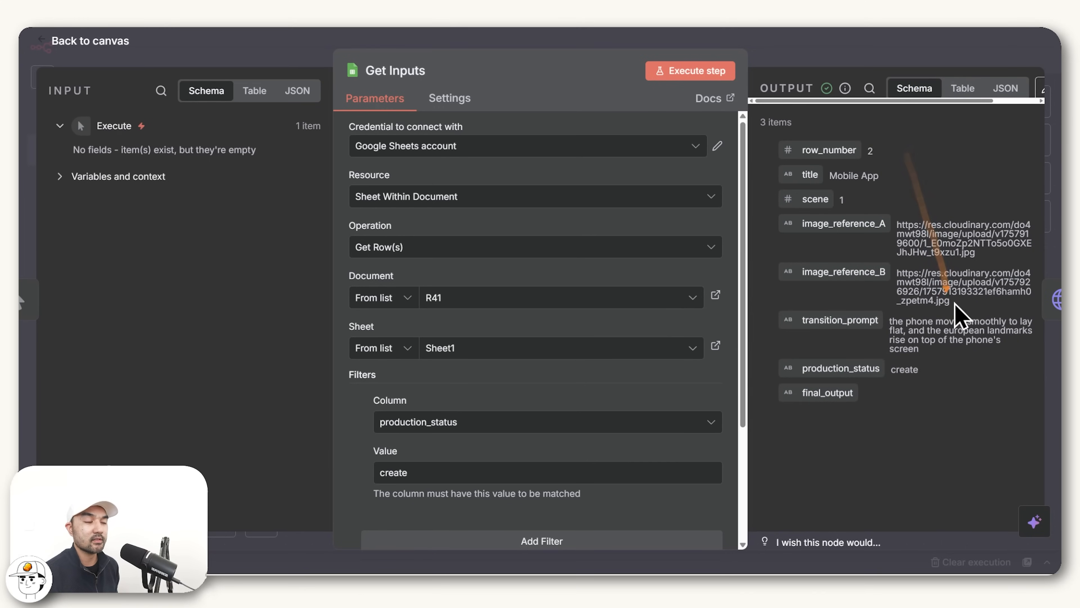
mouse_move(951, 402)
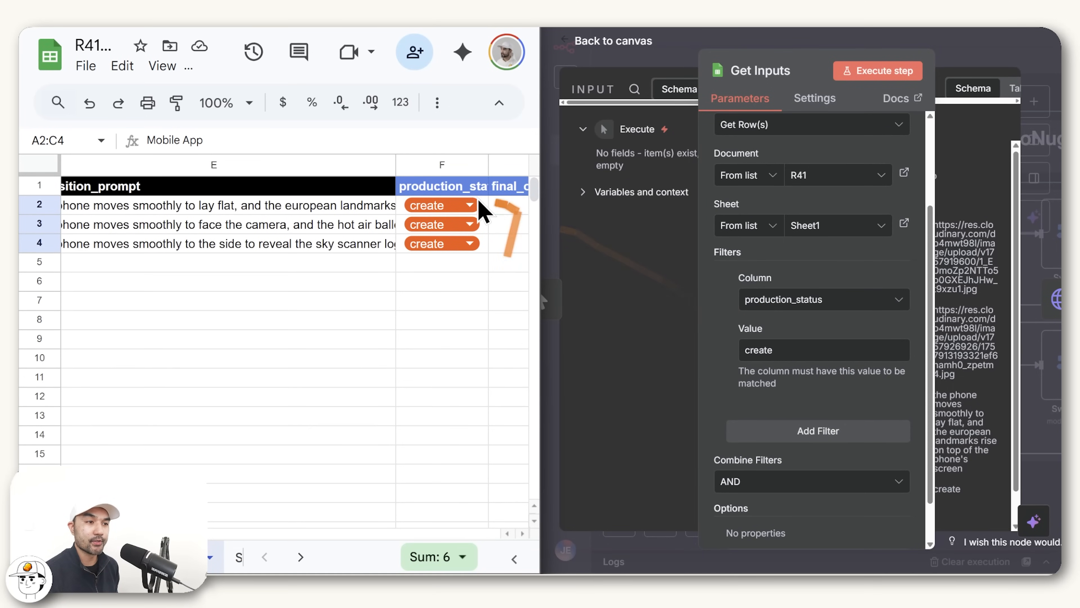
click(441, 165)
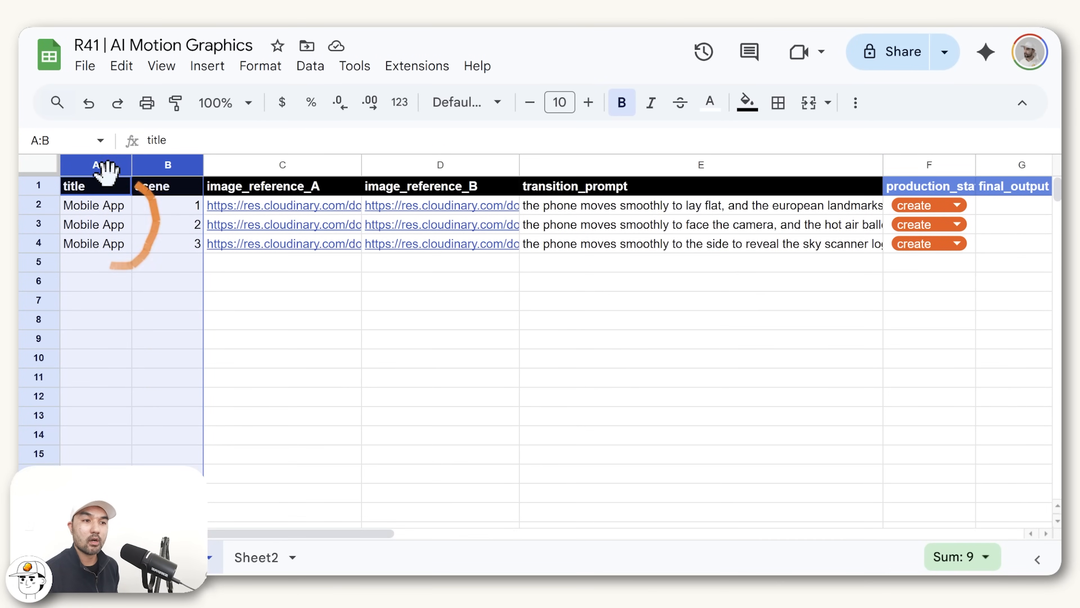
mouse_move(198, 303)
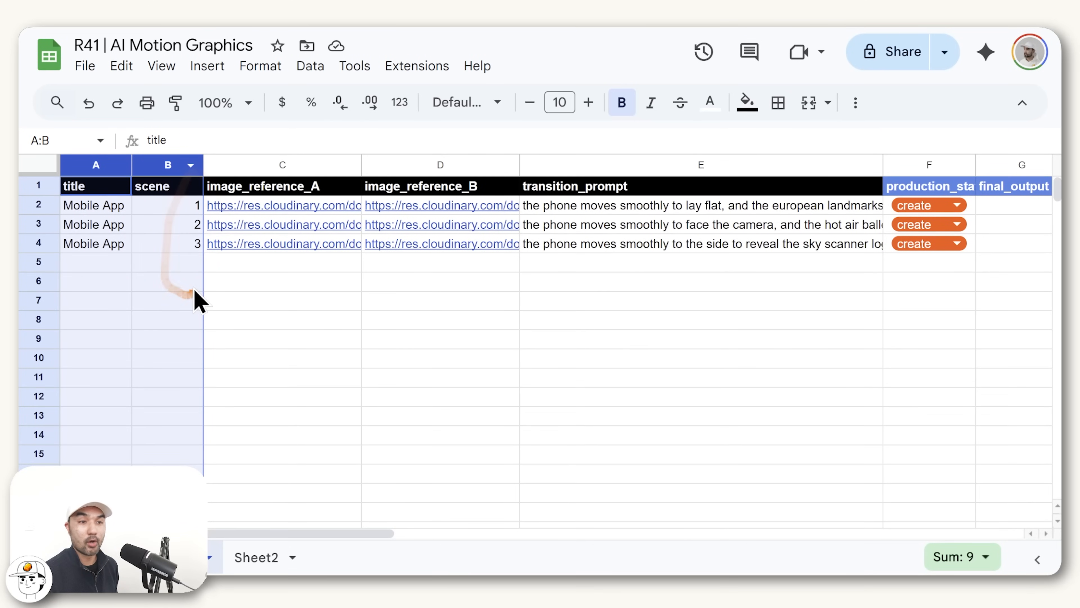
click(927, 165)
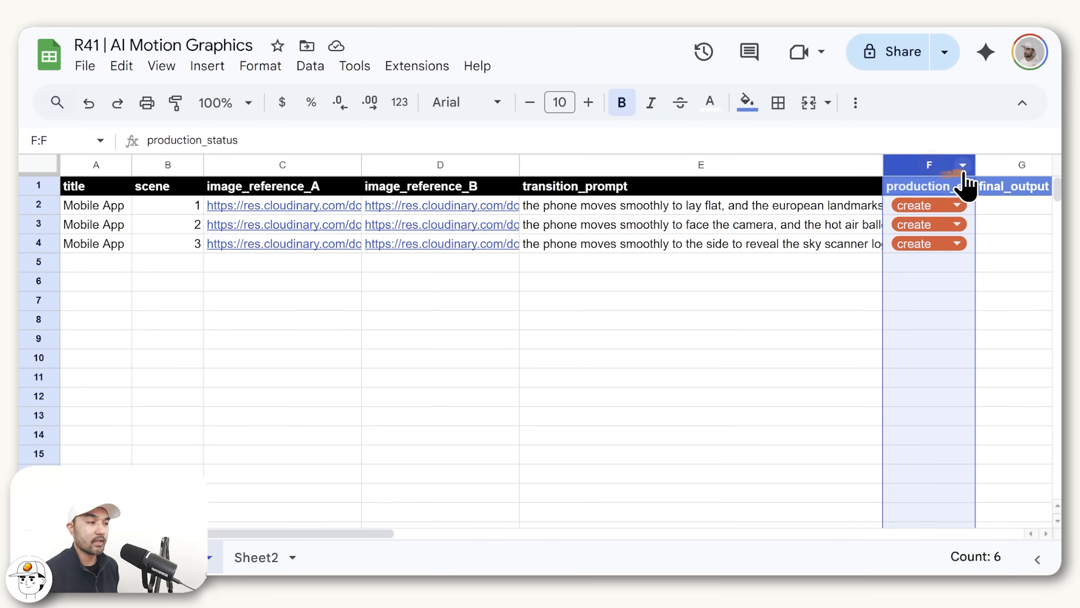
click(957, 205)
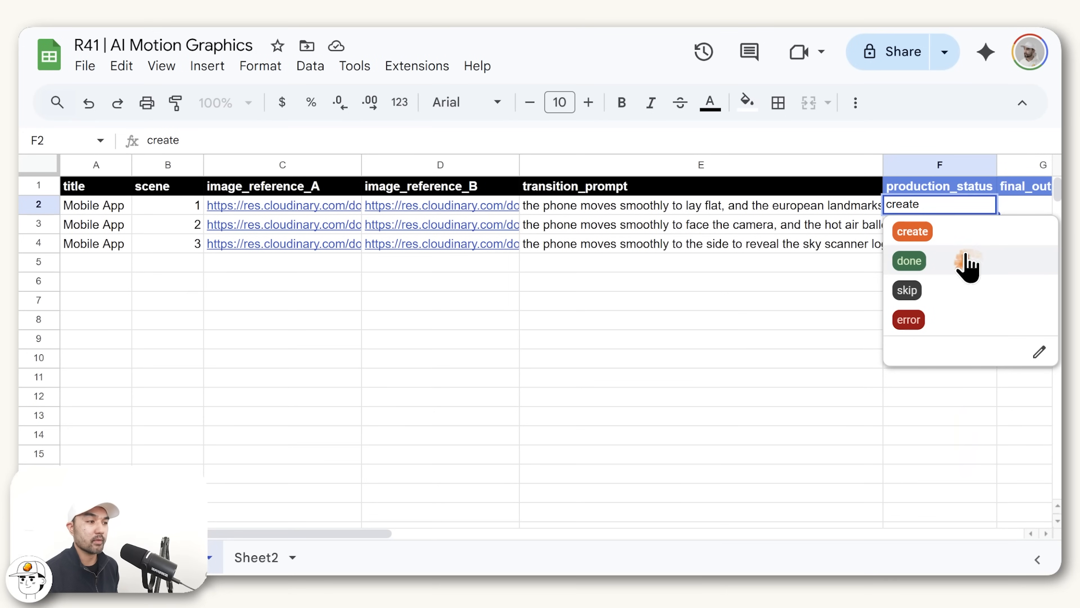
mouse_move(973, 270)
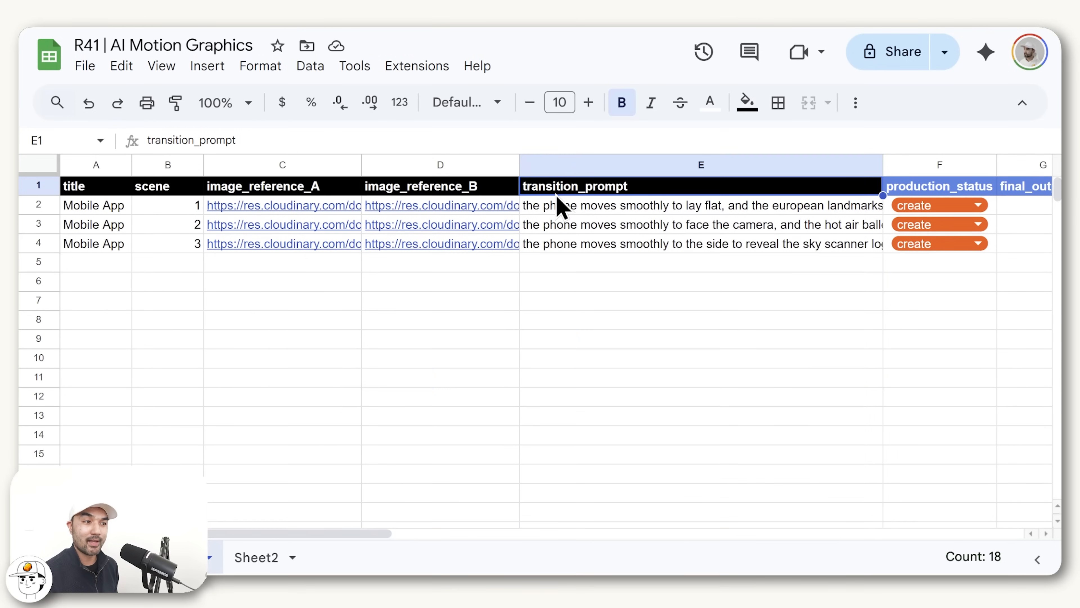
click(700, 165)
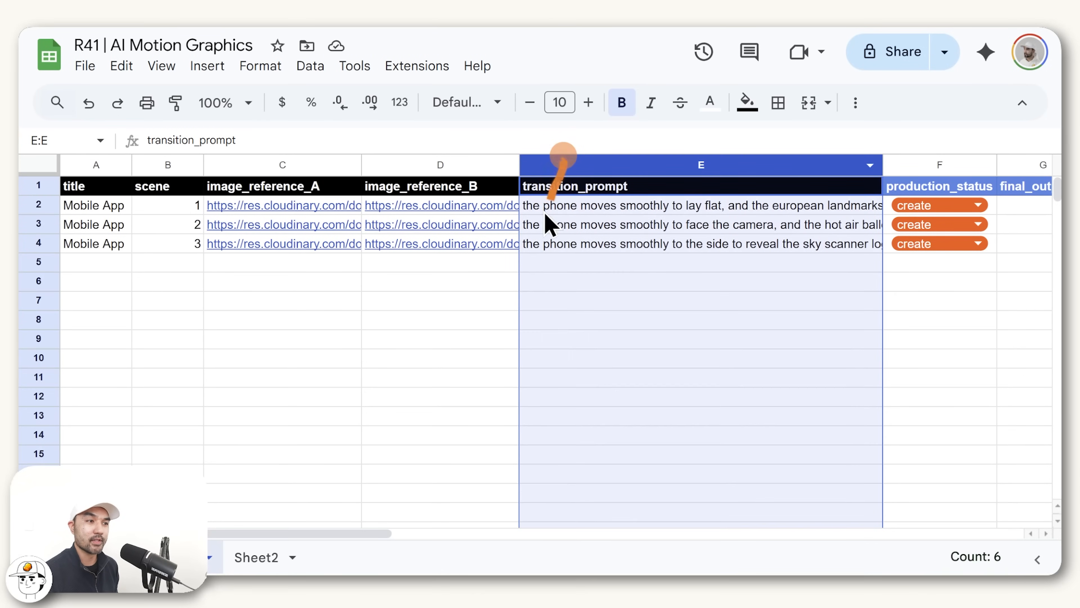
click(282, 205)
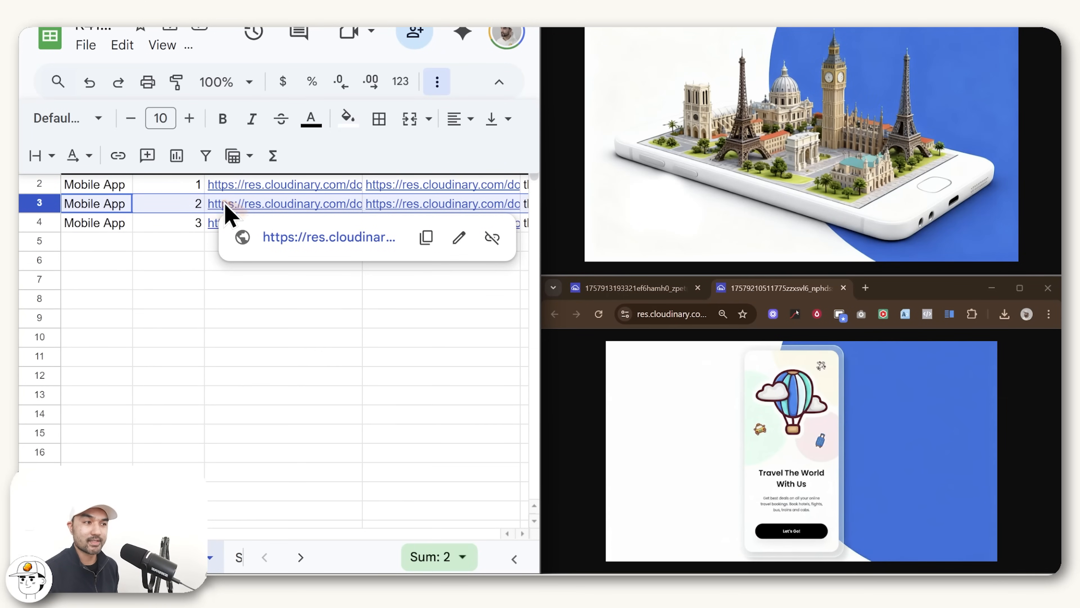
mouse_move(803, 172)
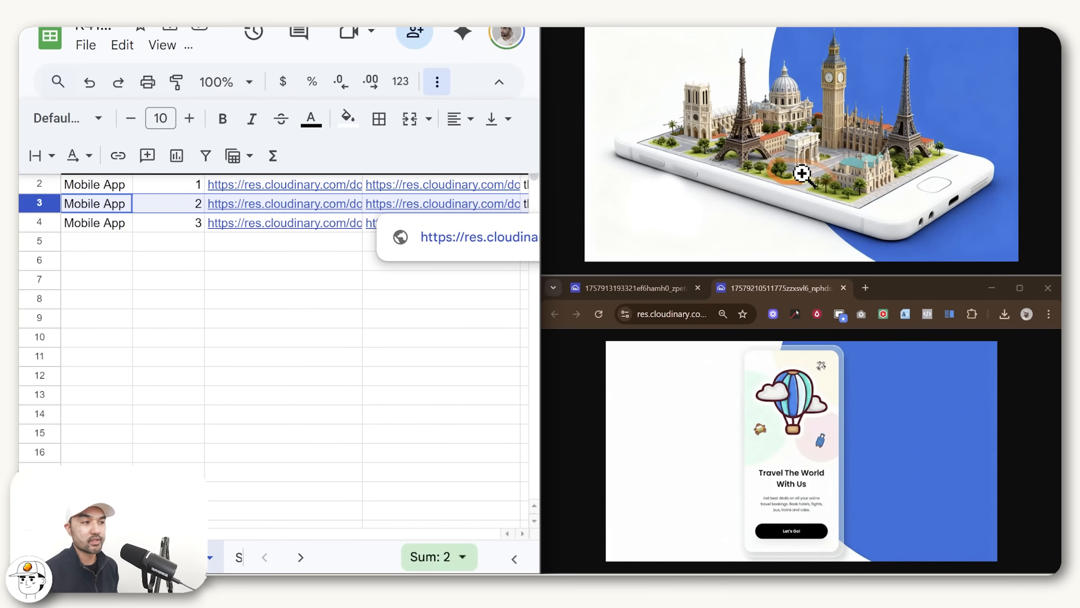
mouse_move(463, 215)
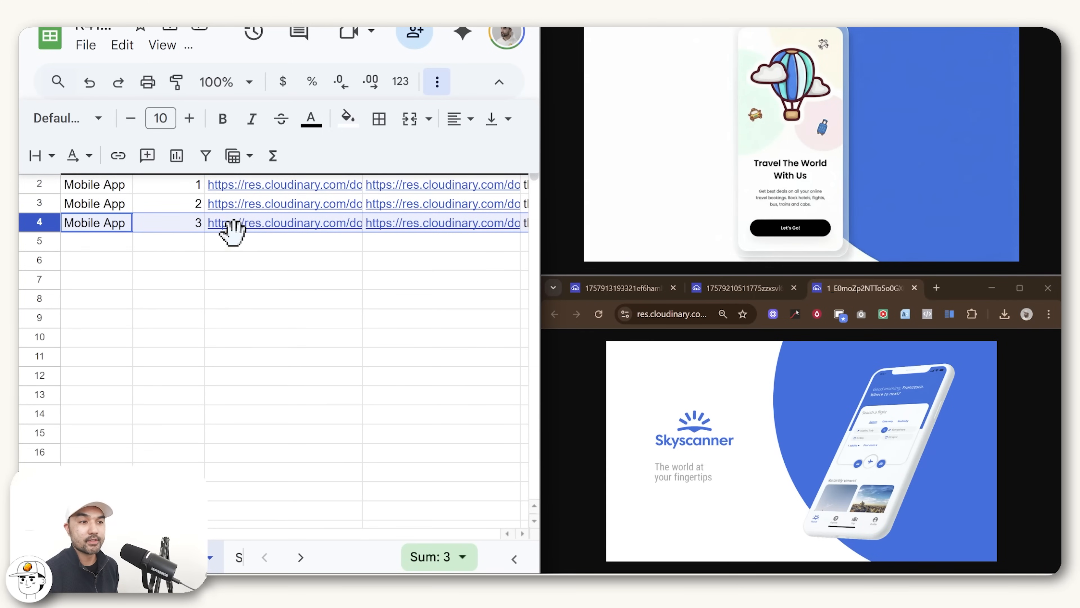
mouse_move(866, 124)
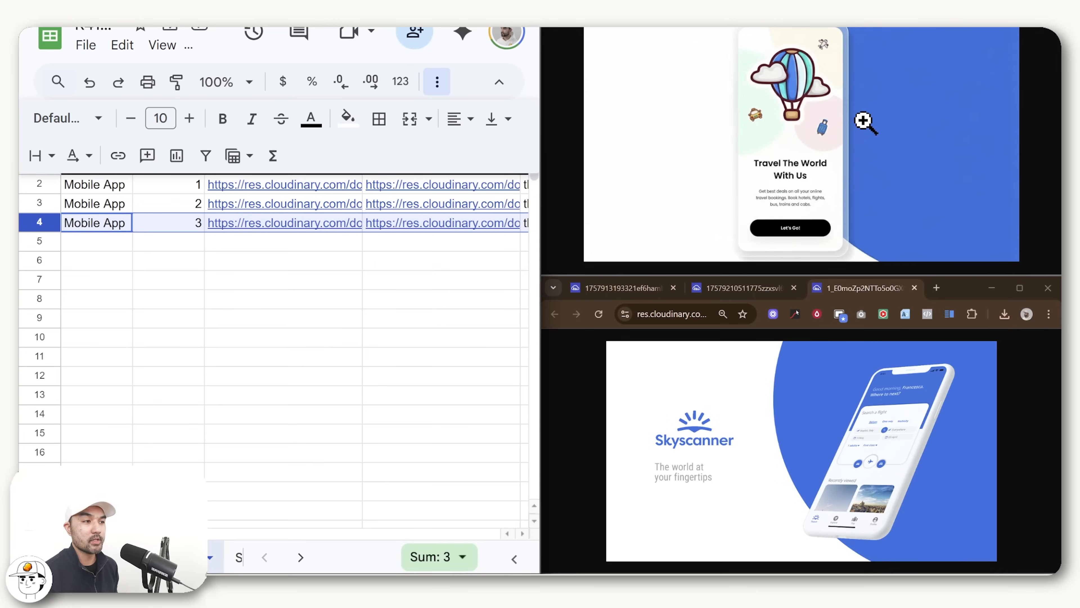
mouse_move(743, 455)
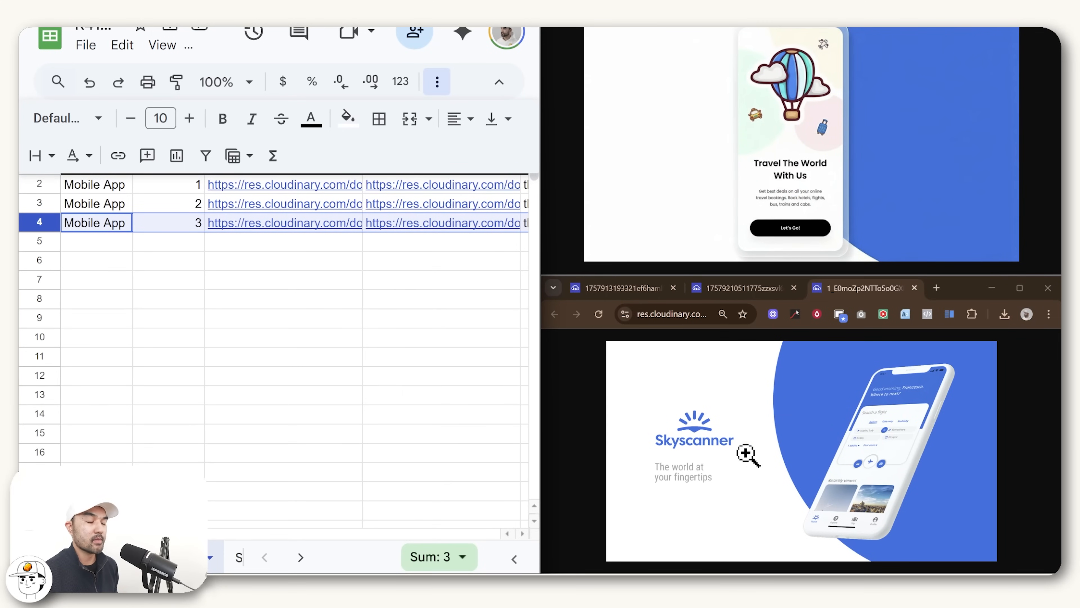
mouse_move(813, 518)
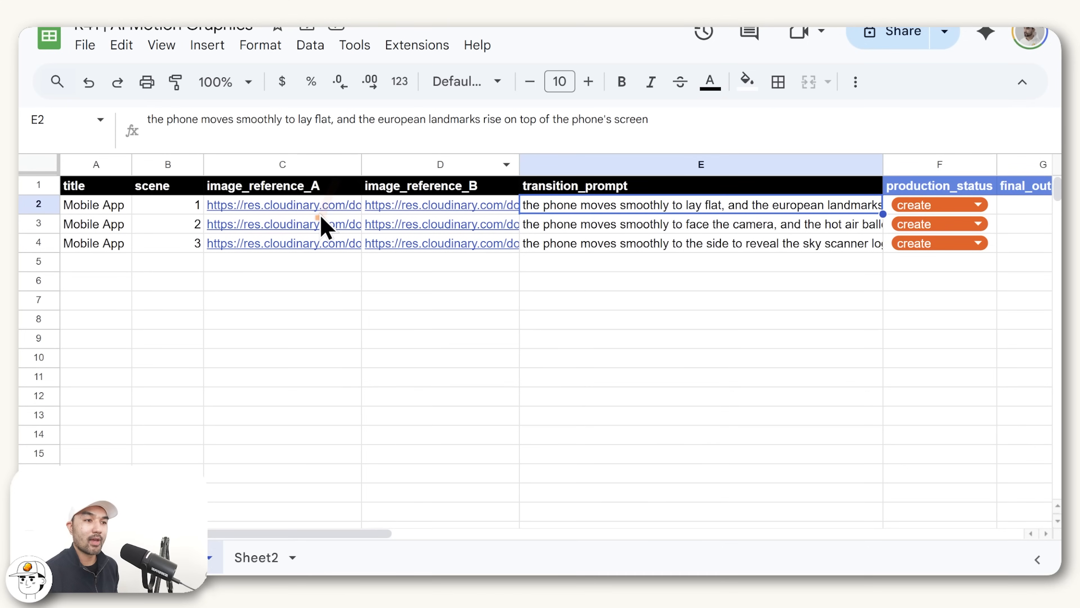
click(440, 185)
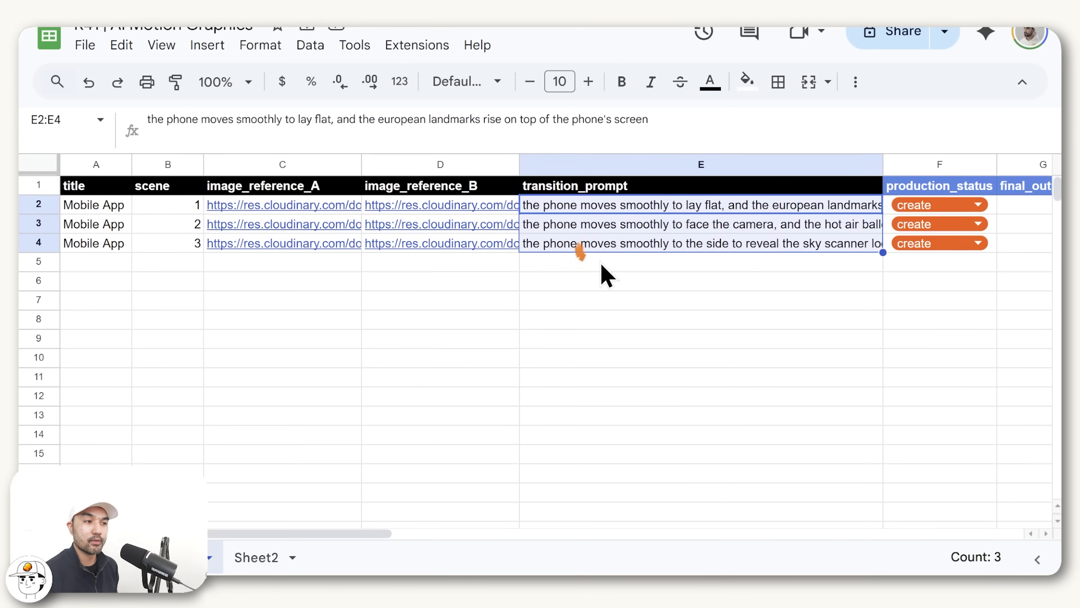
mouse_move(606, 217)
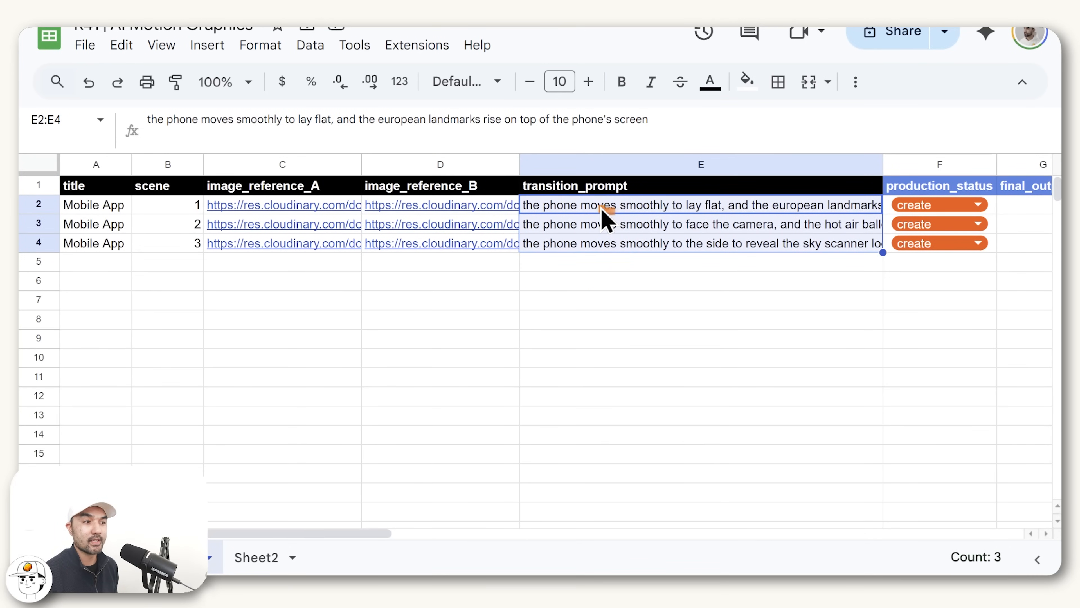
mouse_move(174, 290)
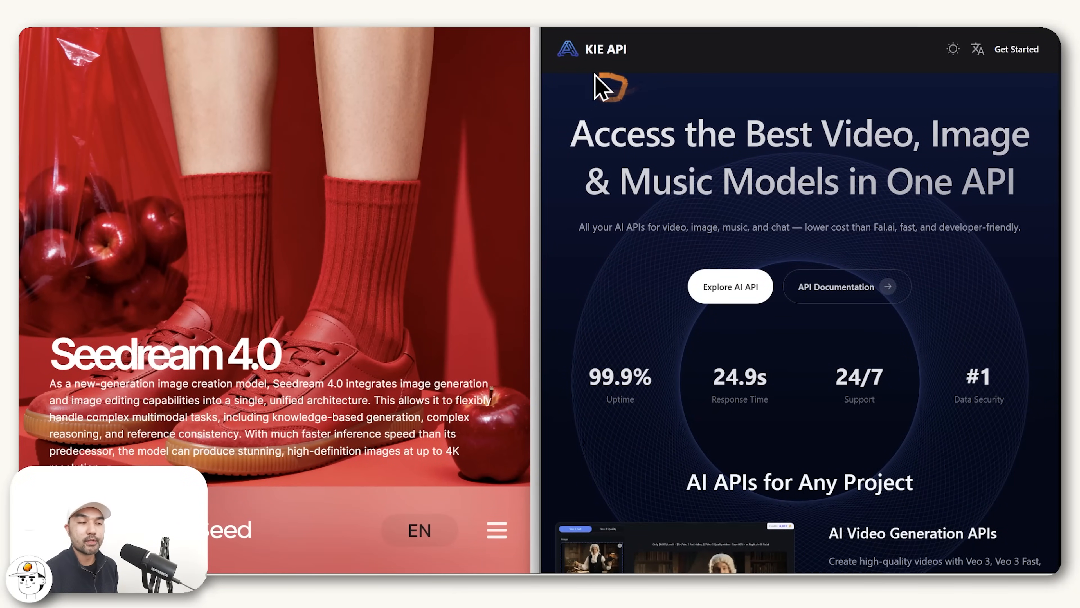
mouse_move(658, 65)
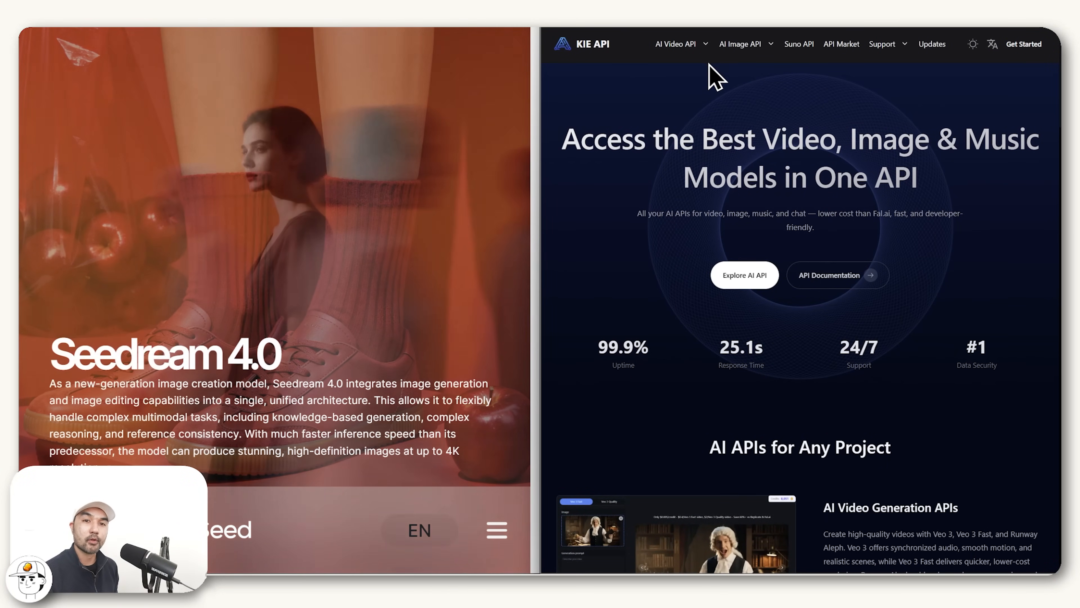
- From the AI Image API menu, go to the Seedream API page
click(677, 44)
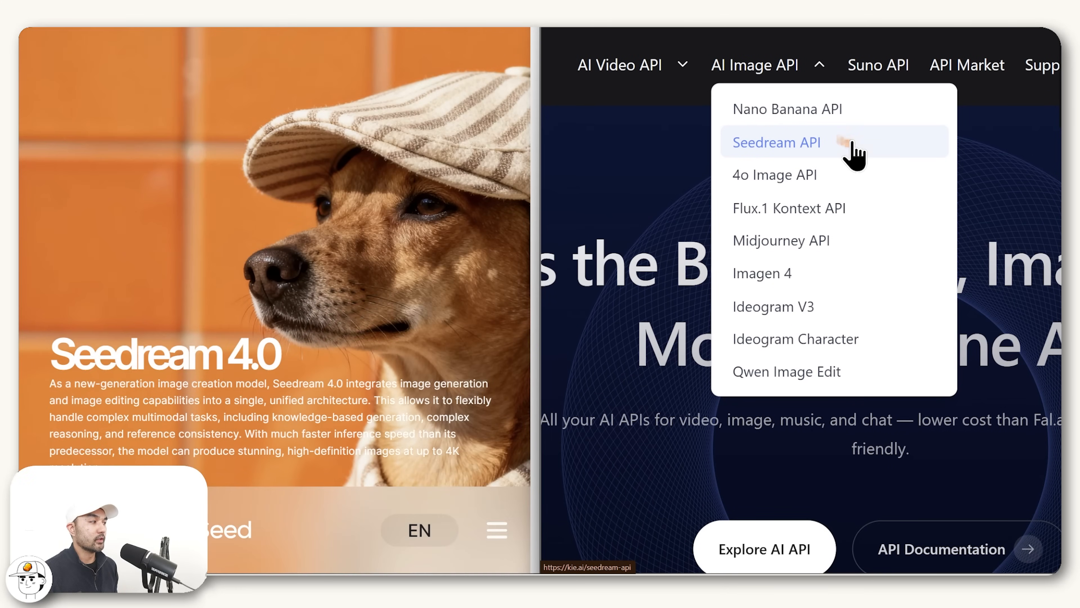
click(776, 141)
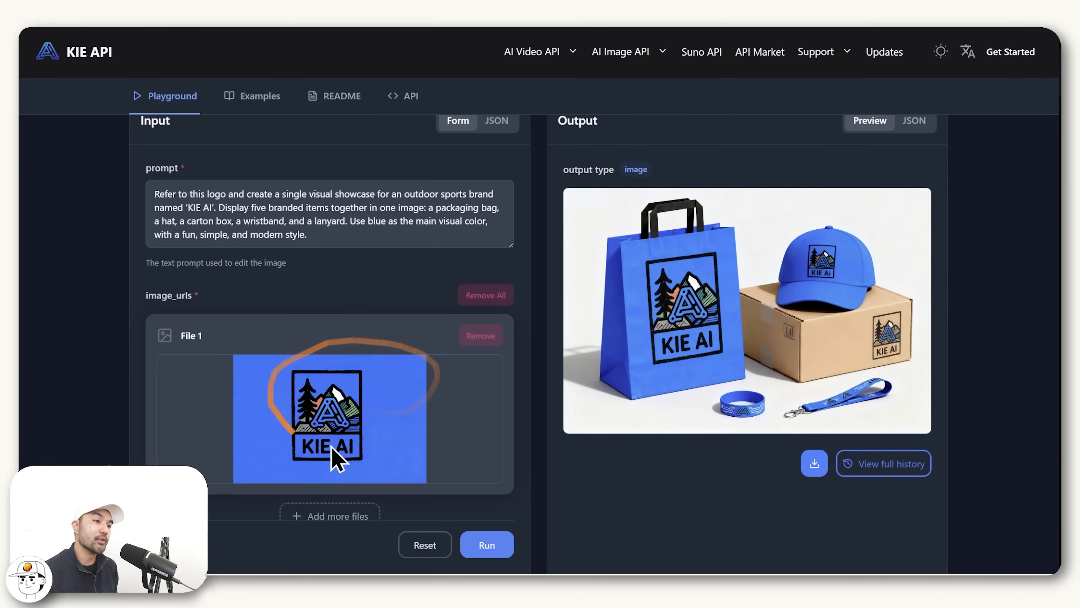
- Review the Europe-landmarks example's File 2 and prompt, then the facing-camera Skyscanner balloon output
scroll(down, 3)
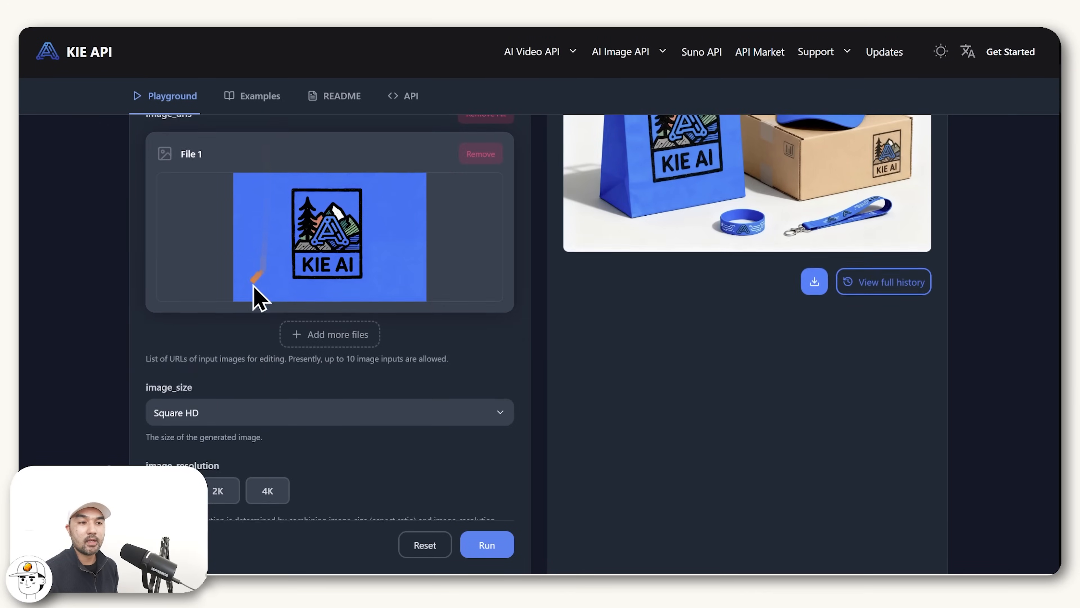
click(328, 412)
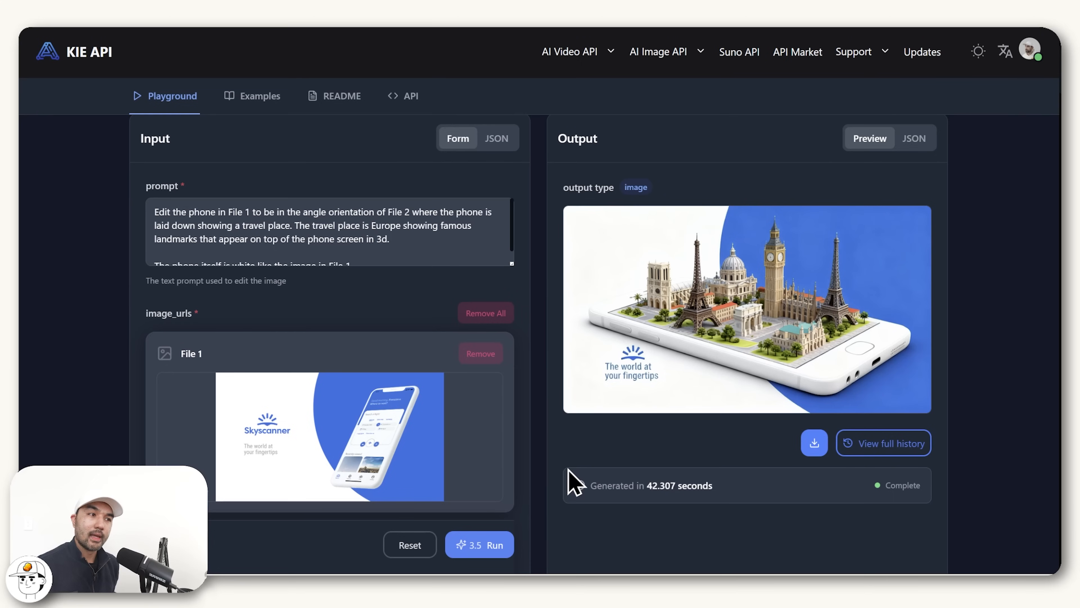
mouse_move(558, 448)
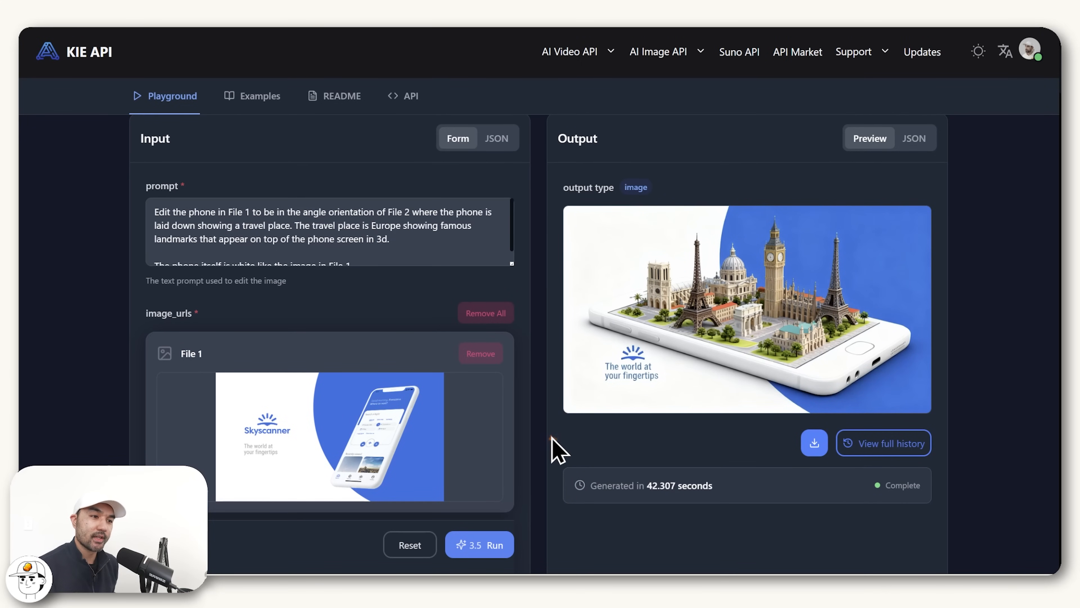
mouse_move(343, 386)
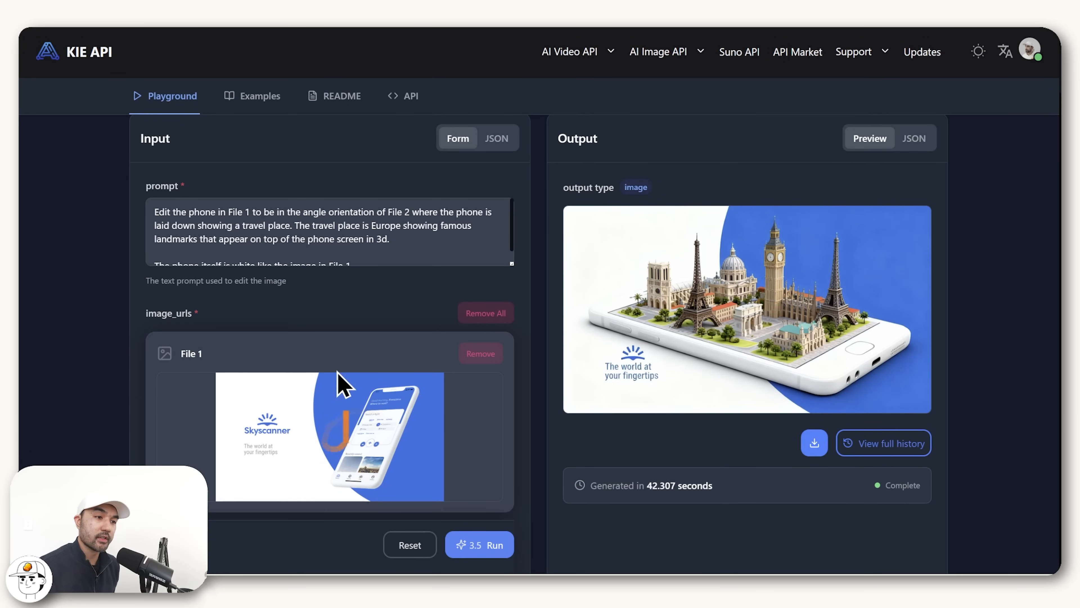
scroll(down, 3)
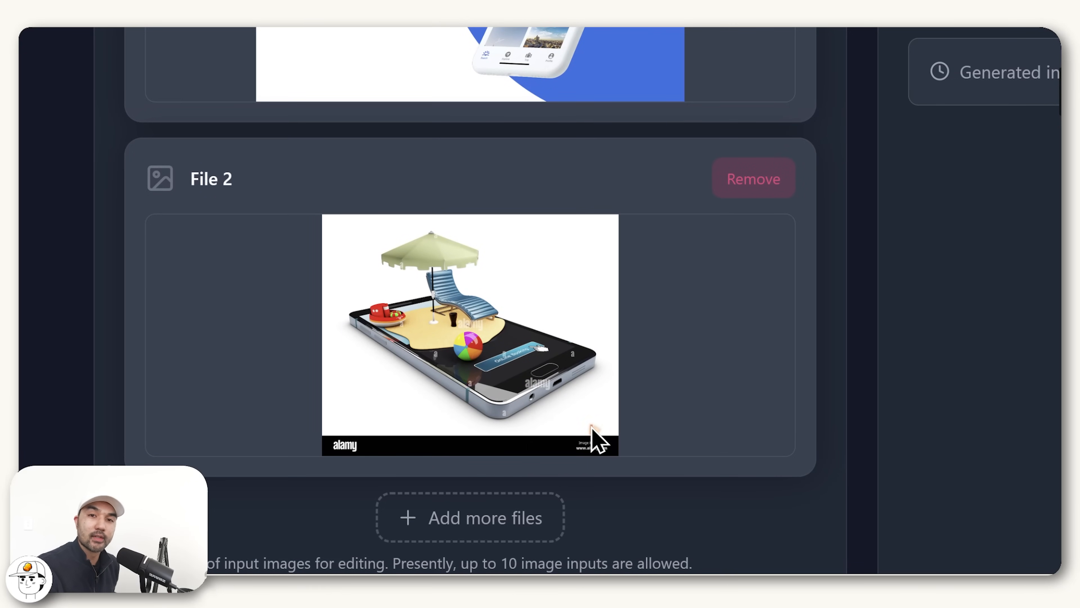
scroll(up, 3)
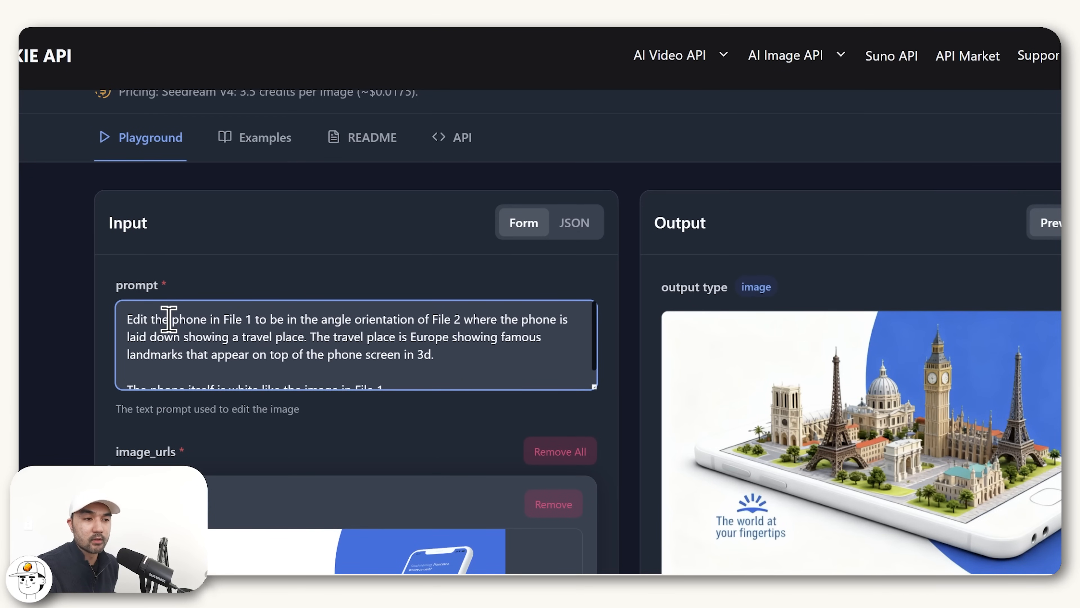
scroll(down, 3)
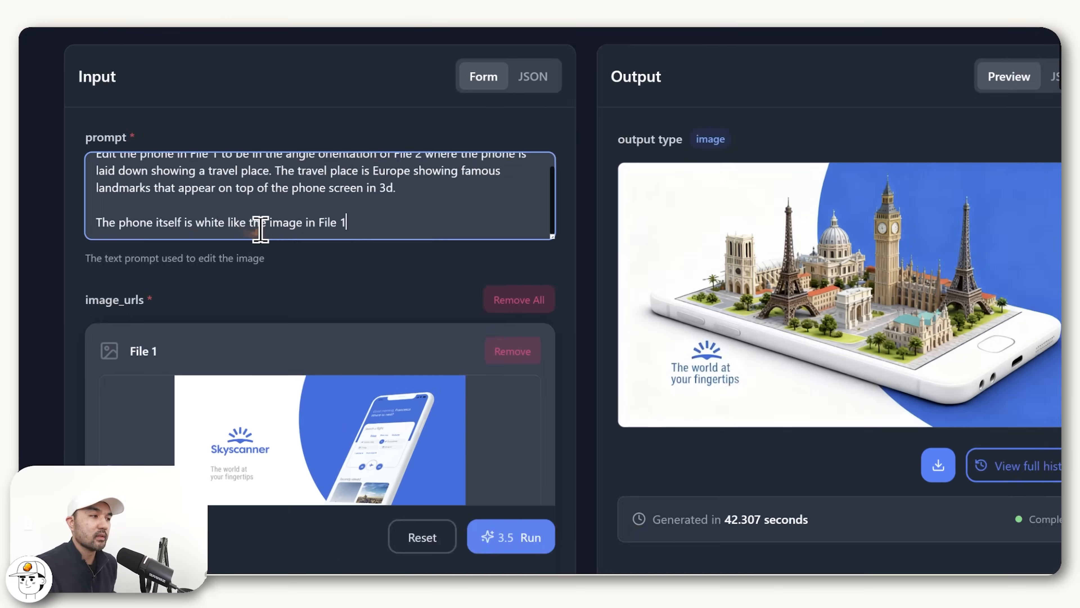
scroll(up, 3)
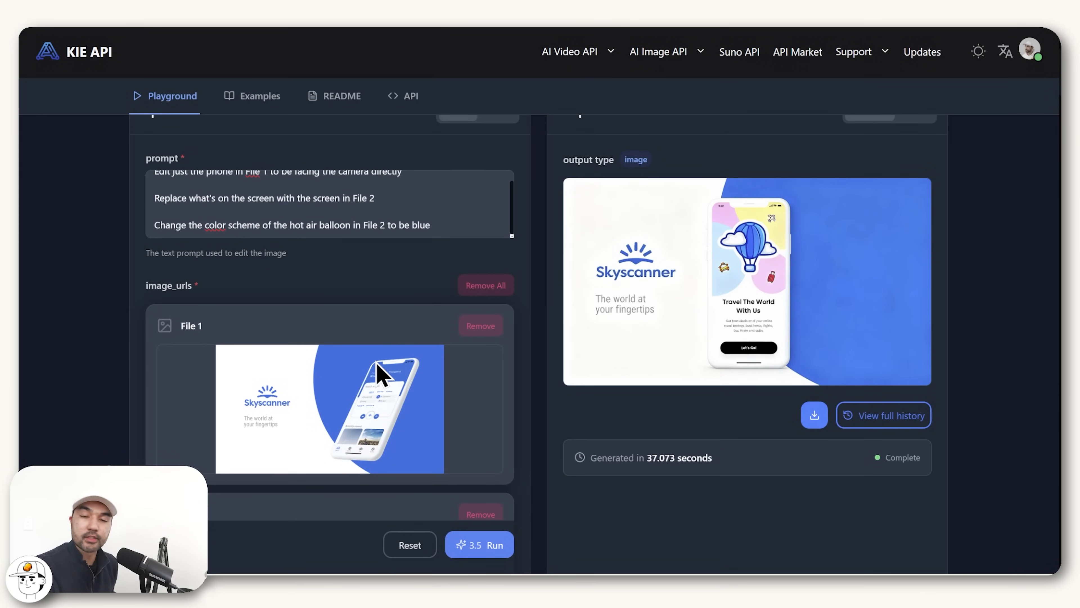
scroll(down, 3)
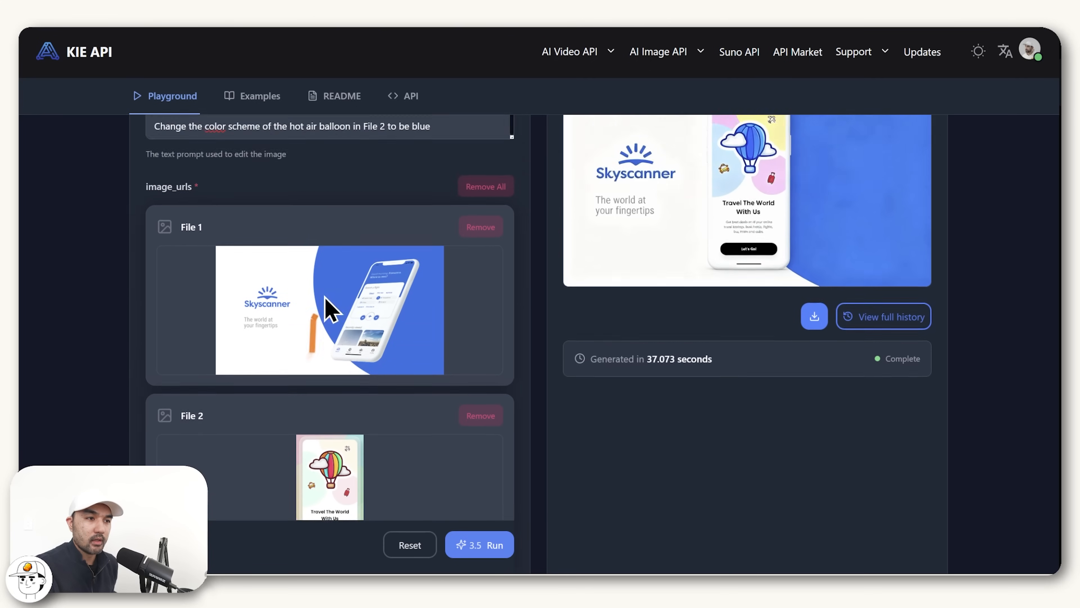
scroll(up, 3)
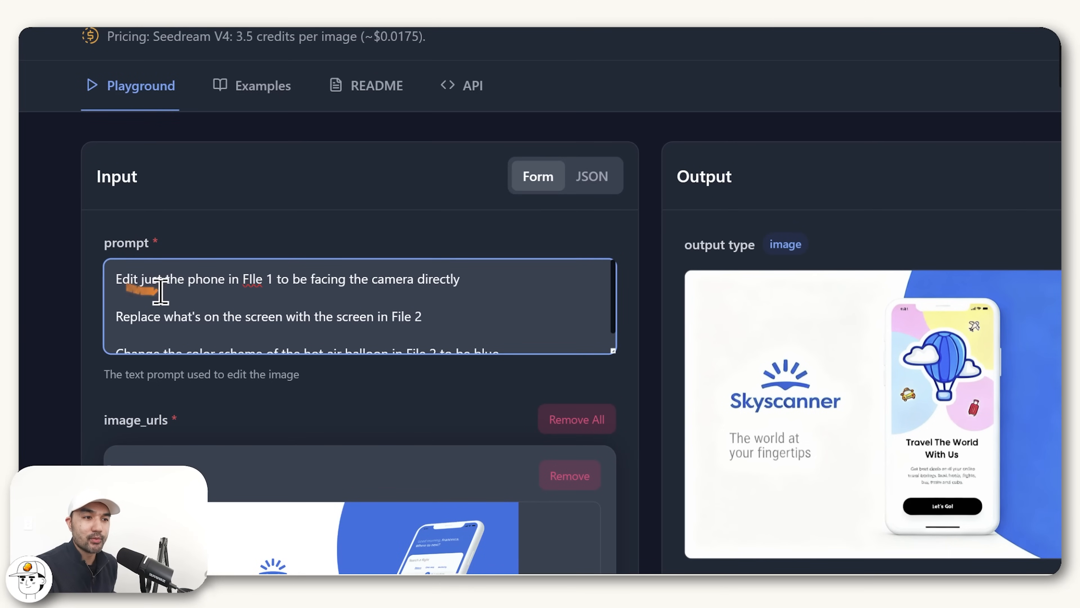
mouse_move(378, 279)
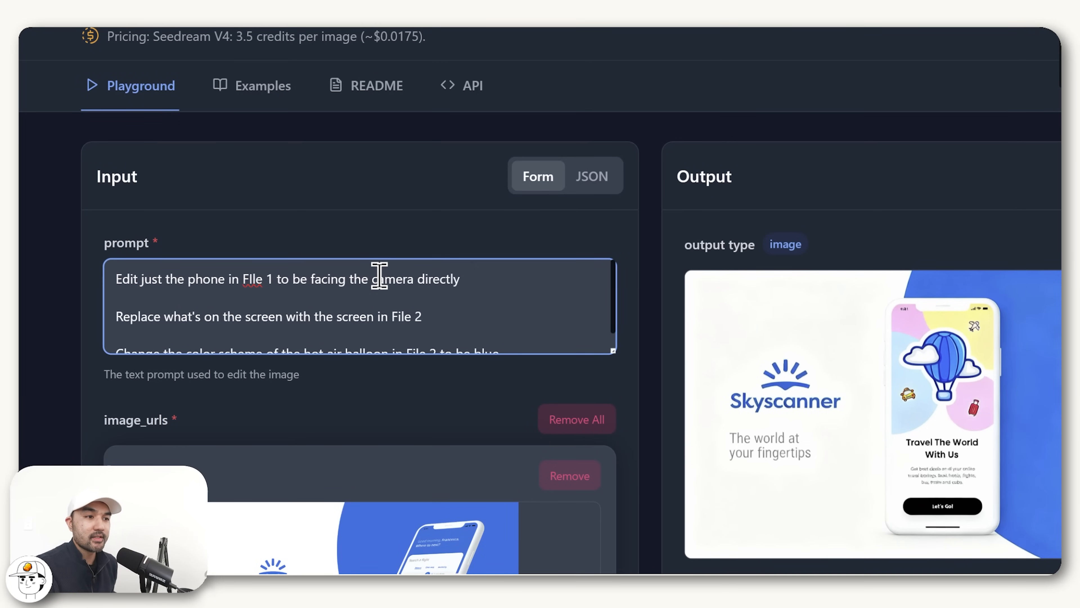
scroll(down, 3)
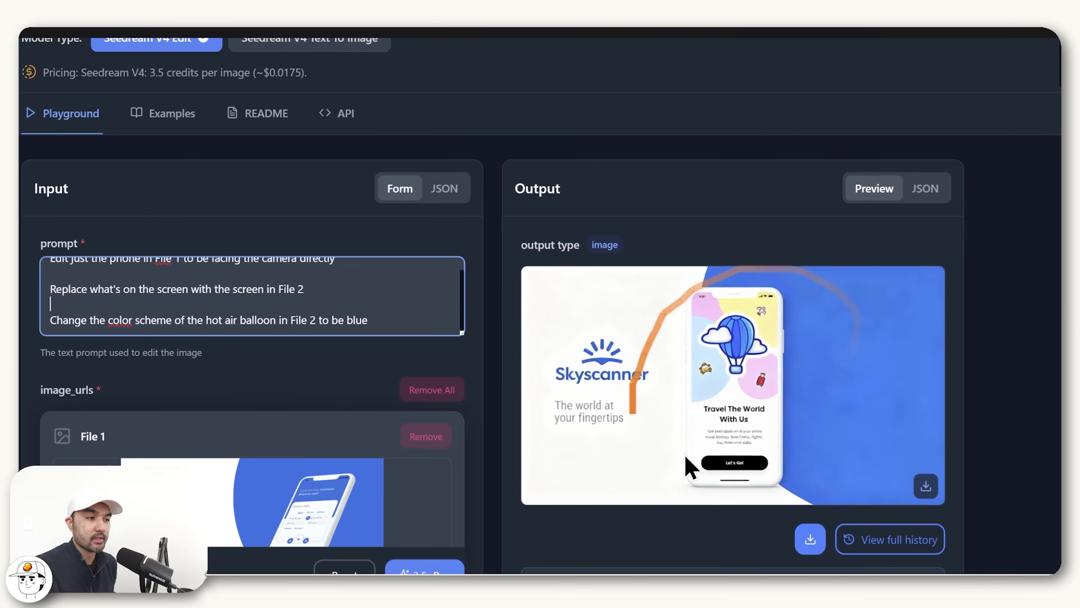
scroll(up, 3)
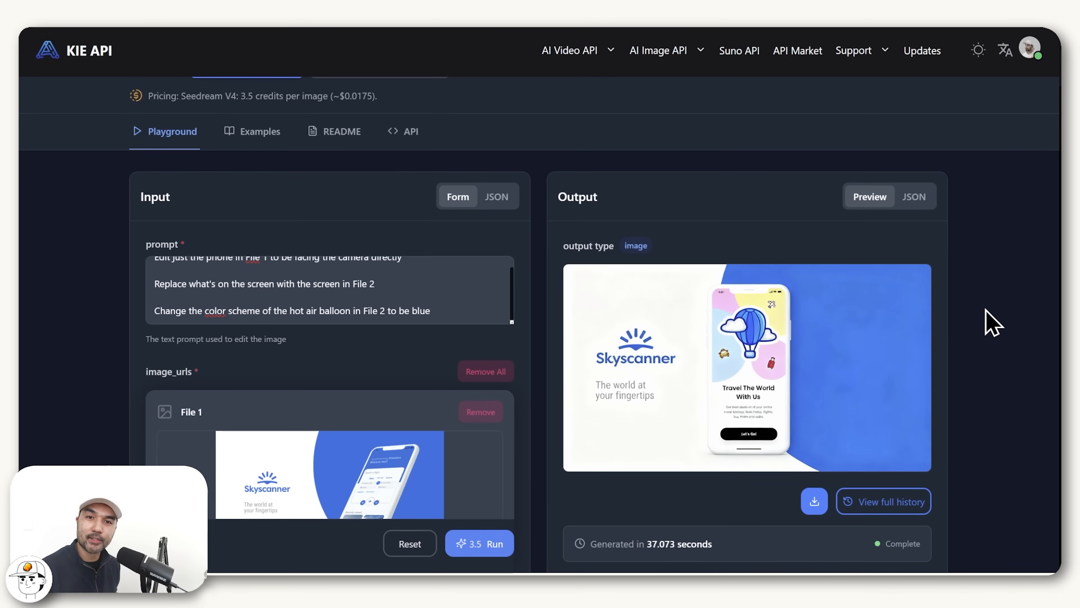
mouse_move(769, 455)
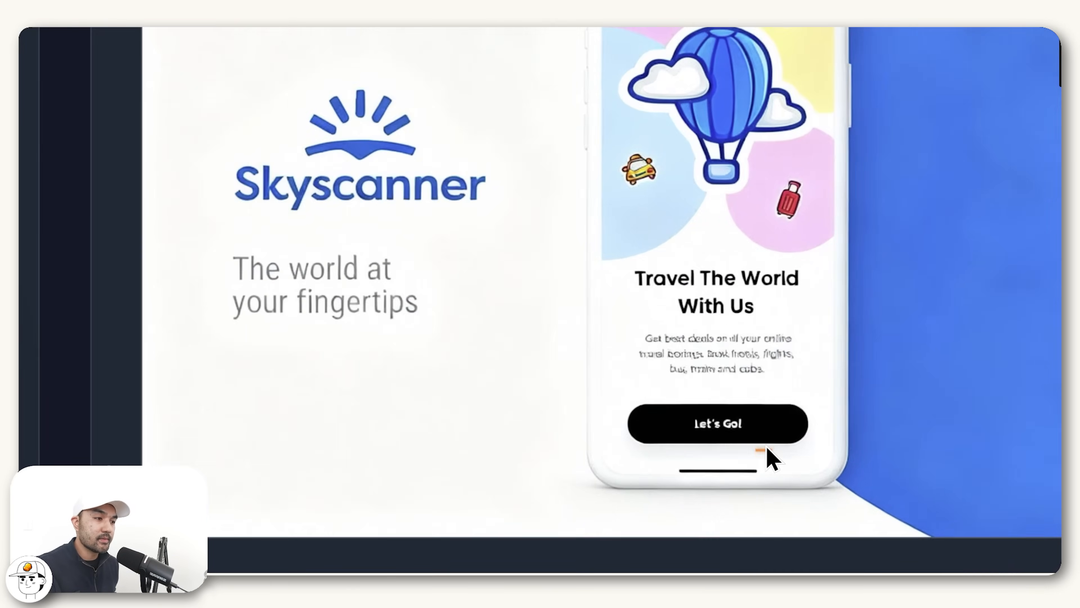
mouse_move(841, 424)
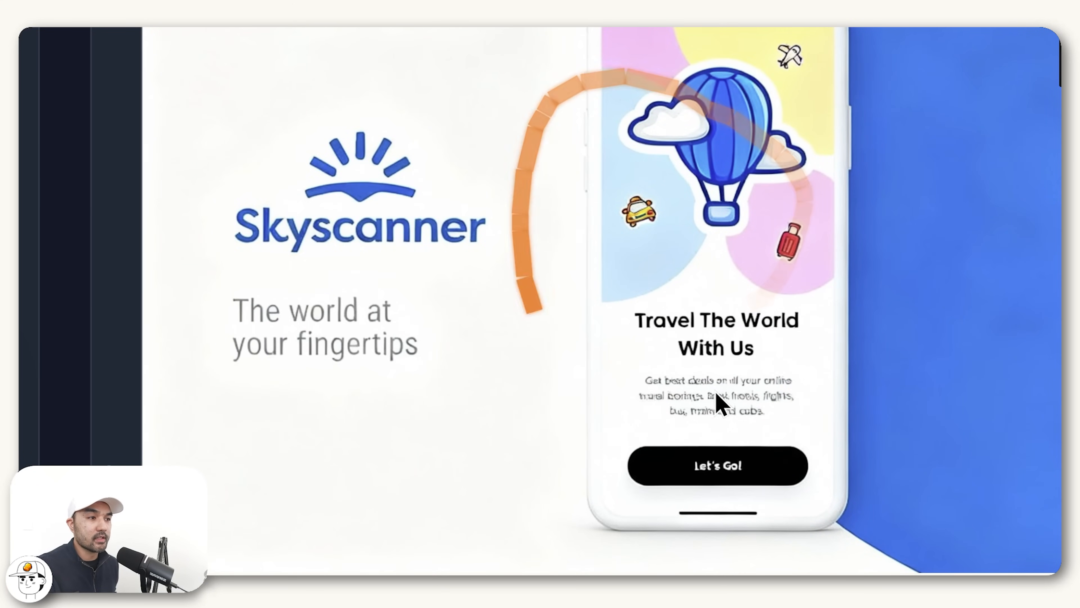
mouse_move(779, 403)
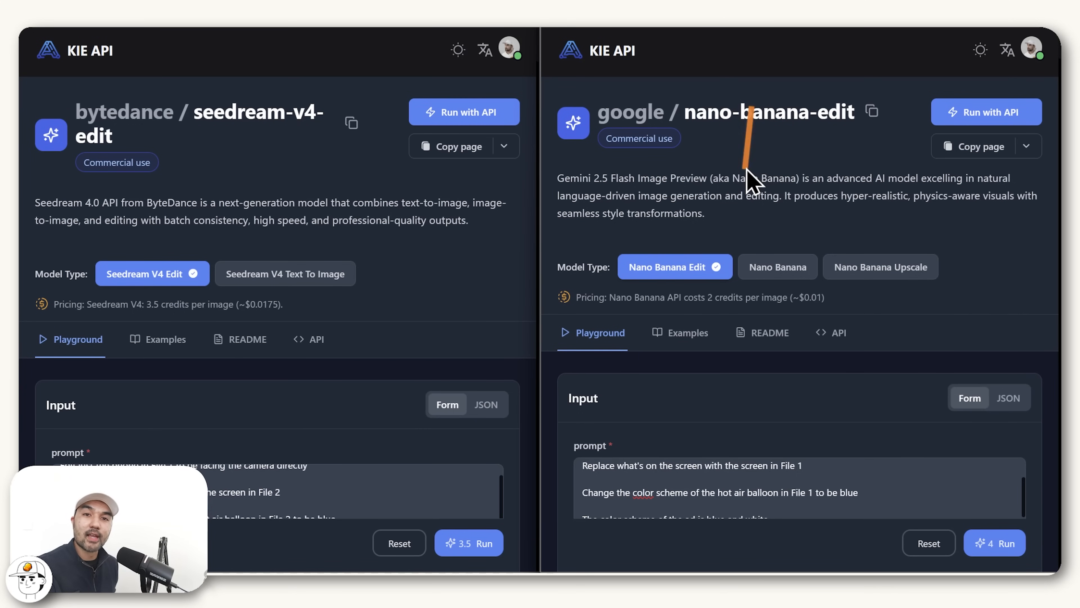
mouse_move(816, 152)
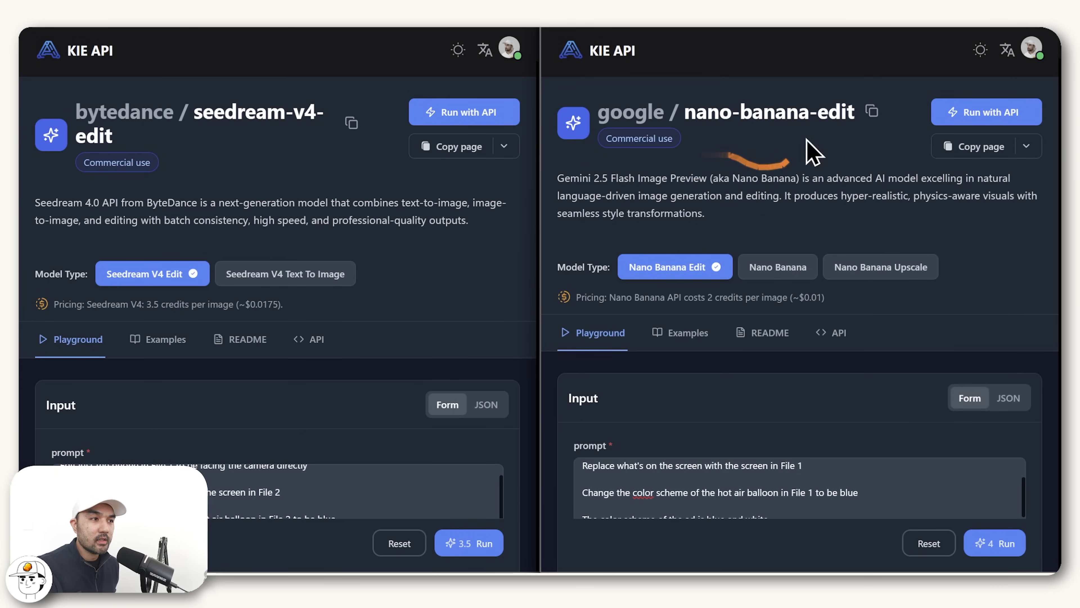
mouse_move(622, 181)
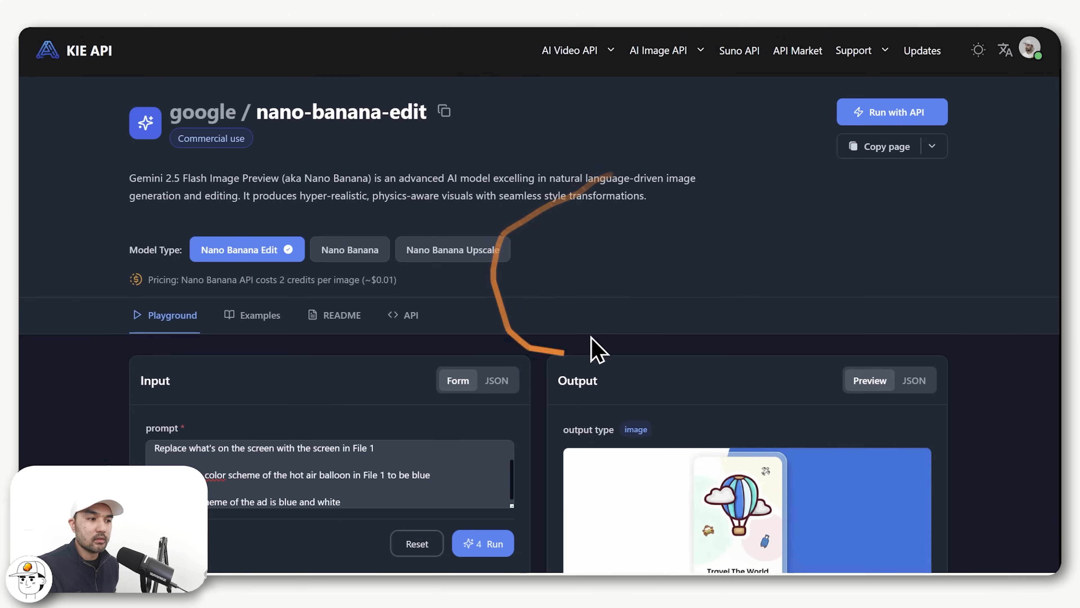
mouse_move(487, 421)
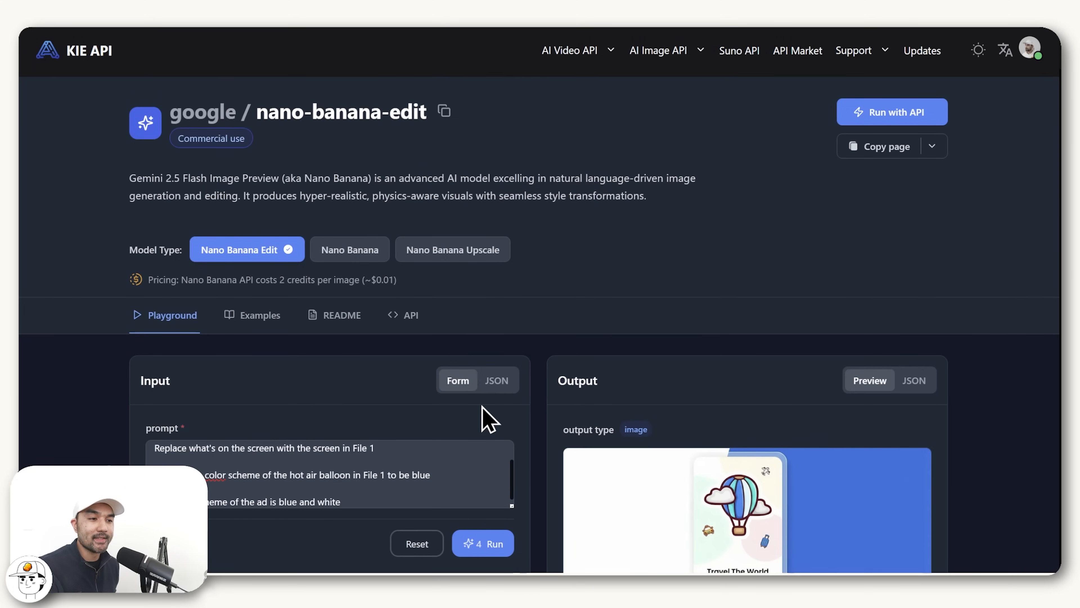
- Scroll to the nano-banana-edit playground's Skyscanner hot-air-balloon output
scroll(down, 3)
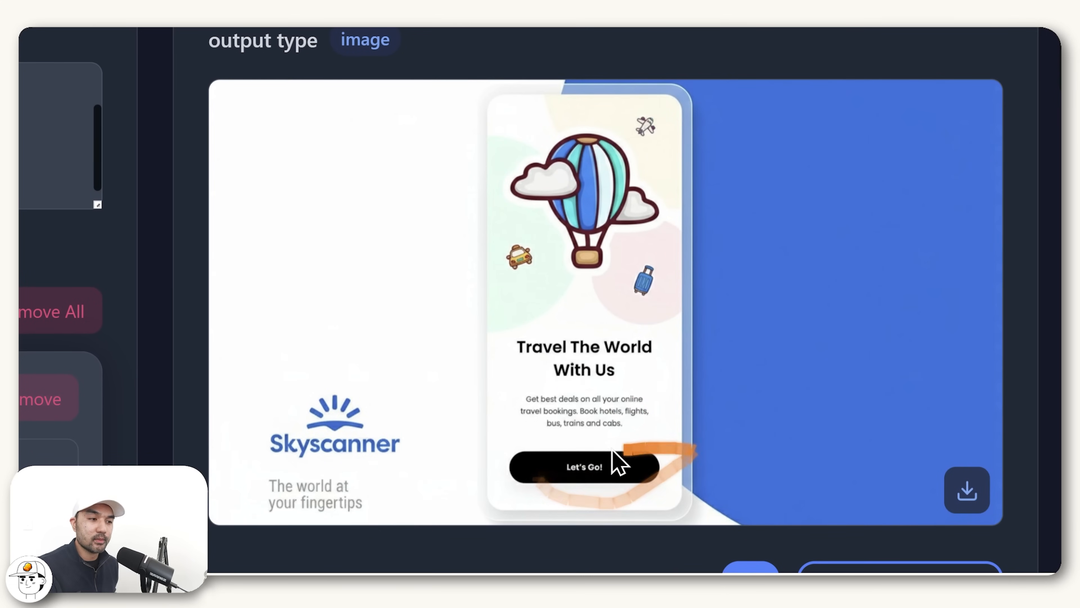
mouse_move(694, 497)
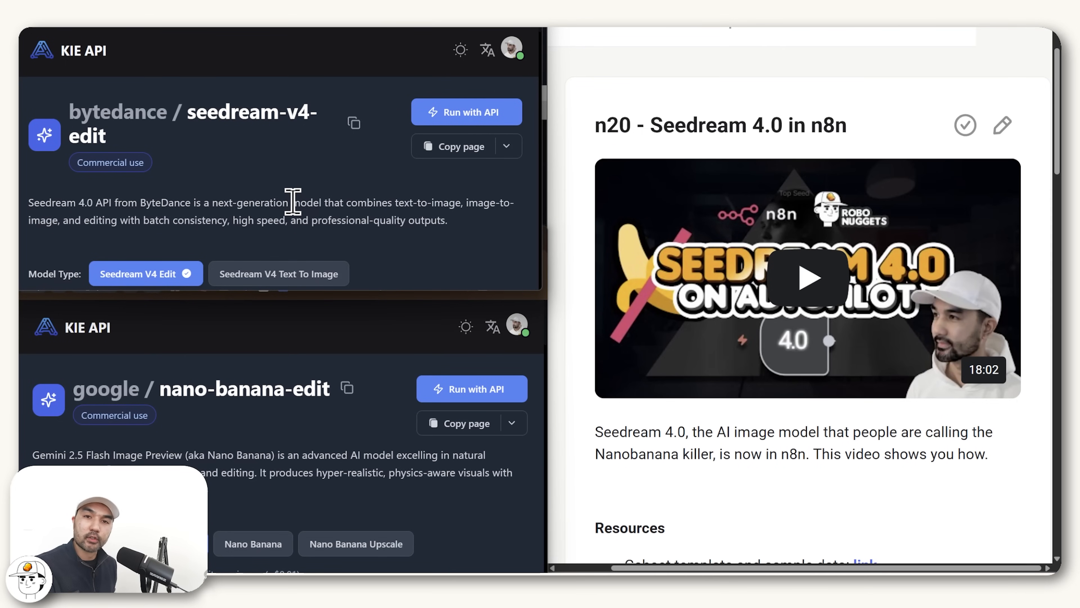
mouse_move(293, 200)
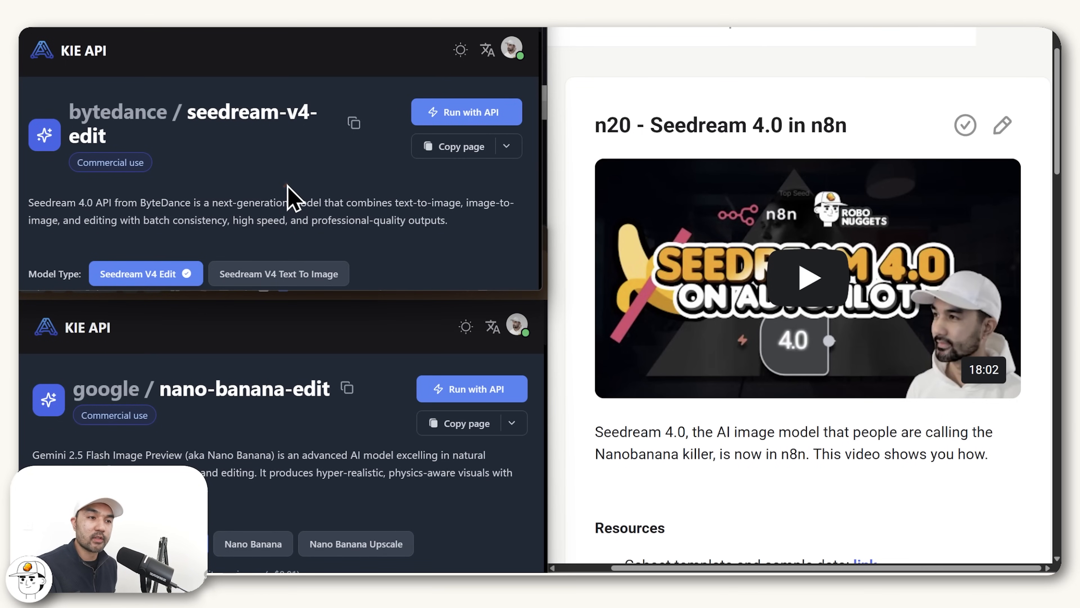
mouse_move(283, 160)
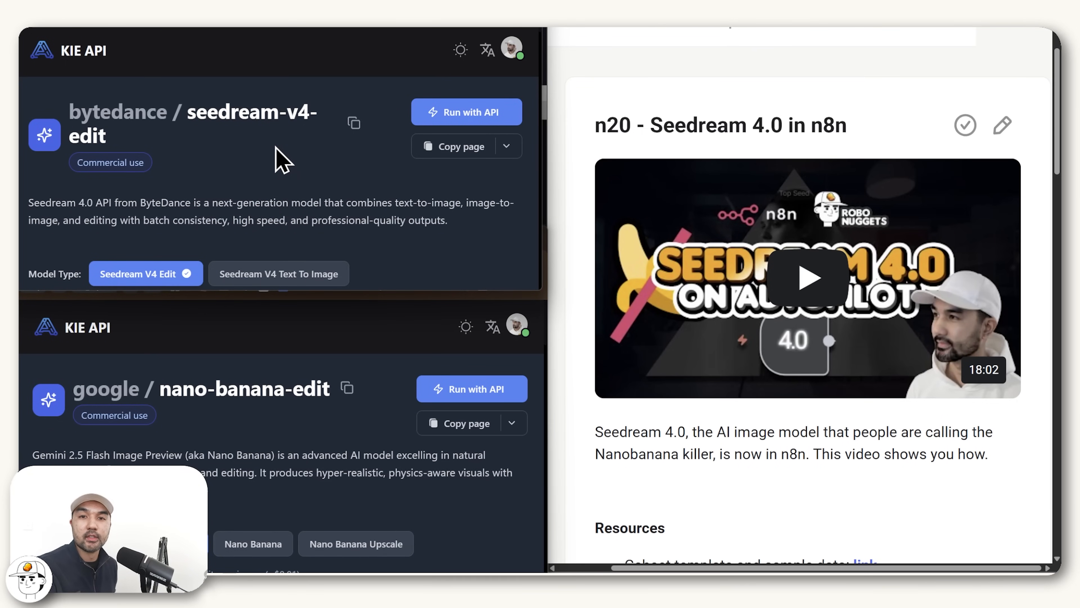
mouse_move(795, 430)
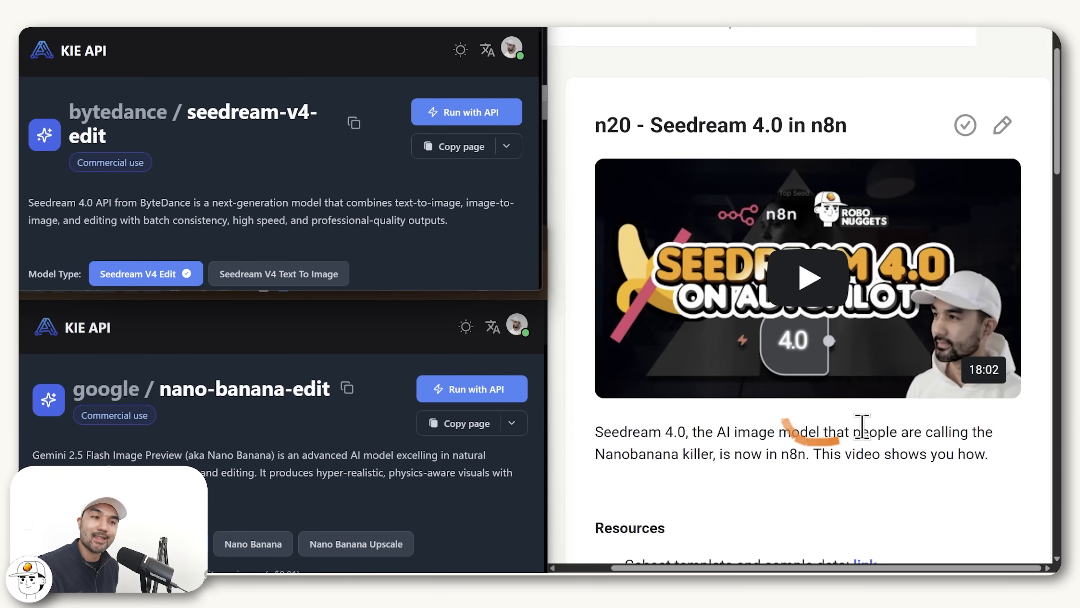
mouse_move(875, 406)
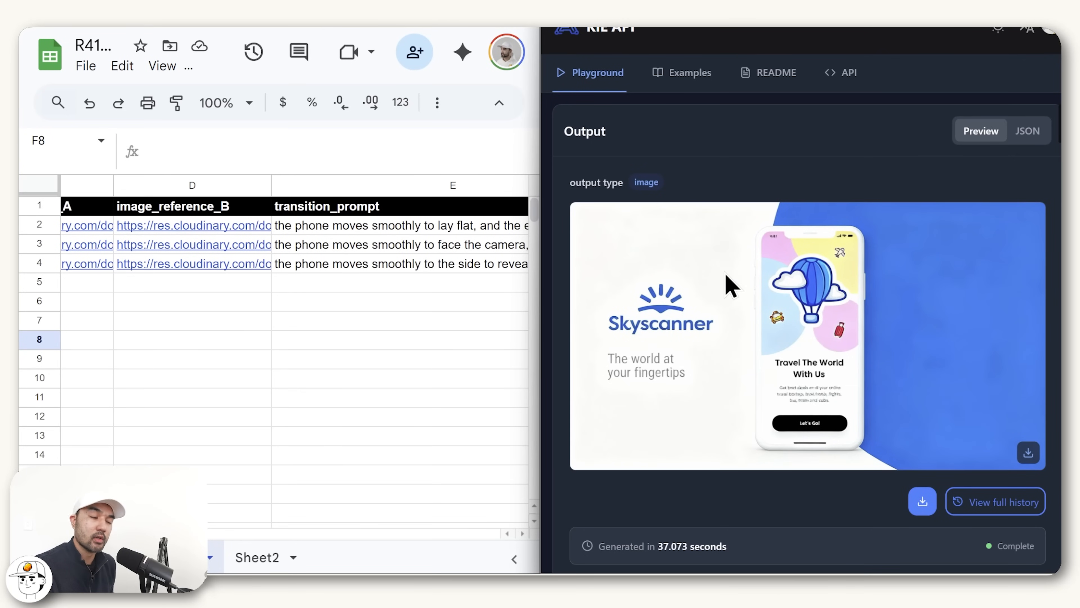
- Copy the generated image's tempfile.aiquickdraw.com address
right_click(730, 285)
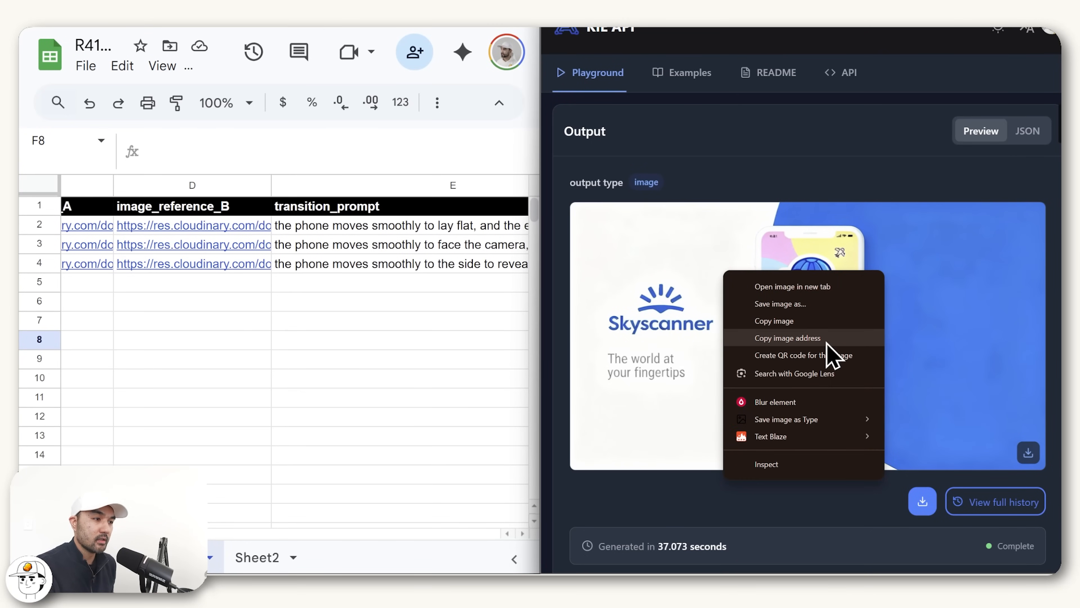
click(191, 301)
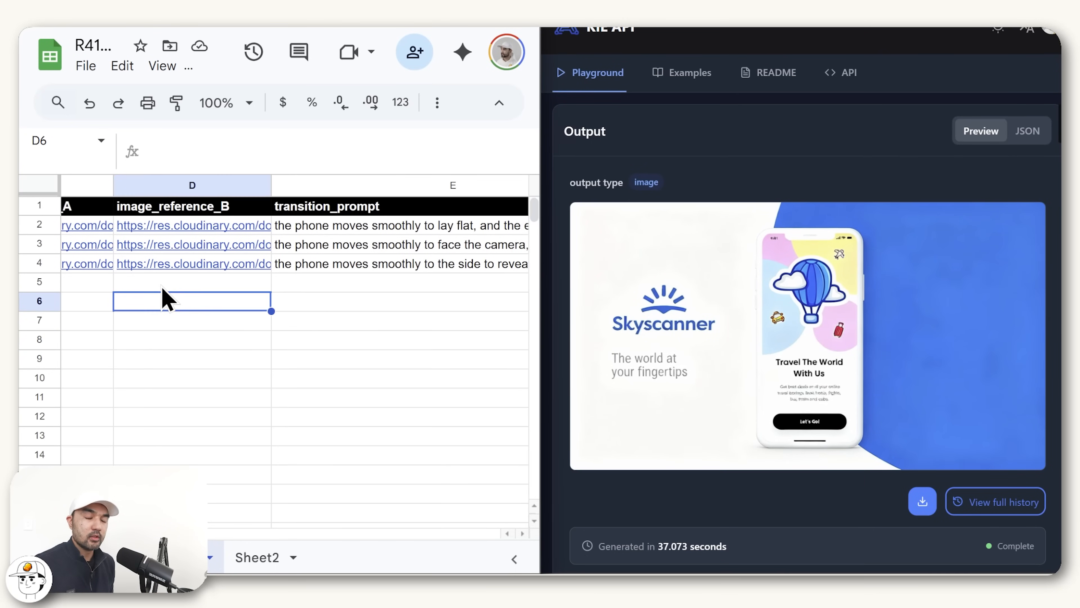
text(https://tempfile.aiquickdraw.com/f/5c8cb7fcf64a2b8c9d2d9ede3c779e42_1757916333_hq4lg6vf.png)
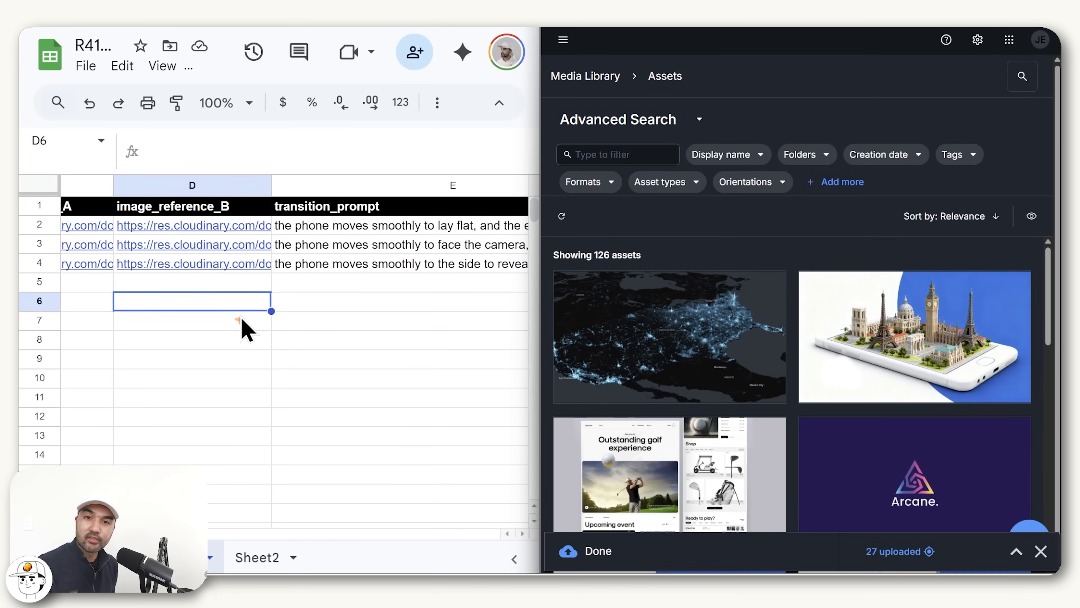
- Paste the Cloudinary landmarks image URL into cell D6 under image_reference_B
click(193, 263)
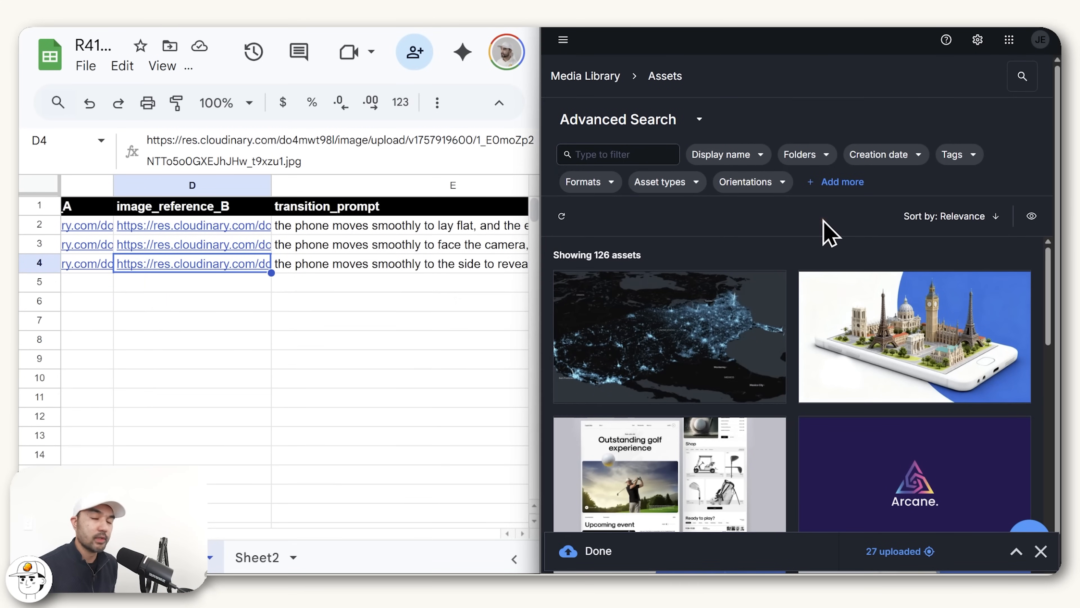
mouse_move(837, 351)
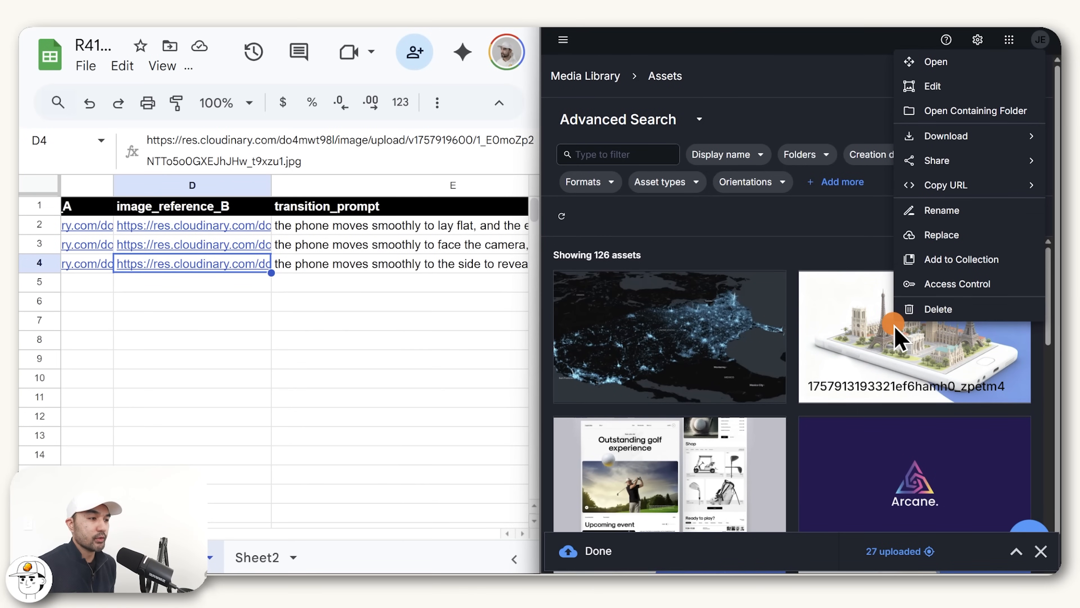
click(192, 282)
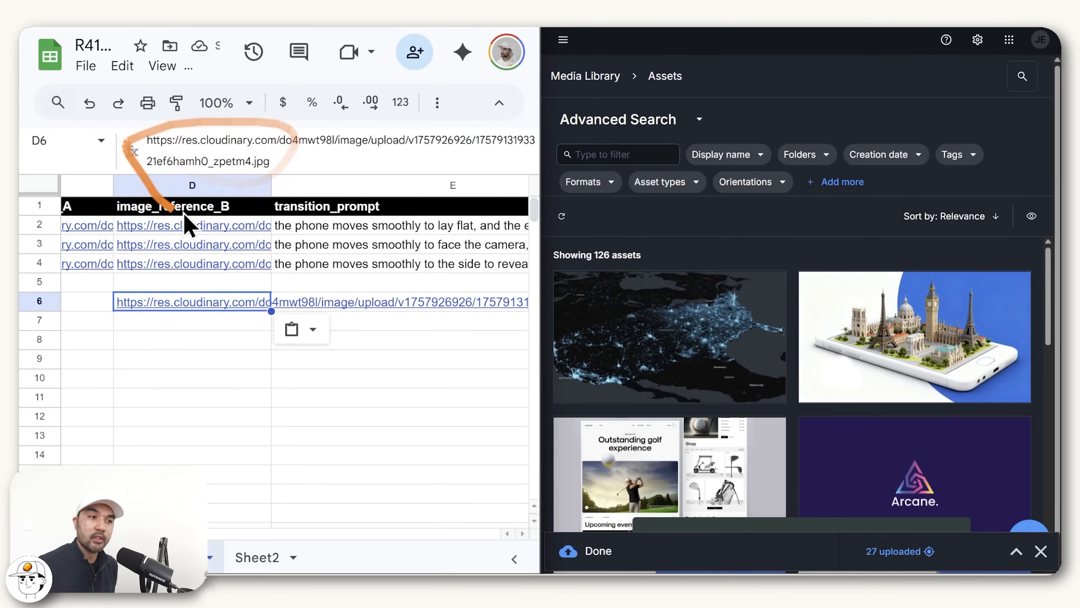
click(1041, 551)
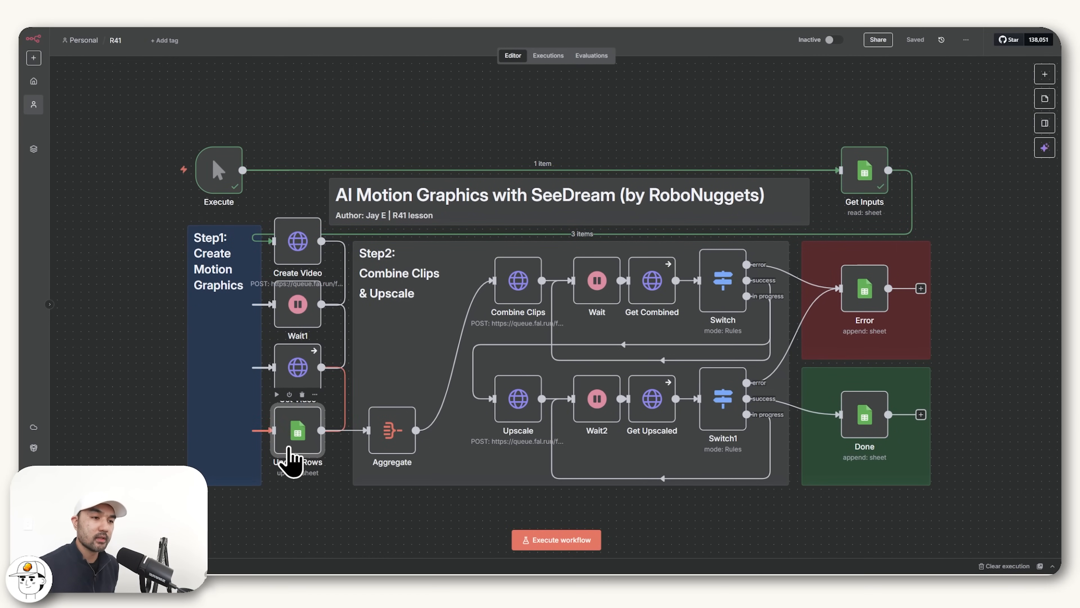
mouse_move(277, 412)
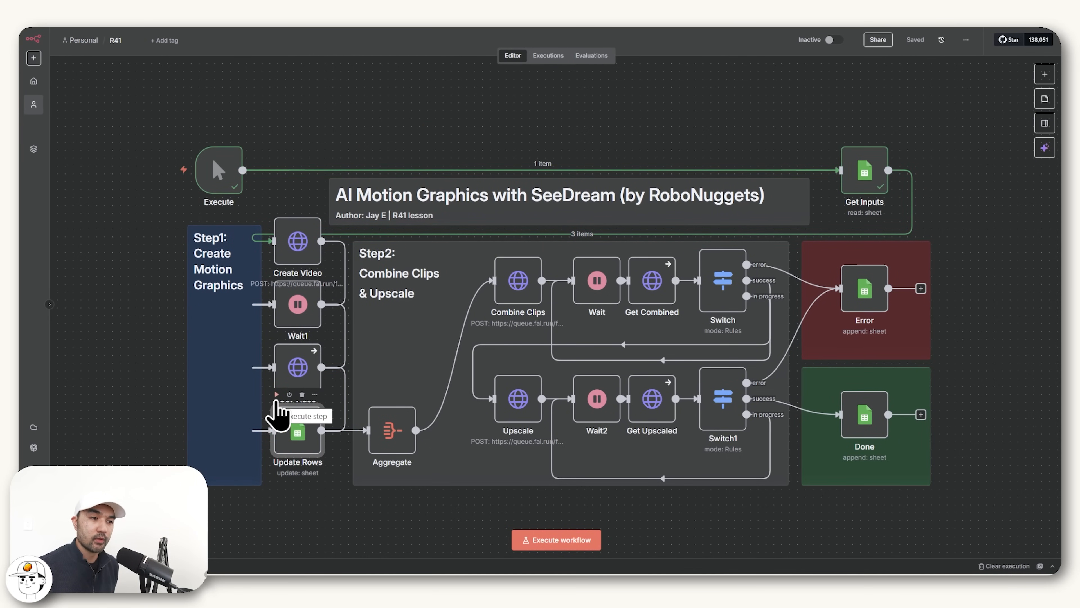
- Run the workflow, confirm all rows read done with final_output links, and play the row 4 Skyscanner clip
click(556, 539)
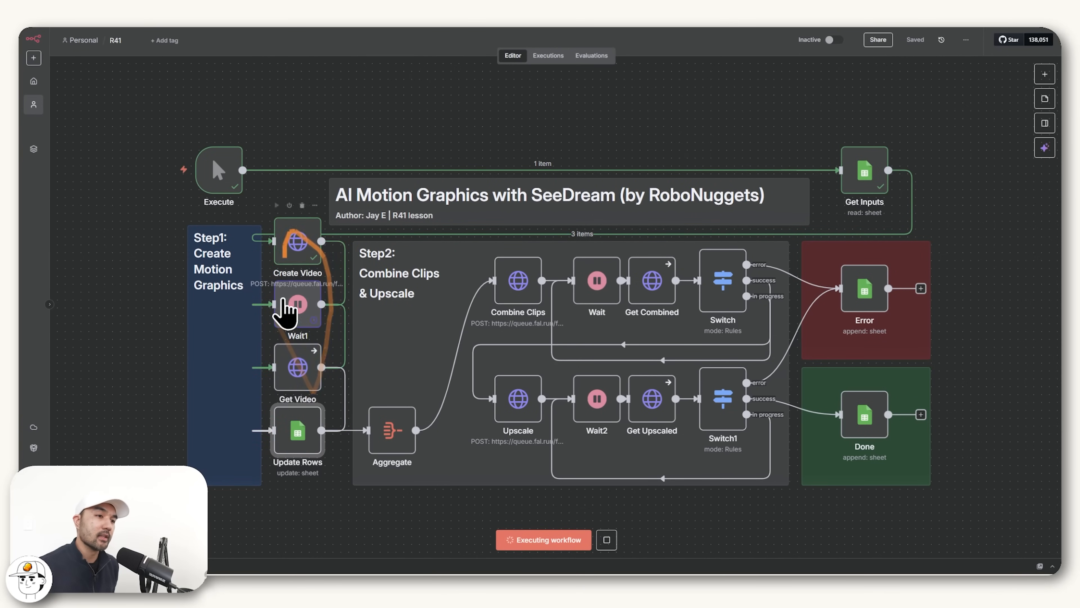
mouse_move(142, 353)
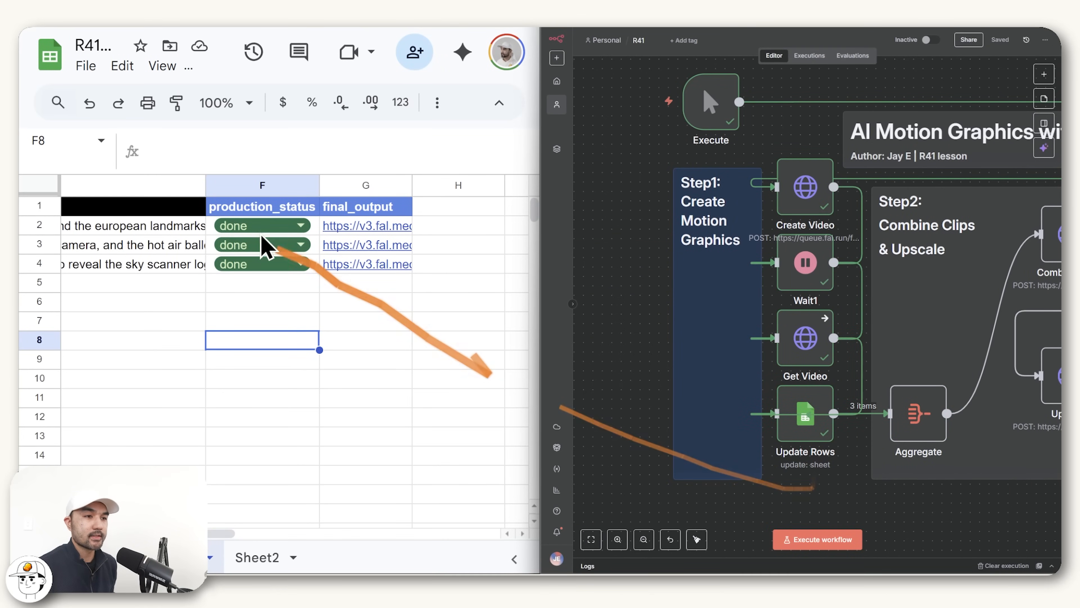
click(261, 185)
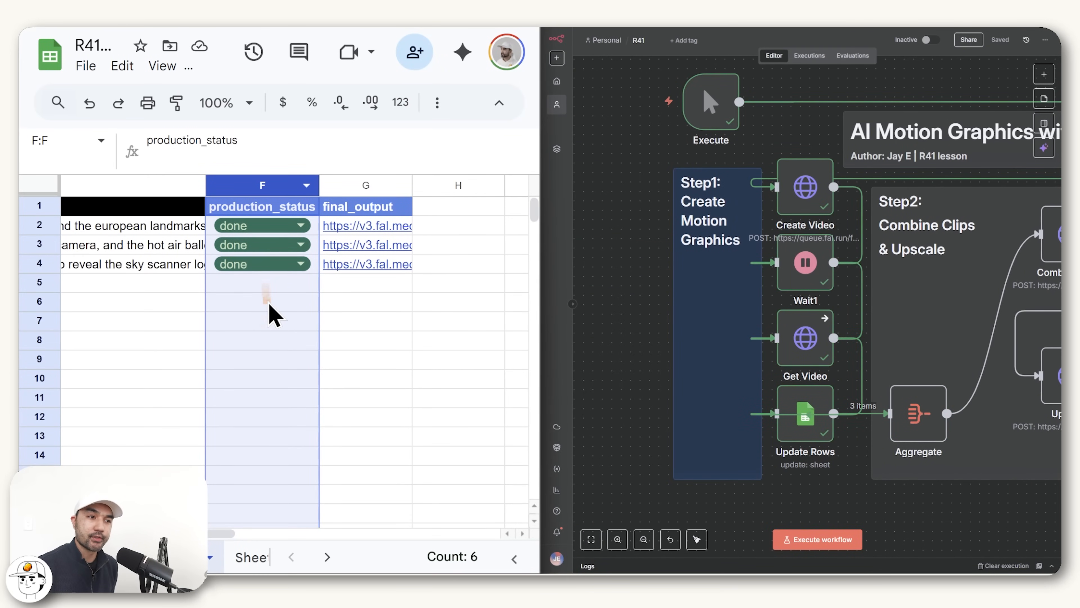
click(365, 185)
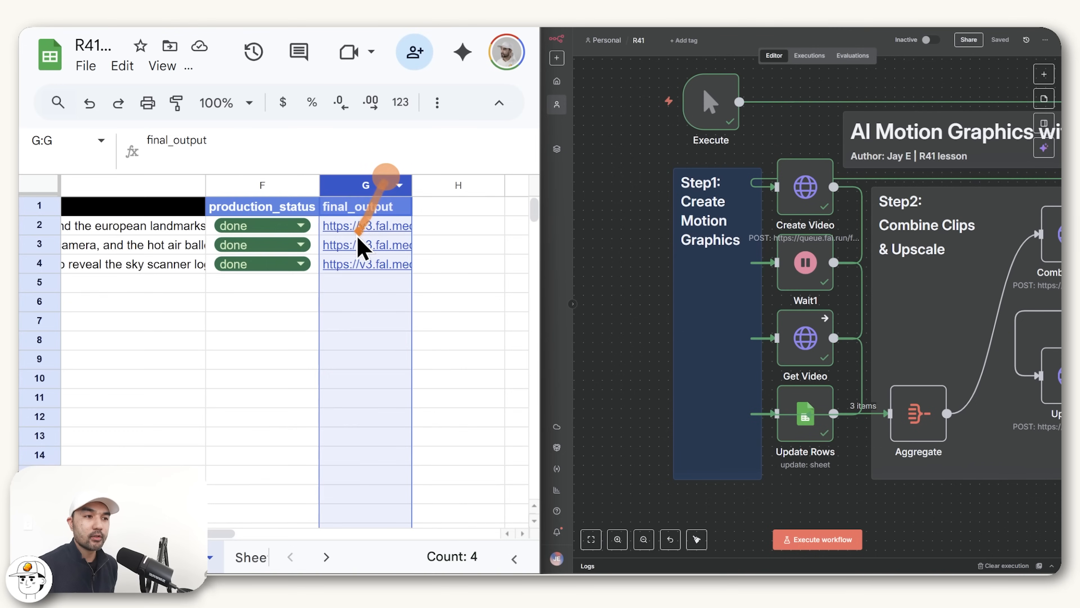
click(366, 245)
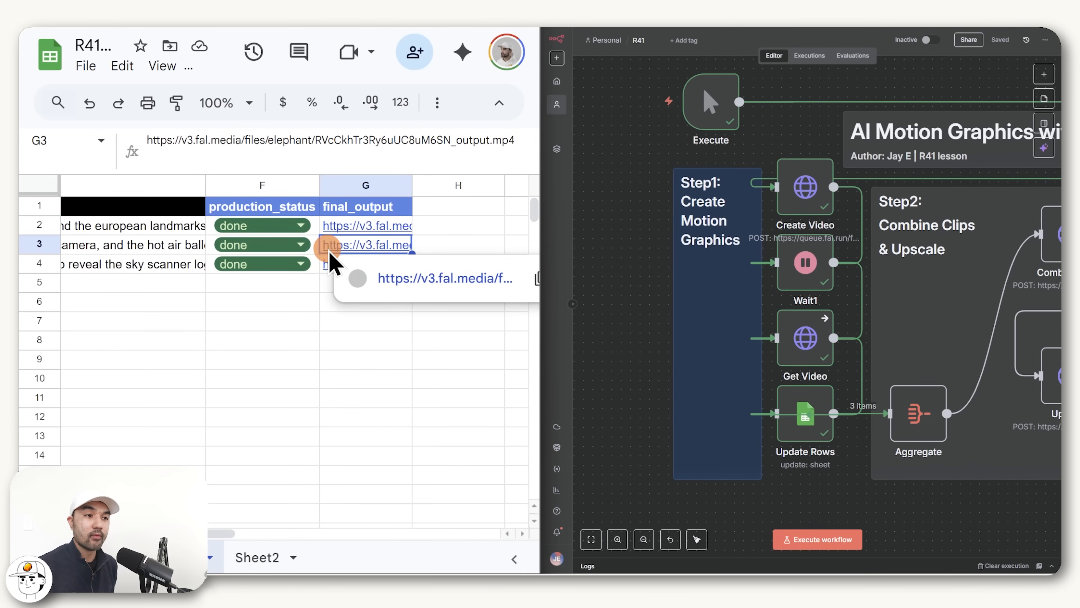
click(365, 263)
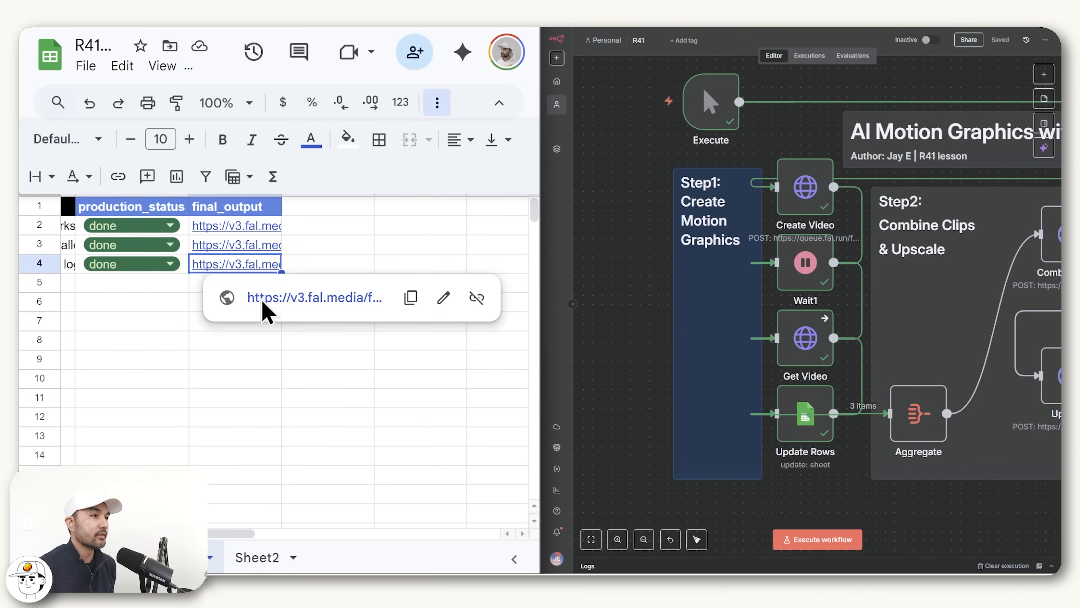
click(314, 297)
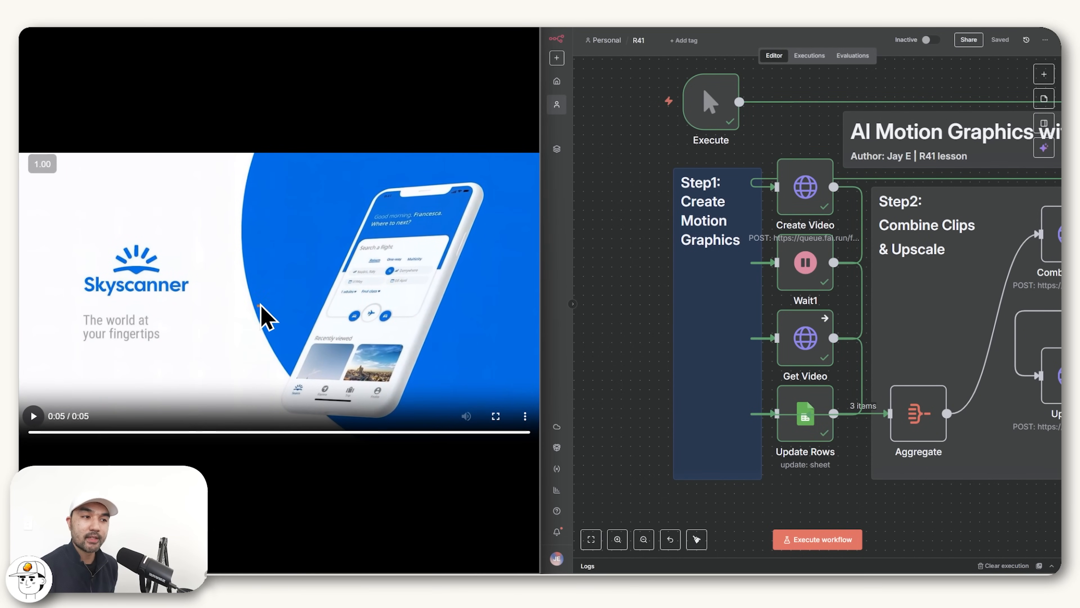
mouse_move(412, 270)
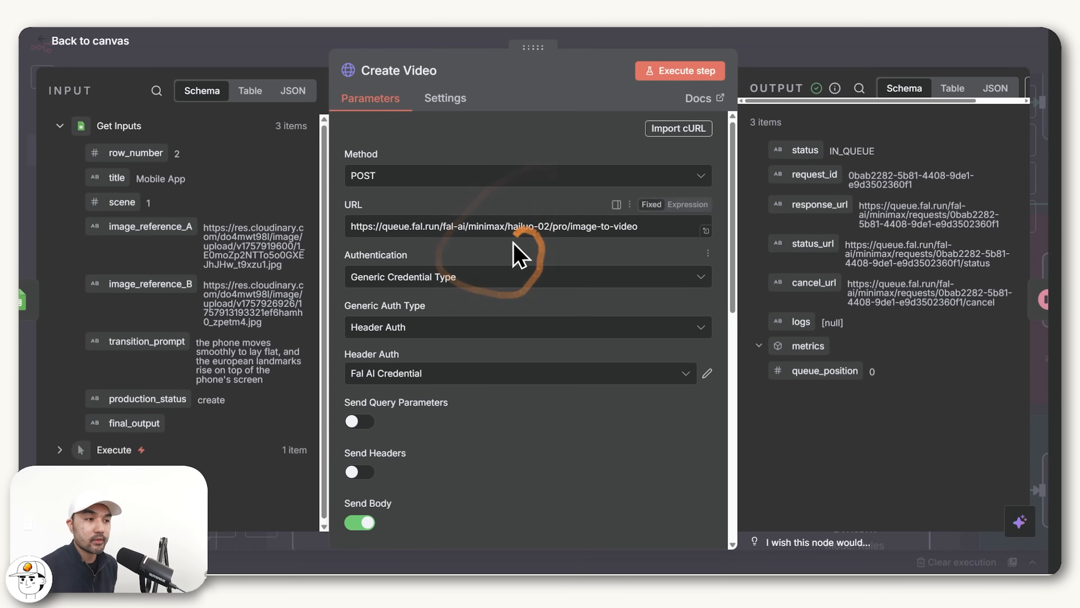
mouse_move(506, 226)
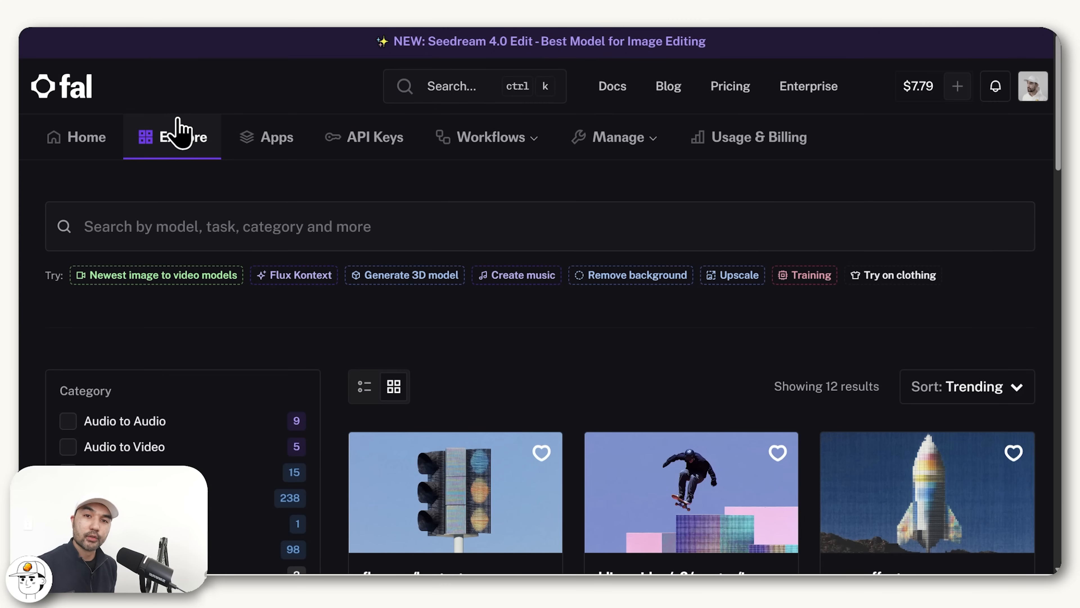
- Search fal.ai for 'hailuo pro' and browse the image-to-video model playground
scroll(down, 3)
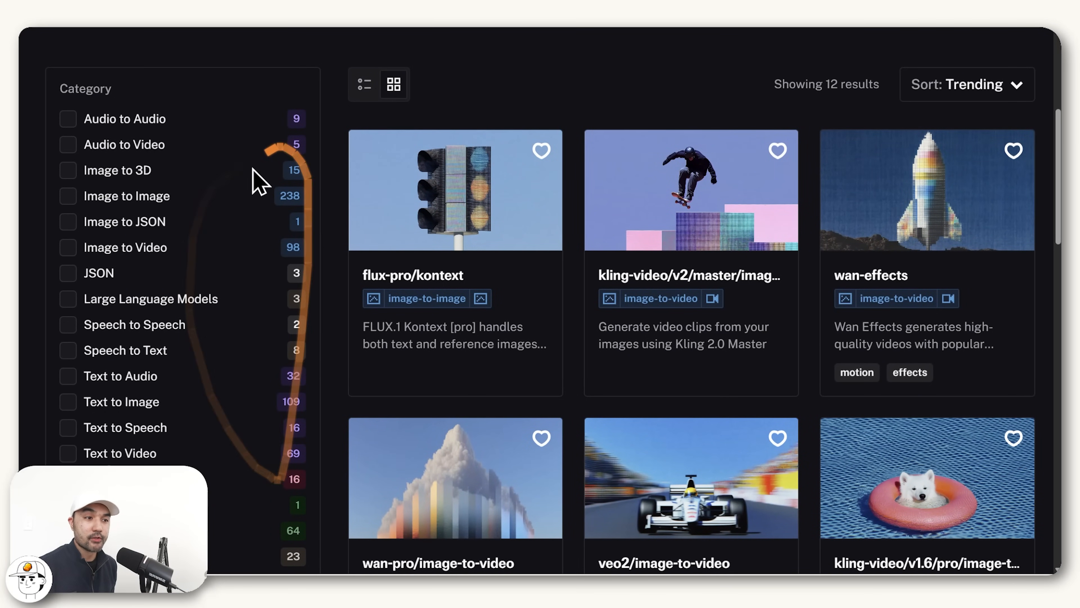
text(hailuo pro)
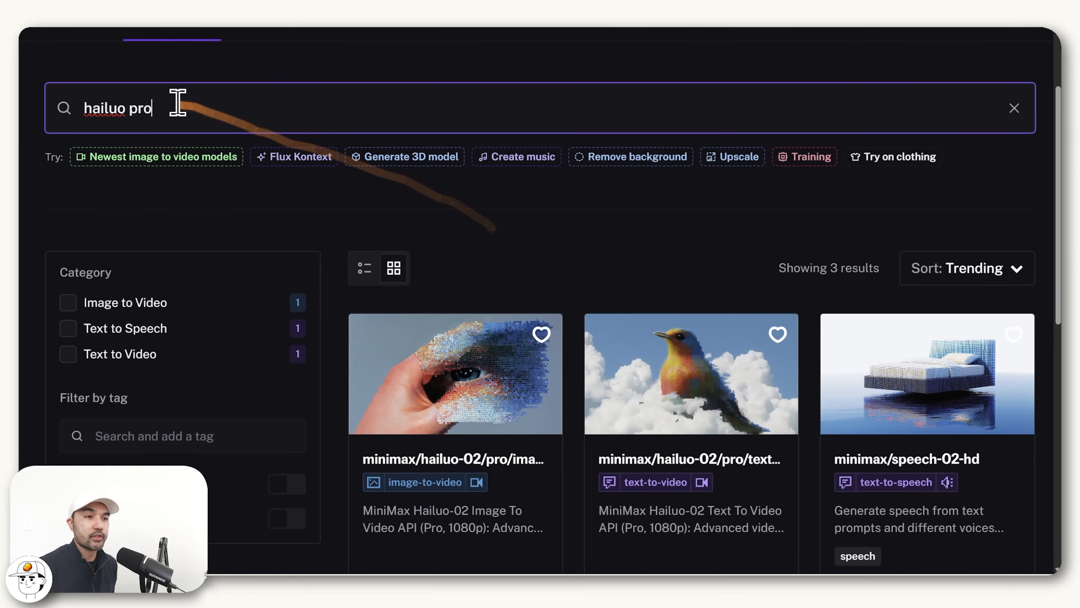
mouse_move(458, 434)
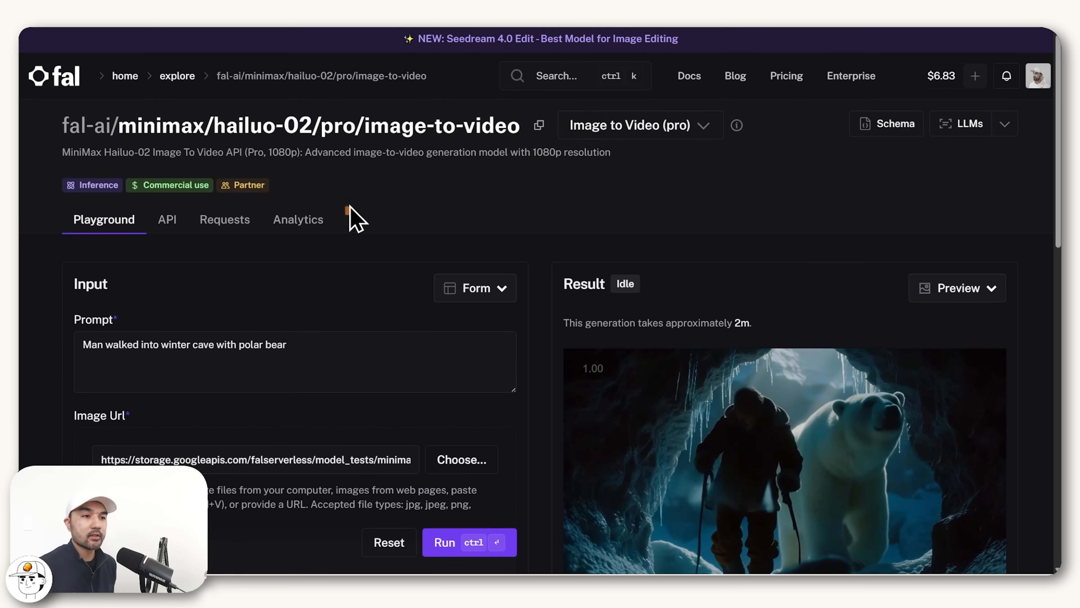
scroll(down, 3)
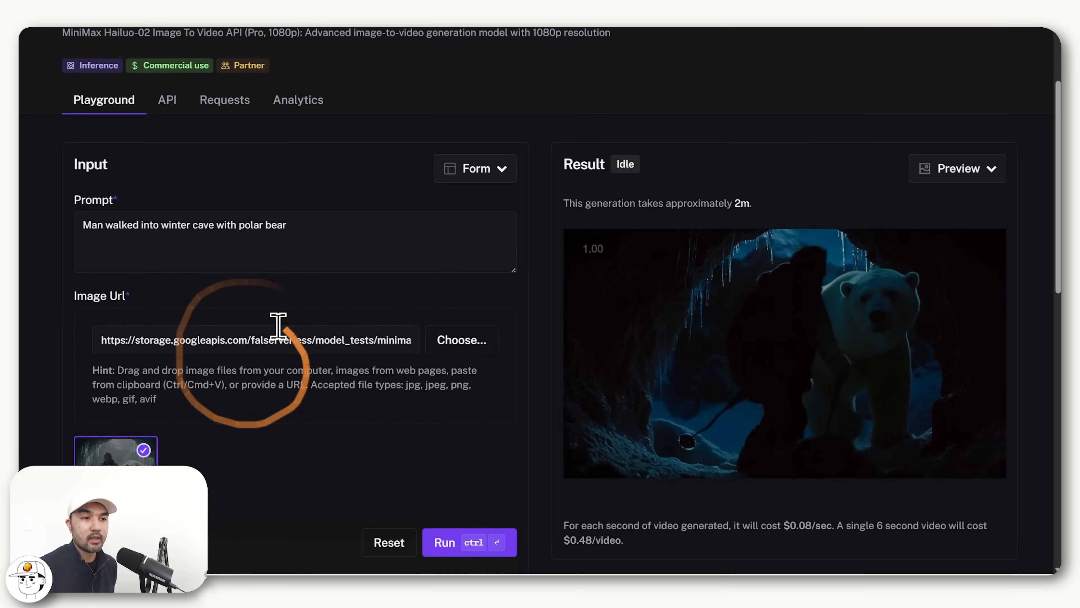
scroll(down, 3)
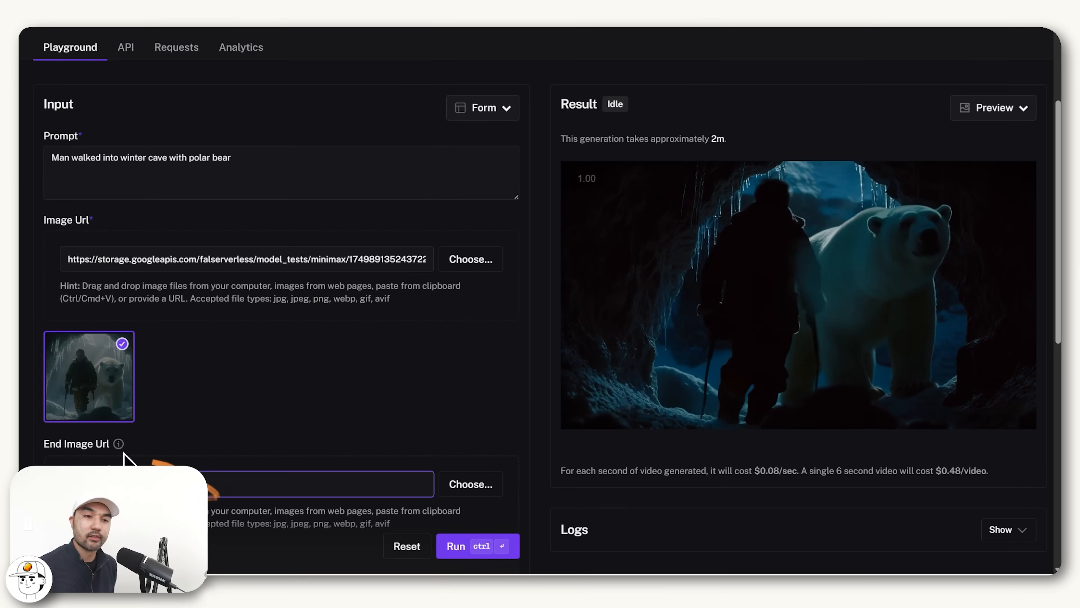
scroll(up, 3)
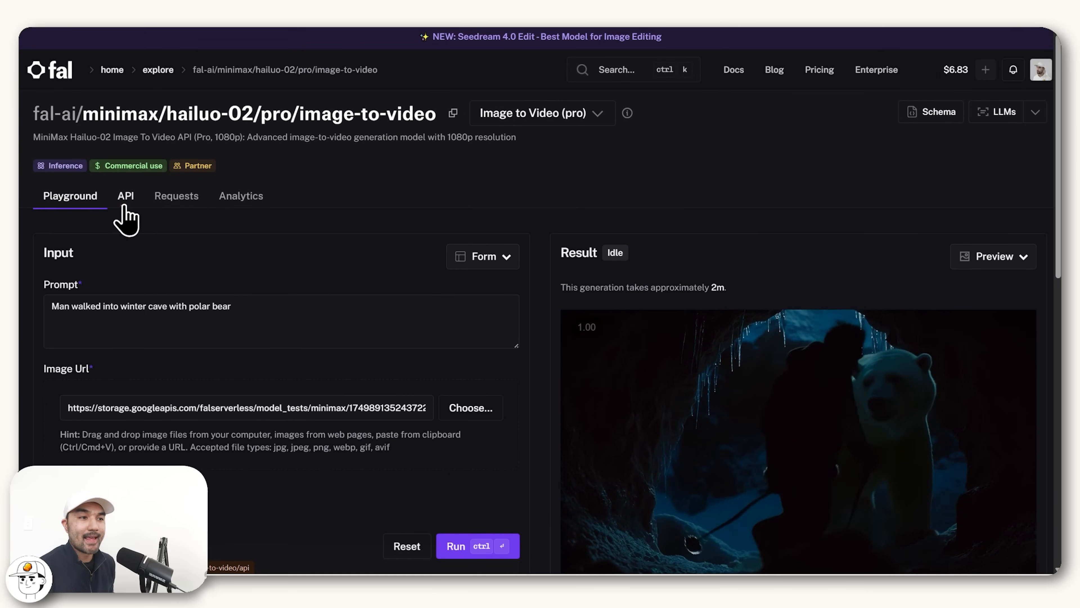
- View the API documentation for minimax/hailuo-02/pro/image-to-video
click(126, 195)
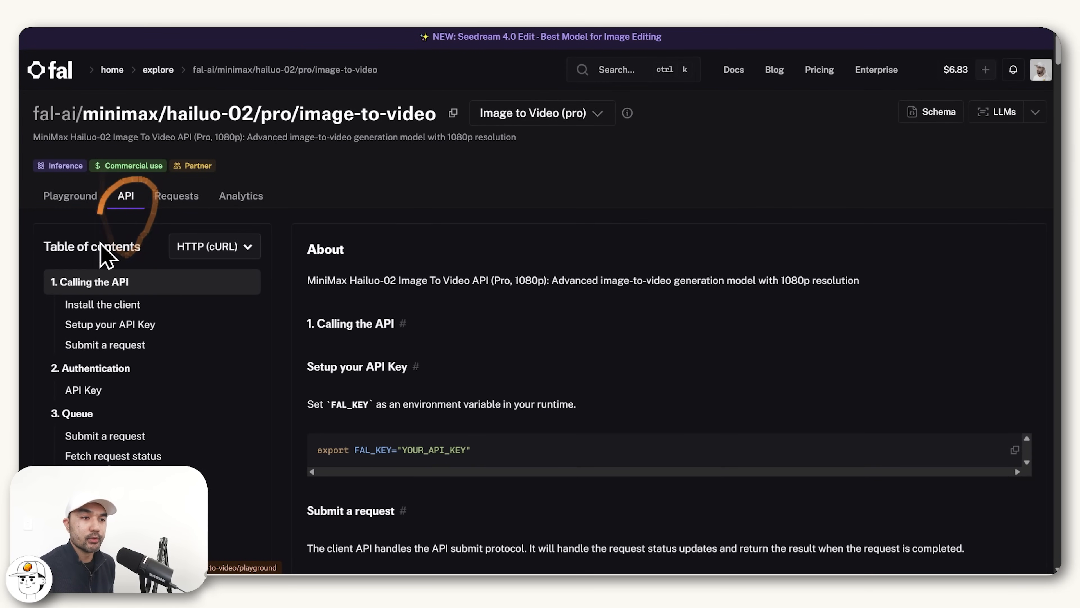
scroll(down, 3)
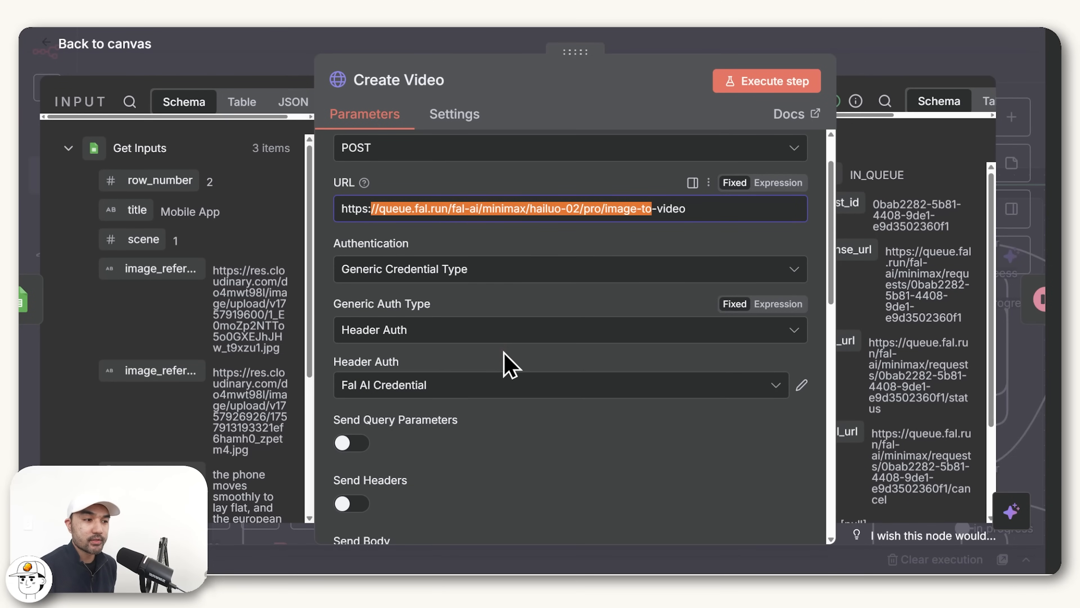
scroll(down, 3)
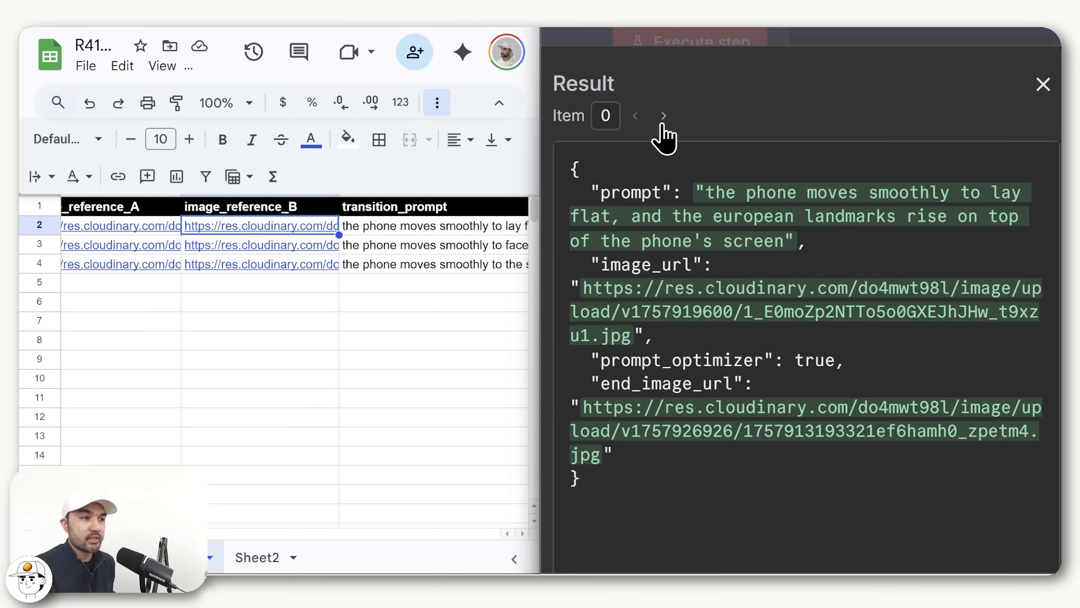
click(663, 115)
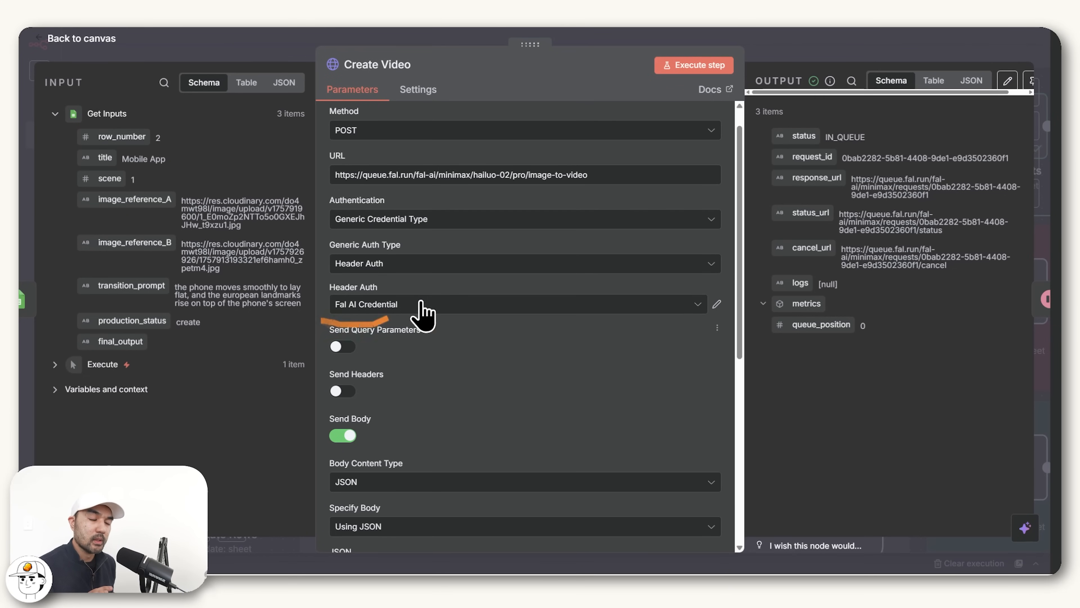
mouse_move(381, 343)
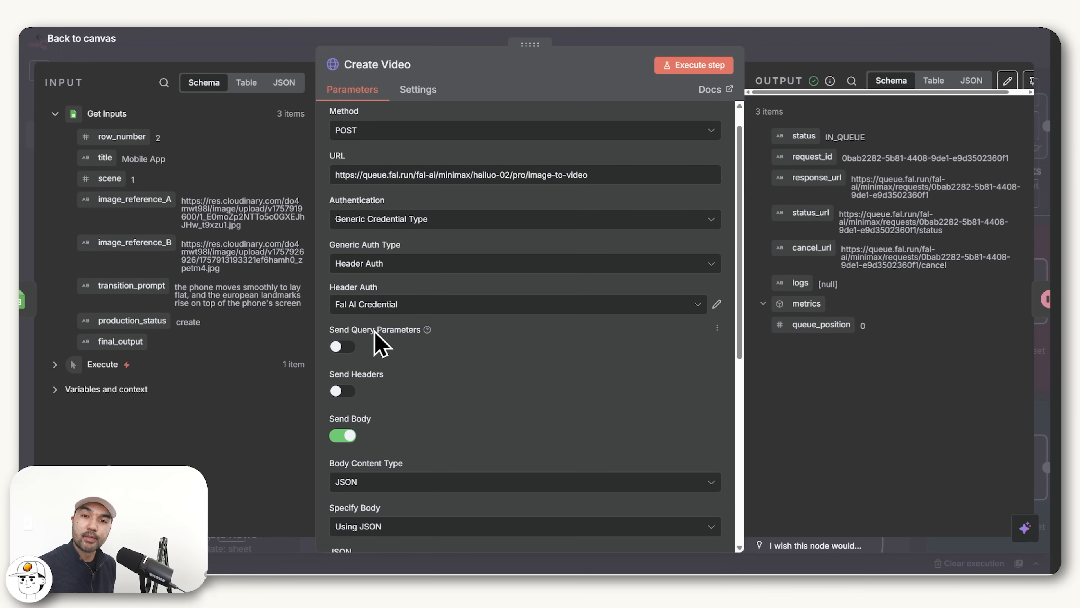
mouse_move(414, 340)
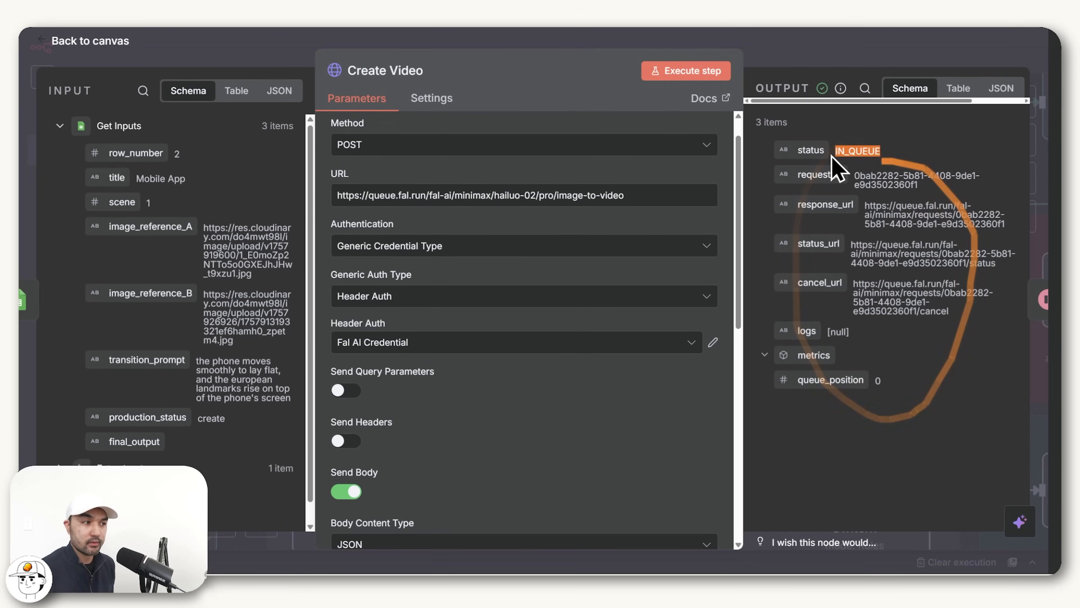
mouse_move(869, 62)
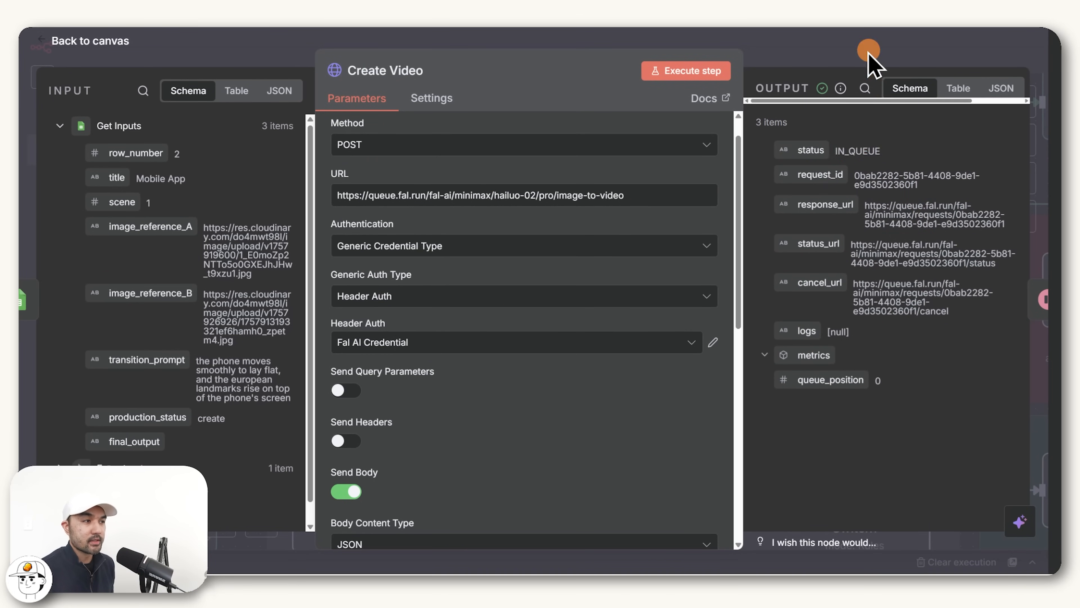
click(88, 41)
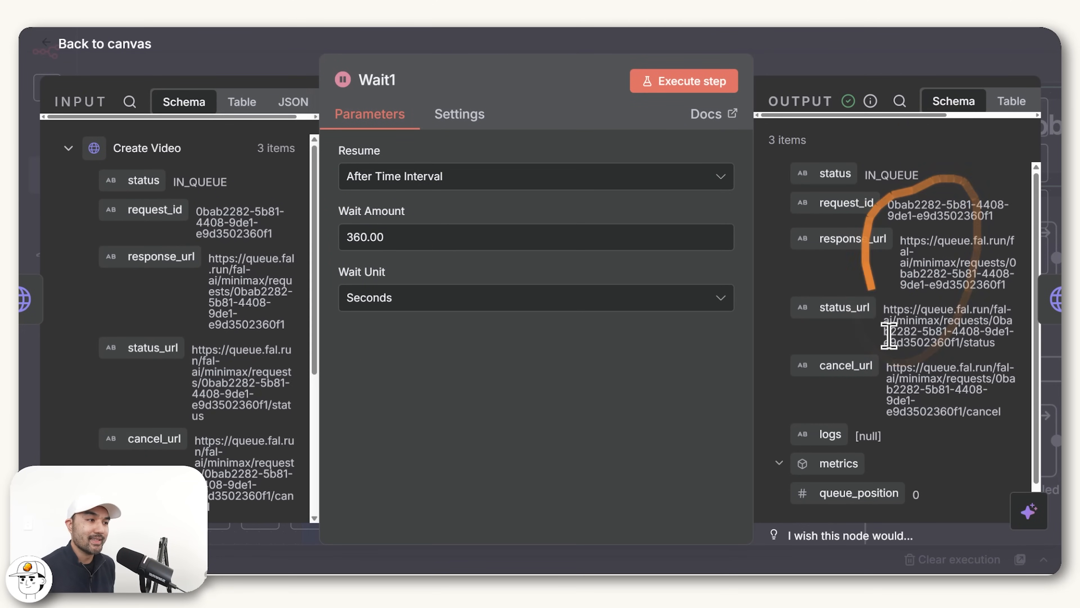
- Review the Get Video node's output listing three fal.media output.mp4 URLs with file sizes
click(98, 43)
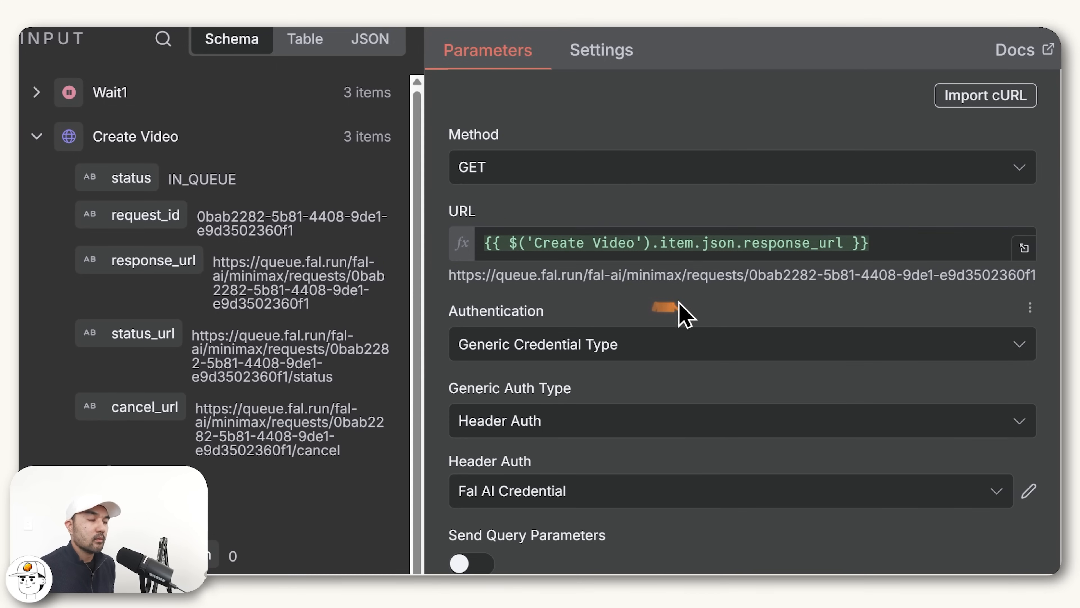
click(725, 242)
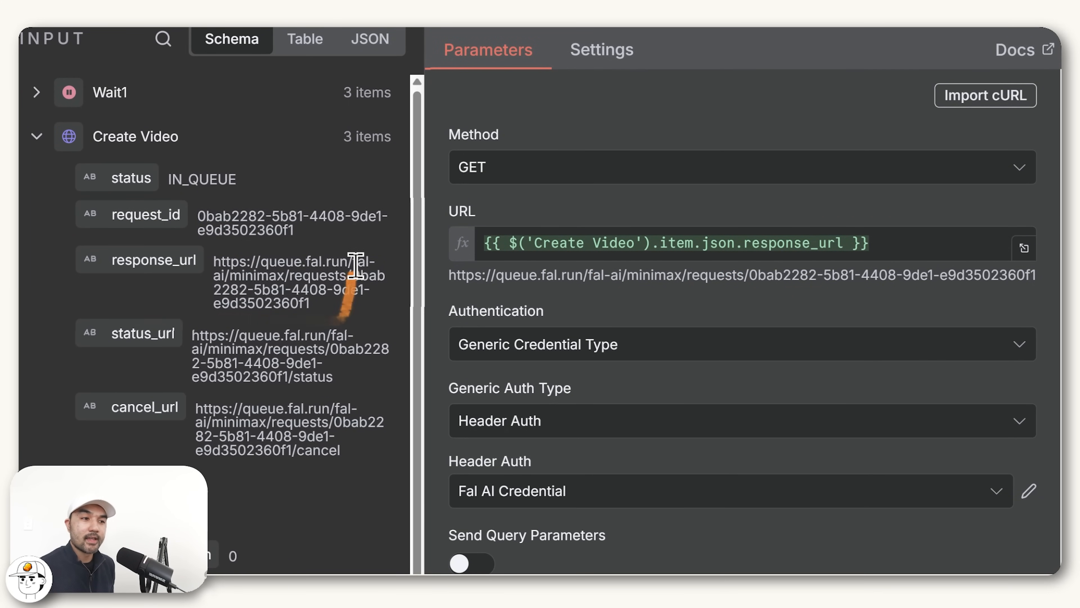
mouse_move(244, 285)
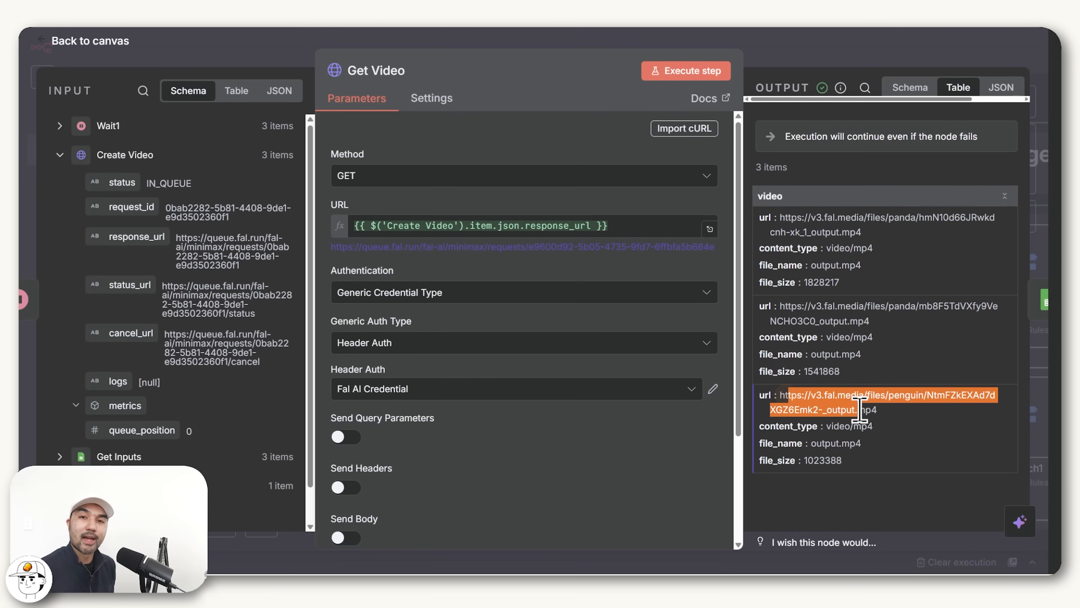
click(89, 41)
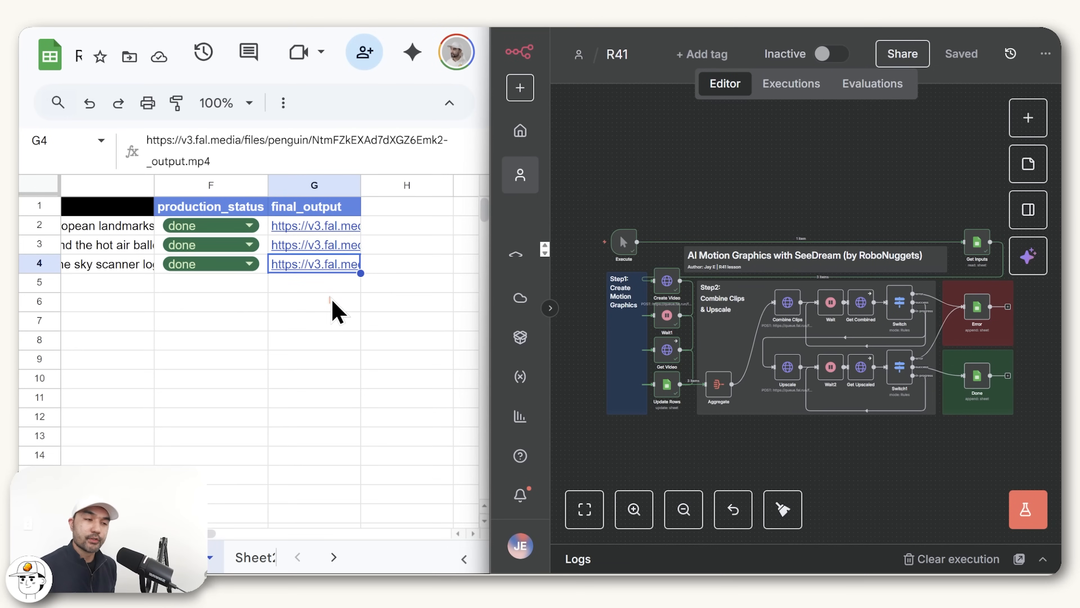
mouse_move(350, 319)
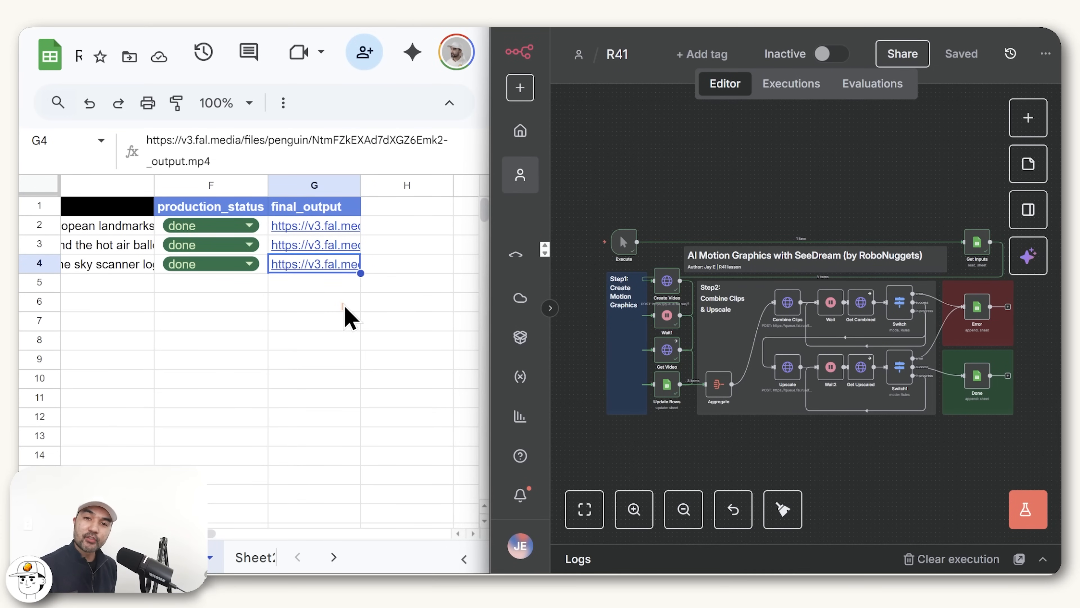
mouse_move(364, 326)
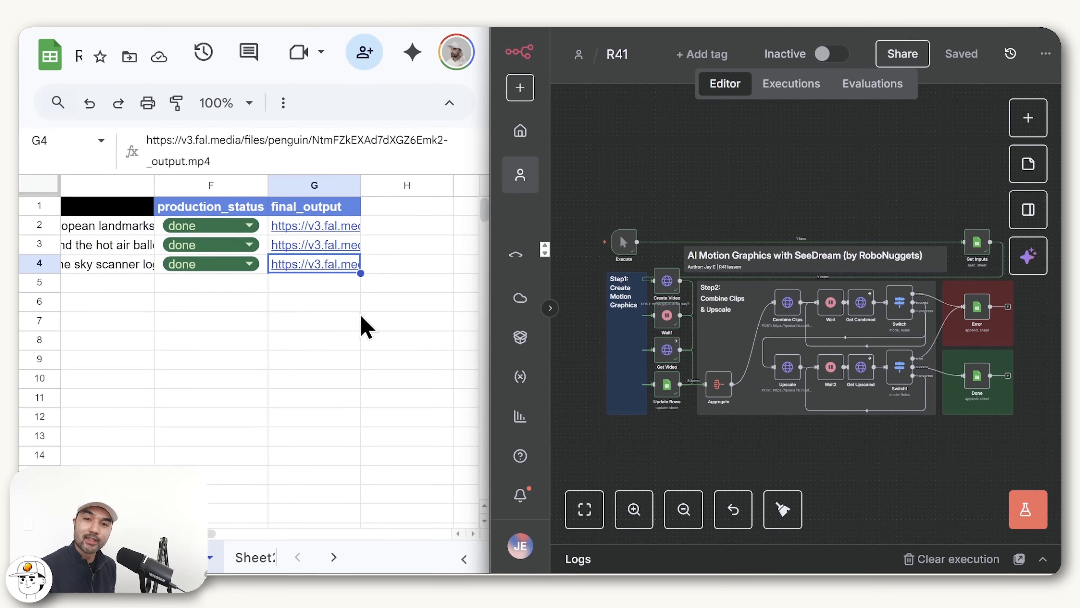
mouse_move(832, 446)
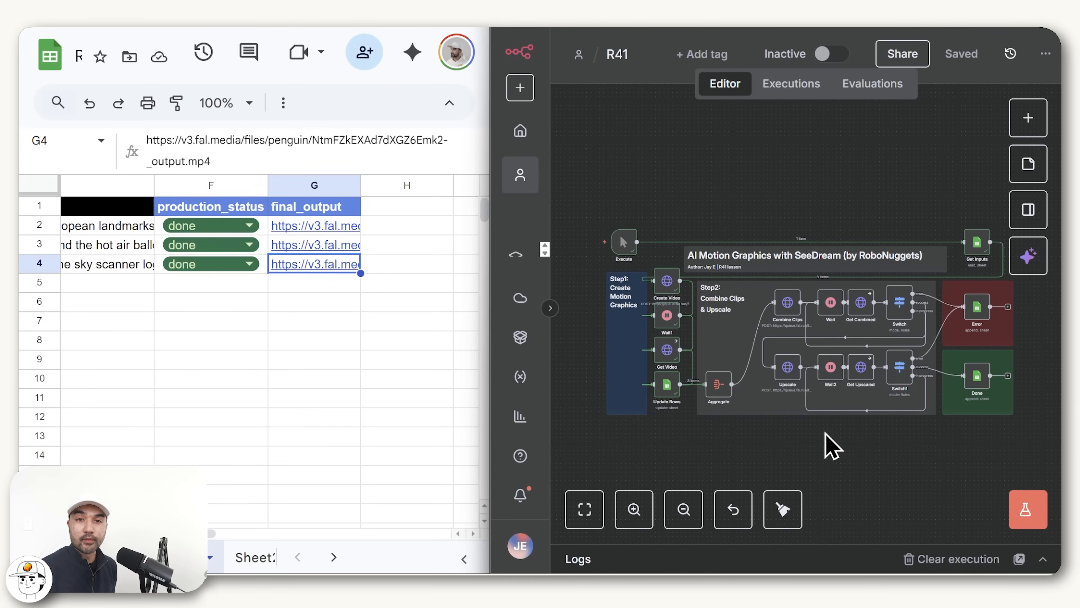
mouse_move(785, 331)
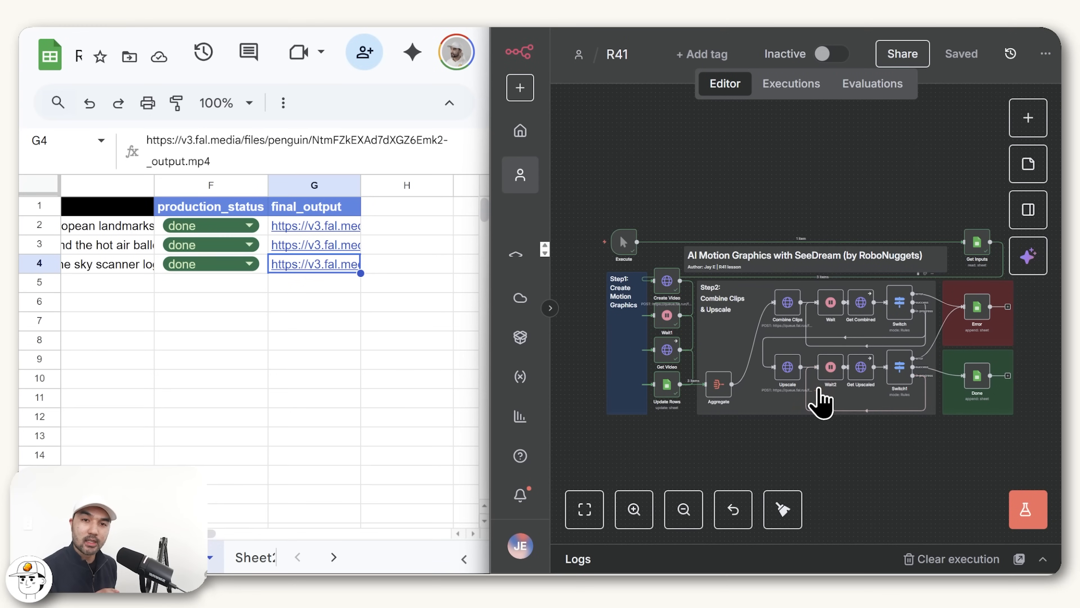
mouse_move(813, 396)
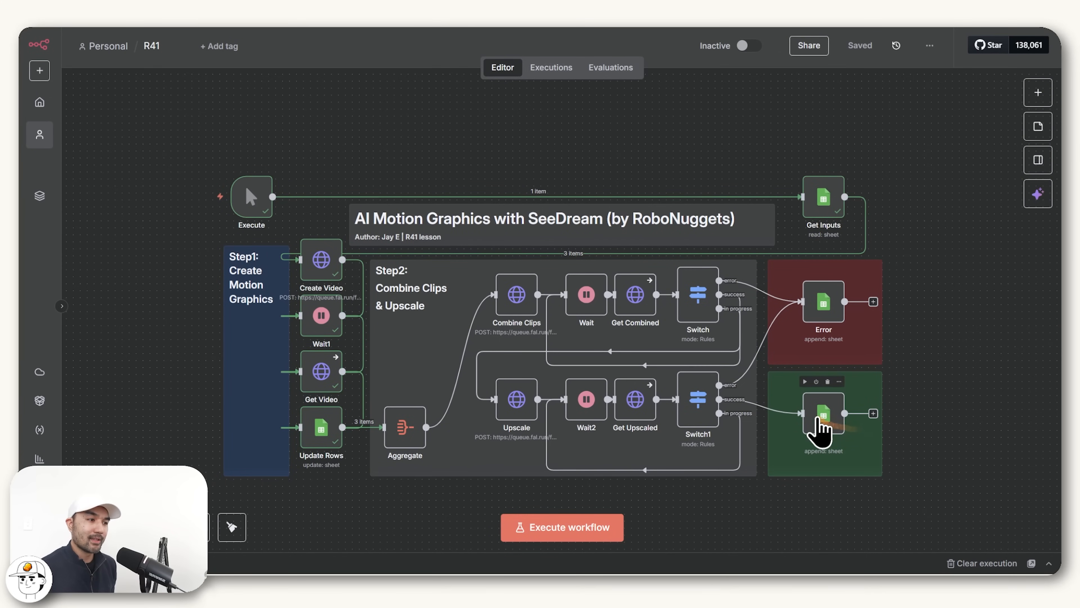
- Select the Done step that logs the final result on the full workflow canvas
click(561, 527)
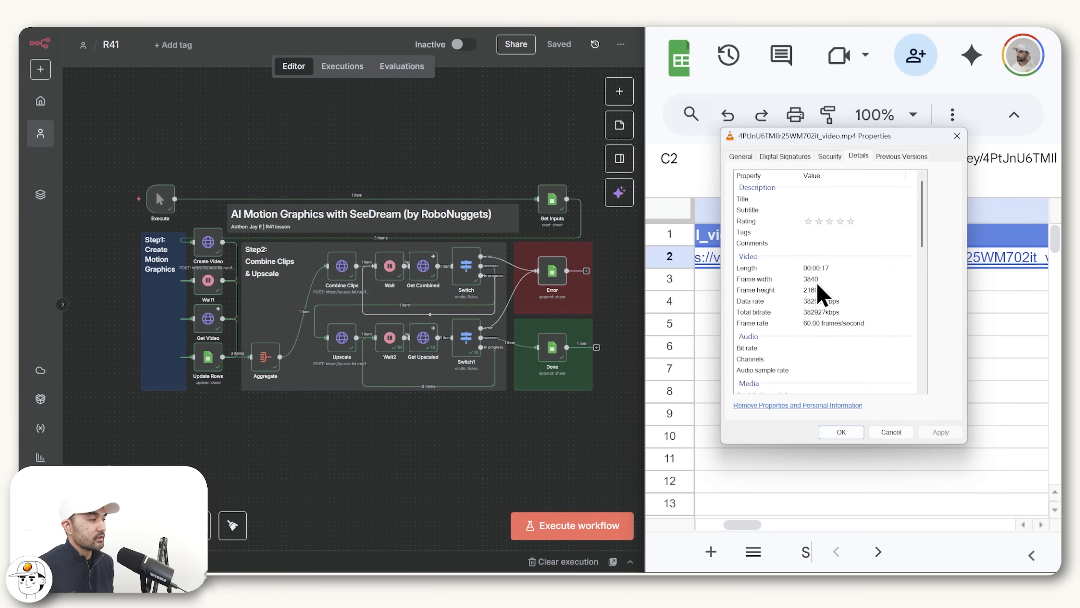
mouse_move(850, 334)
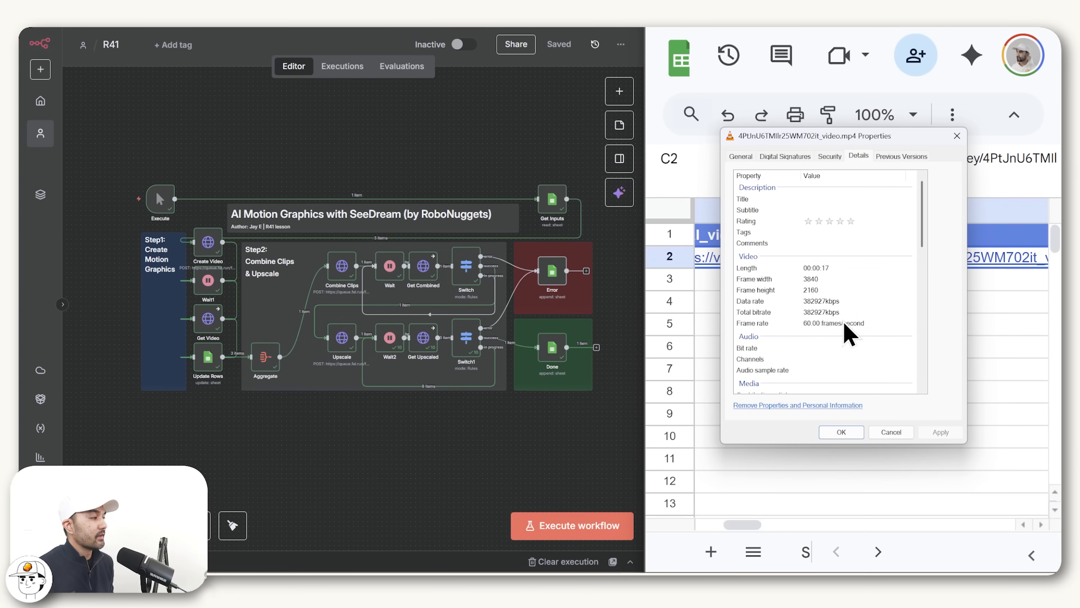
mouse_move(875, 317)
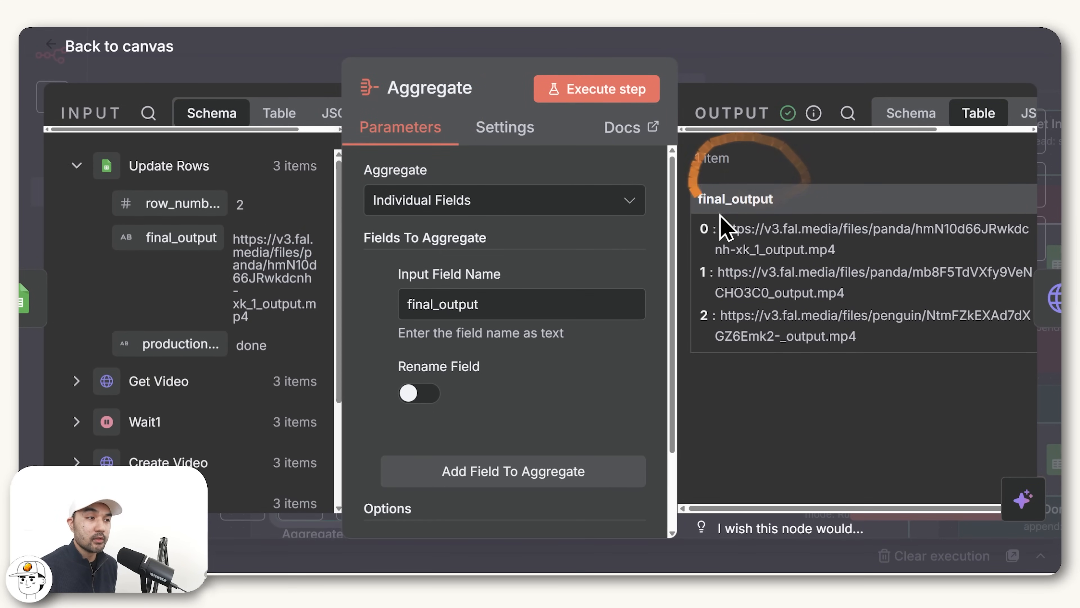
- Show the Aggregate output in Schema view as one item with three final_output URLs
click(909, 113)
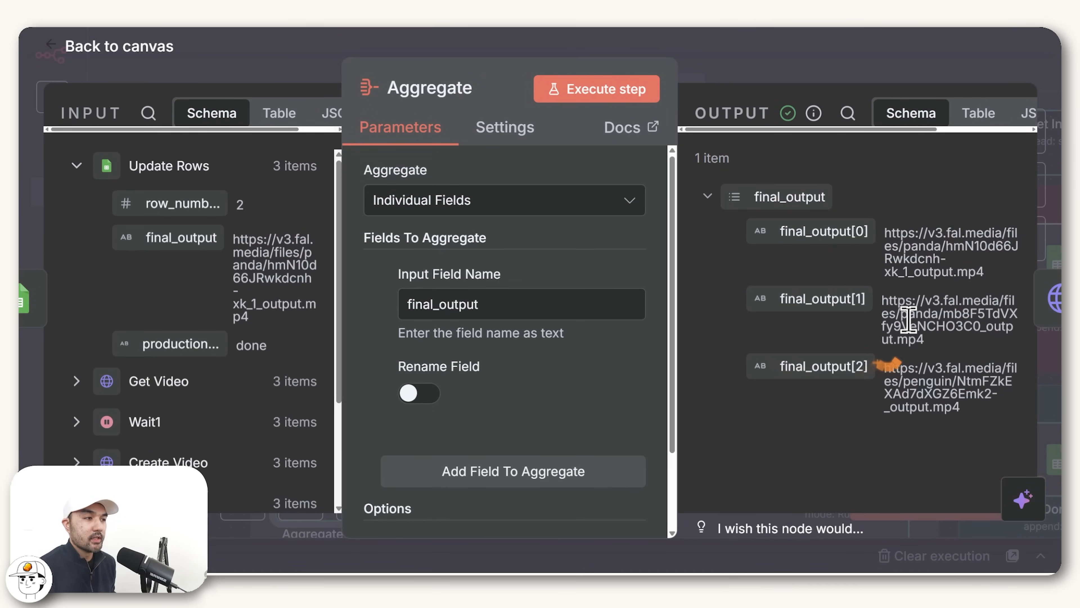
mouse_move(910, 368)
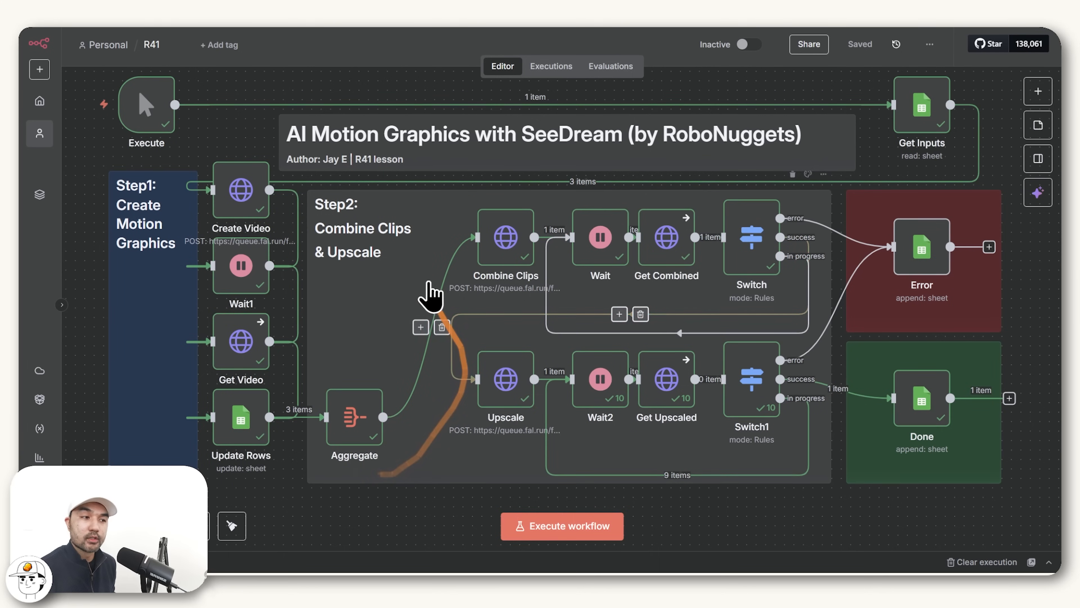
mouse_move(551, 255)
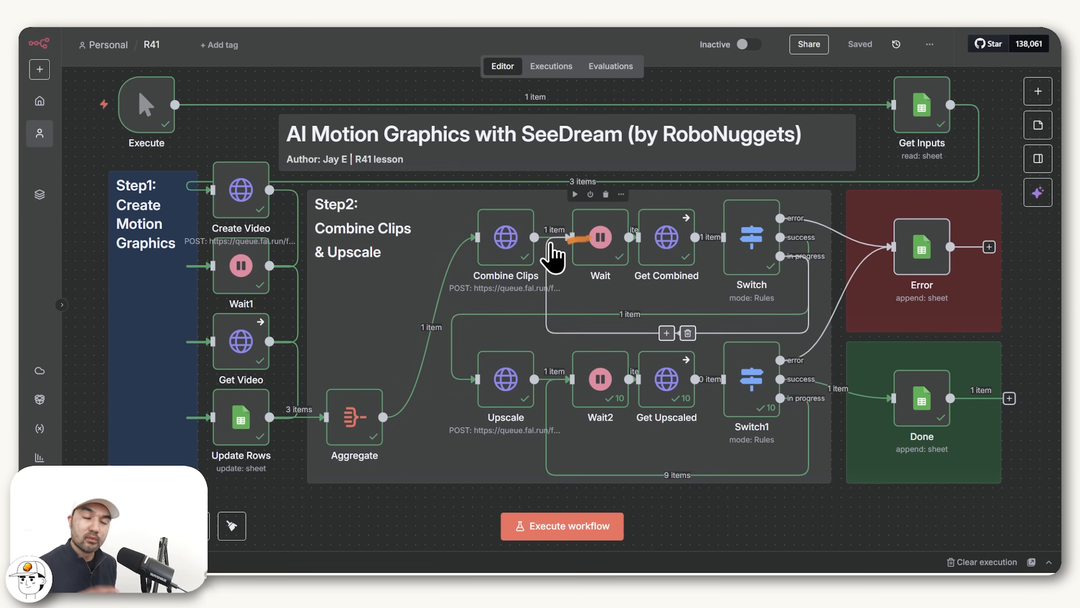
mouse_move(610, 240)
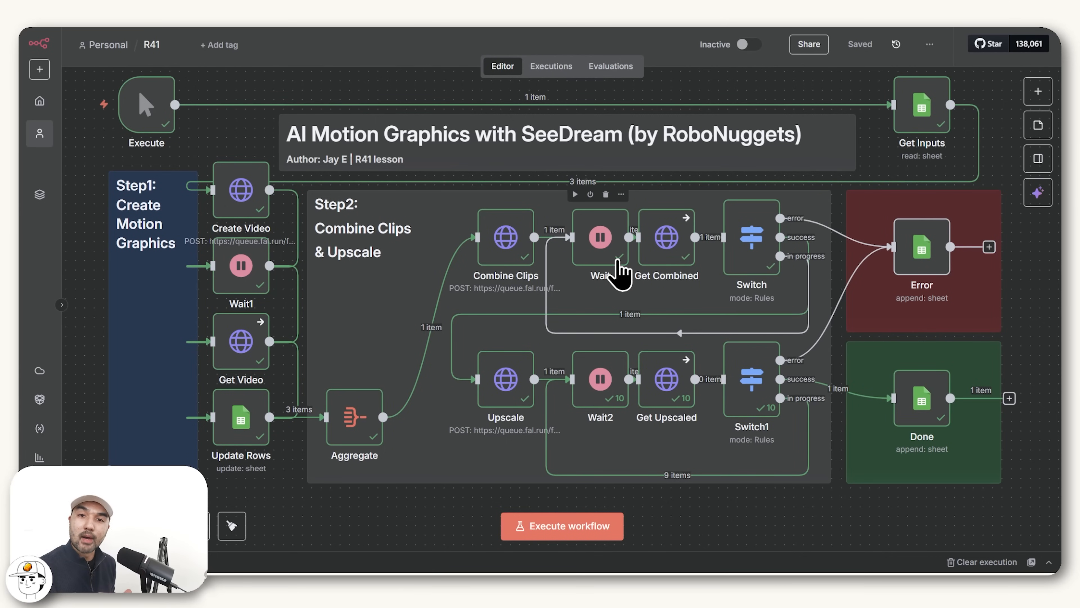
mouse_move(506, 237)
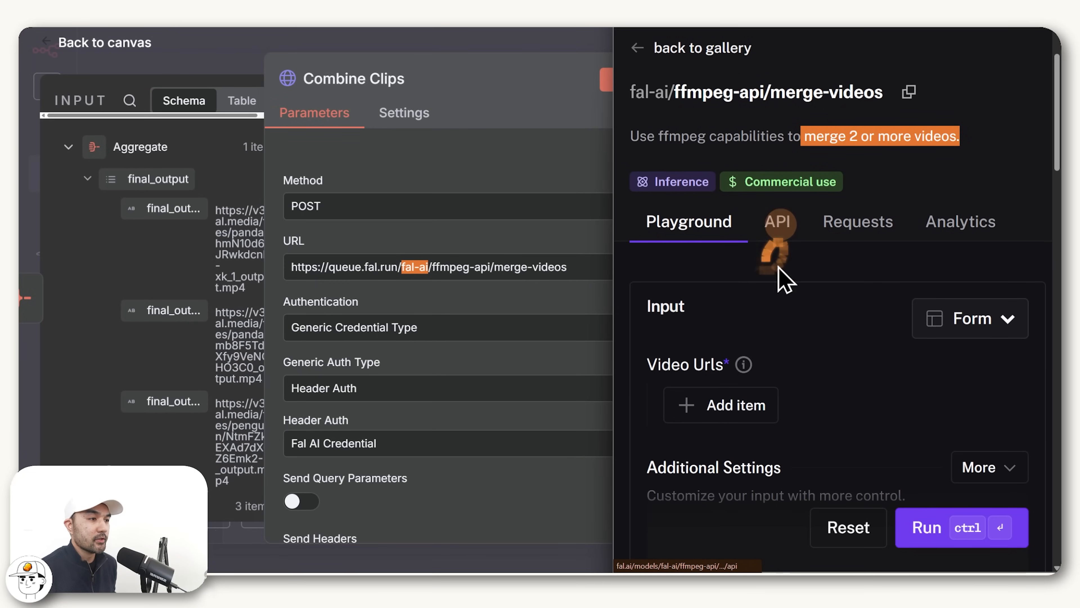
- Review the Combine Clips merge-videos docs and video_urls JSON body, then return to the canvas
scroll(down, 3)
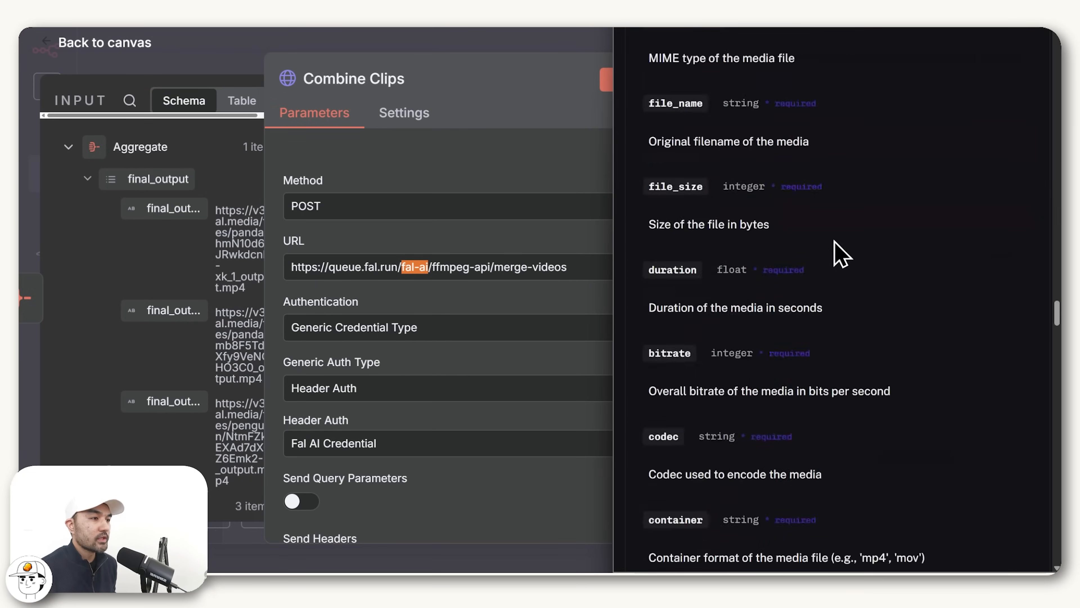
click(652, 79)
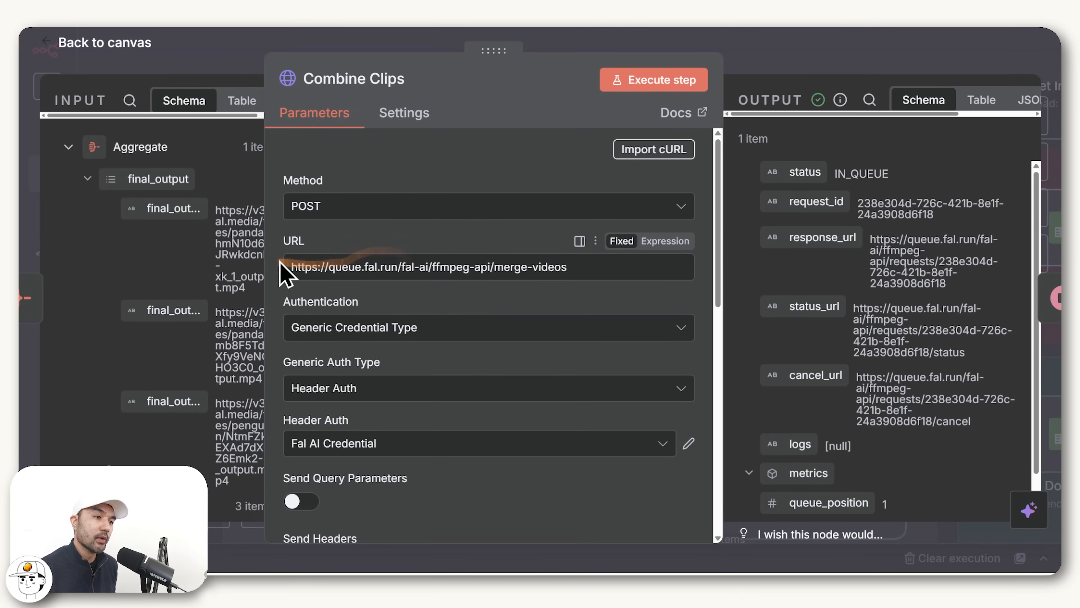
scroll(down, 3)
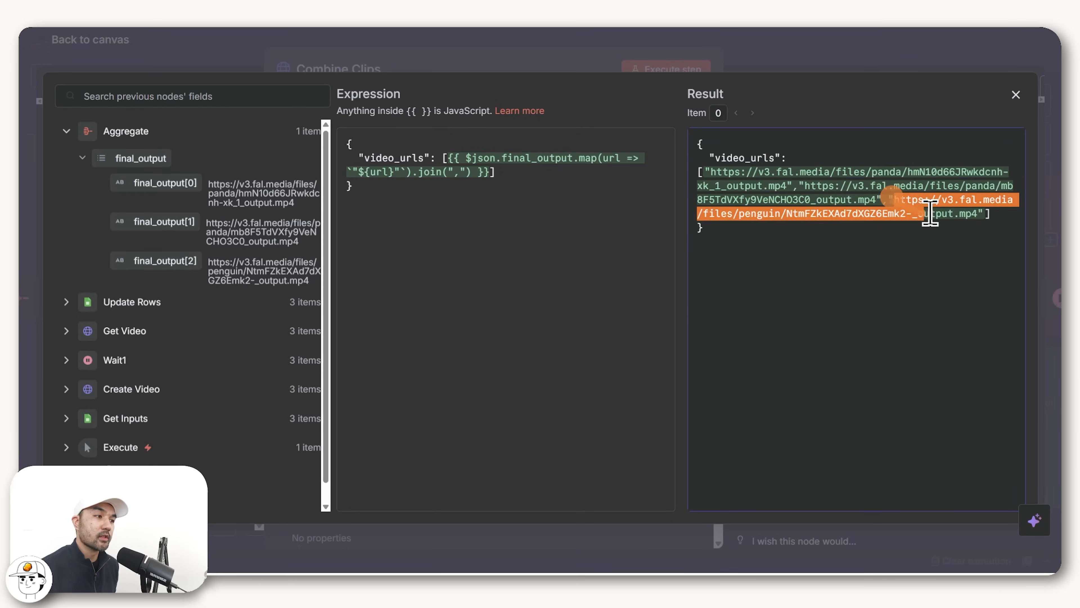
click(1015, 95)
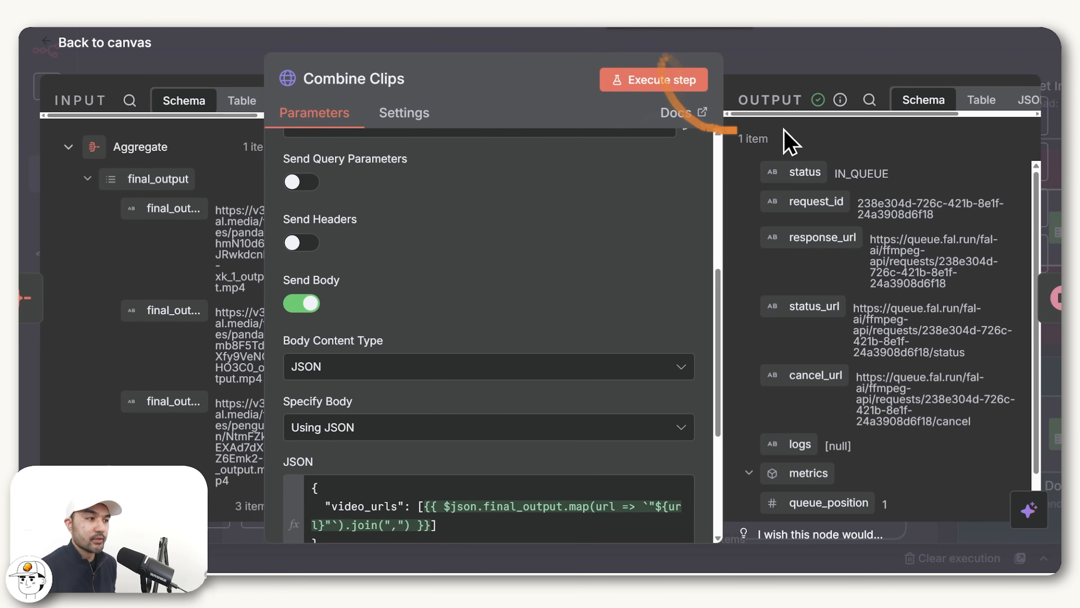
mouse_move(865, 207)
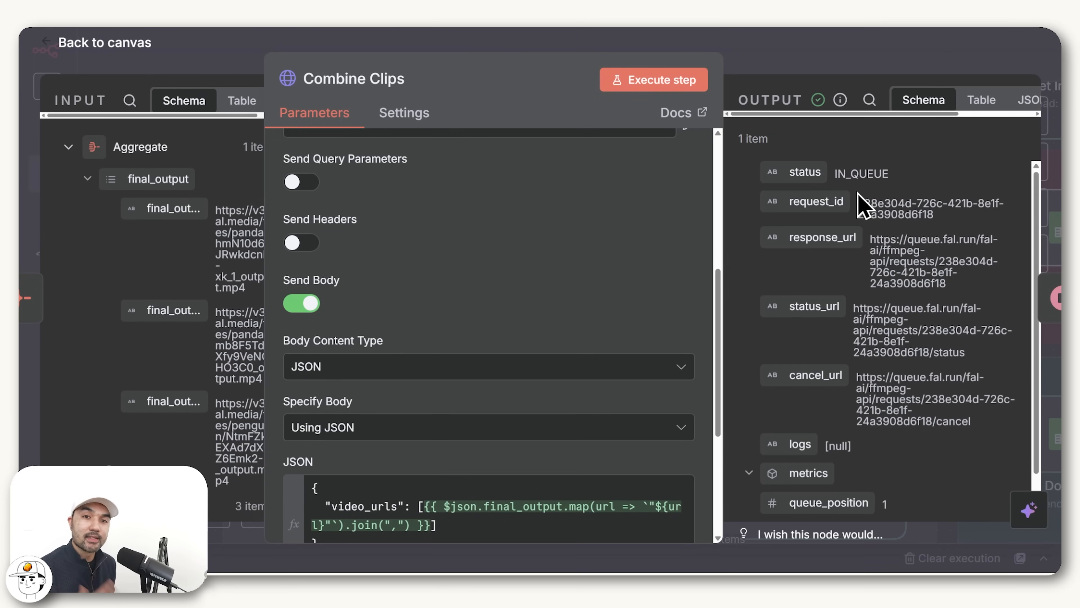
click(96, 42)
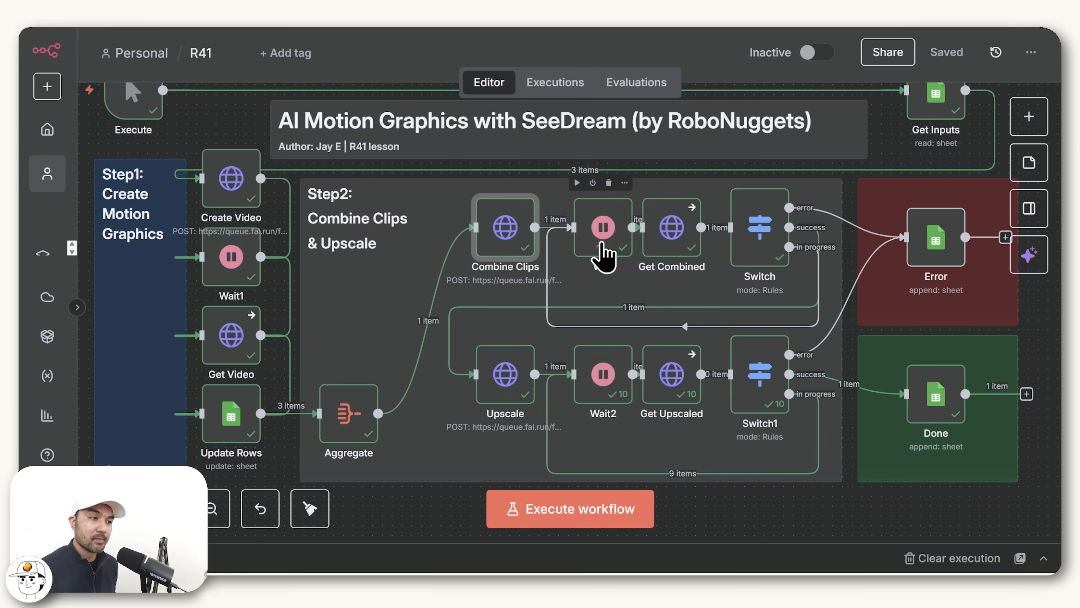
mouse_move(611, 259)
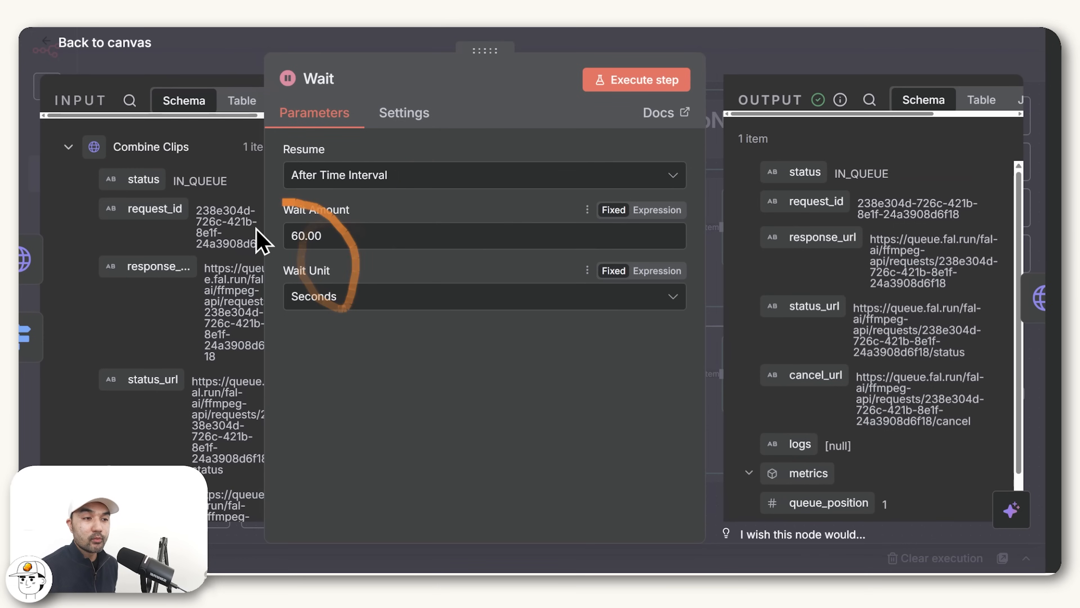
- Check the 60-second Wait and Get Combined's merged_video.mp4 URL at 1920×1080, 24 fps
click(98, 43)
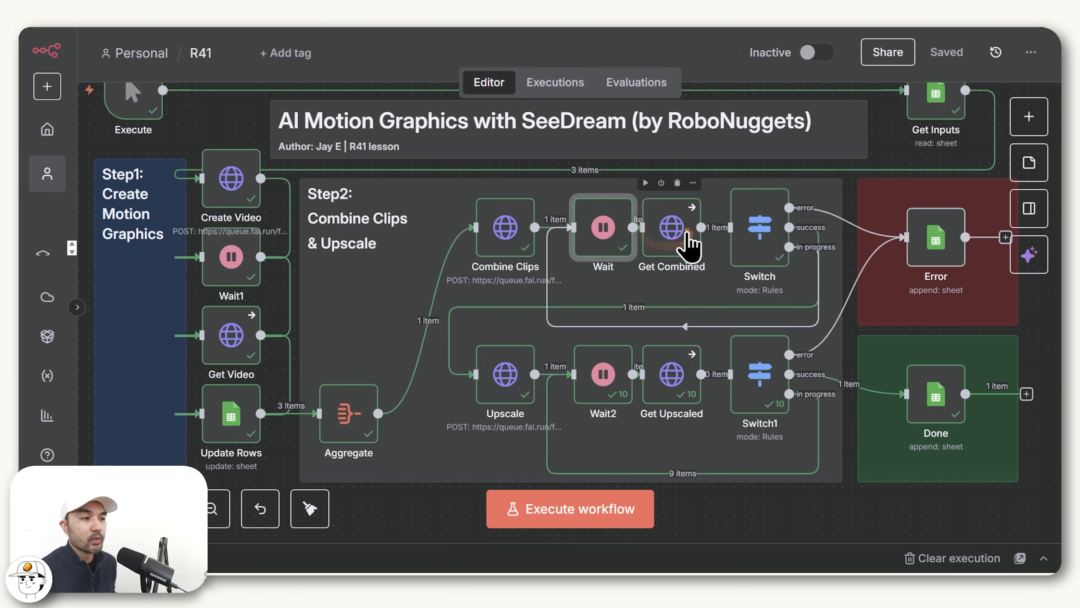
mouse_move(682, 259)
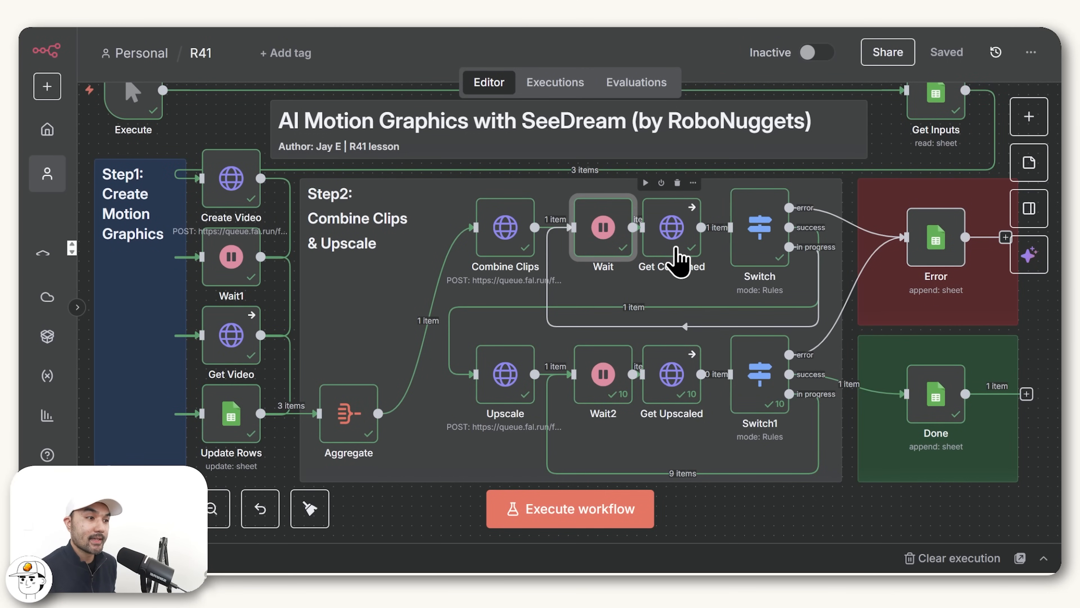
double_click(670, 228)
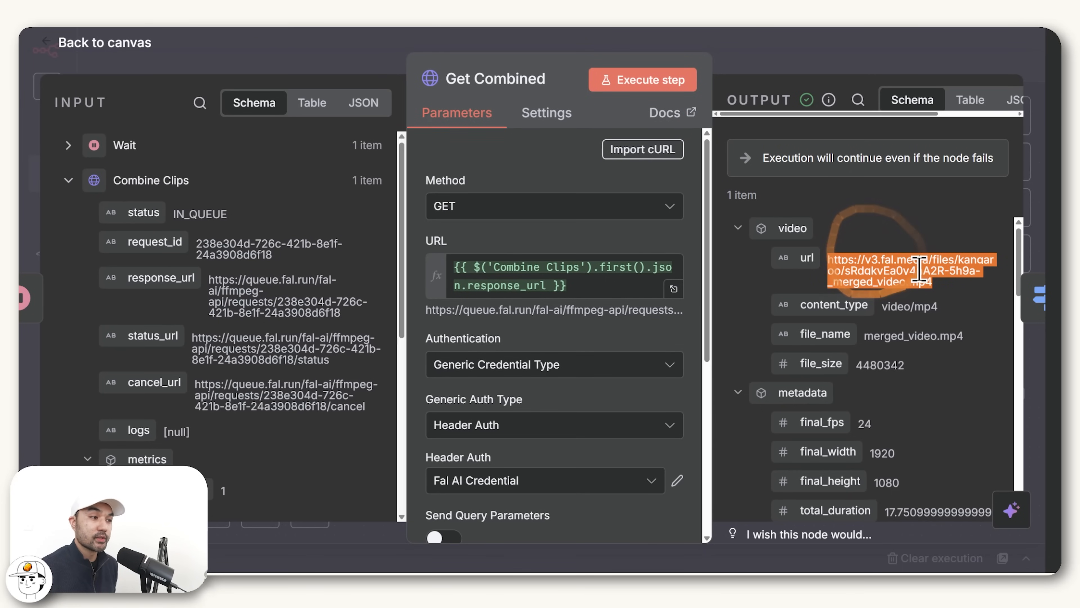
click(101, 42)
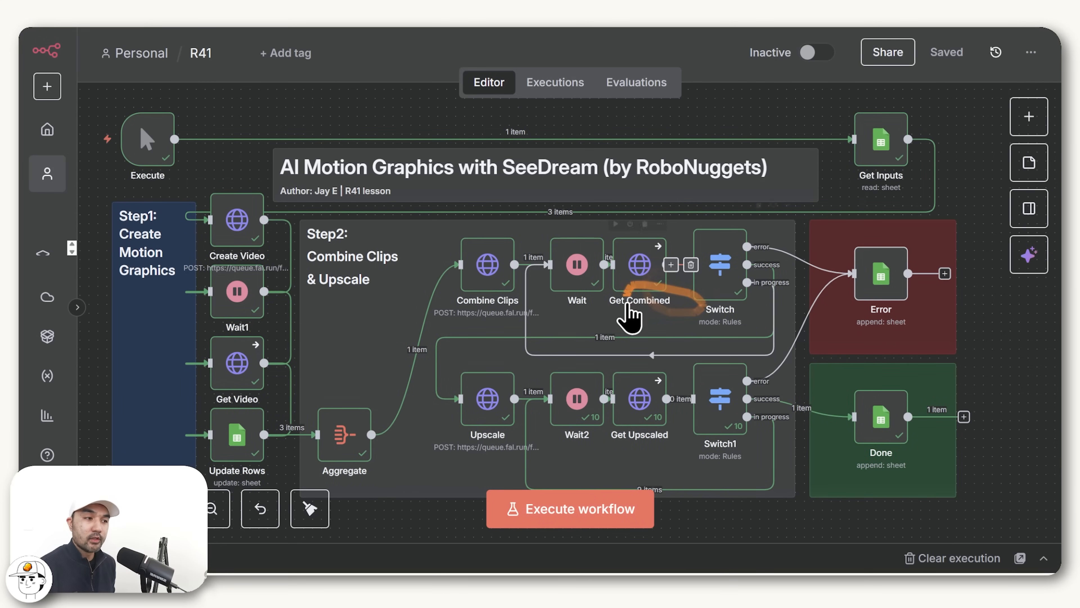
mouse_move(723, 297)
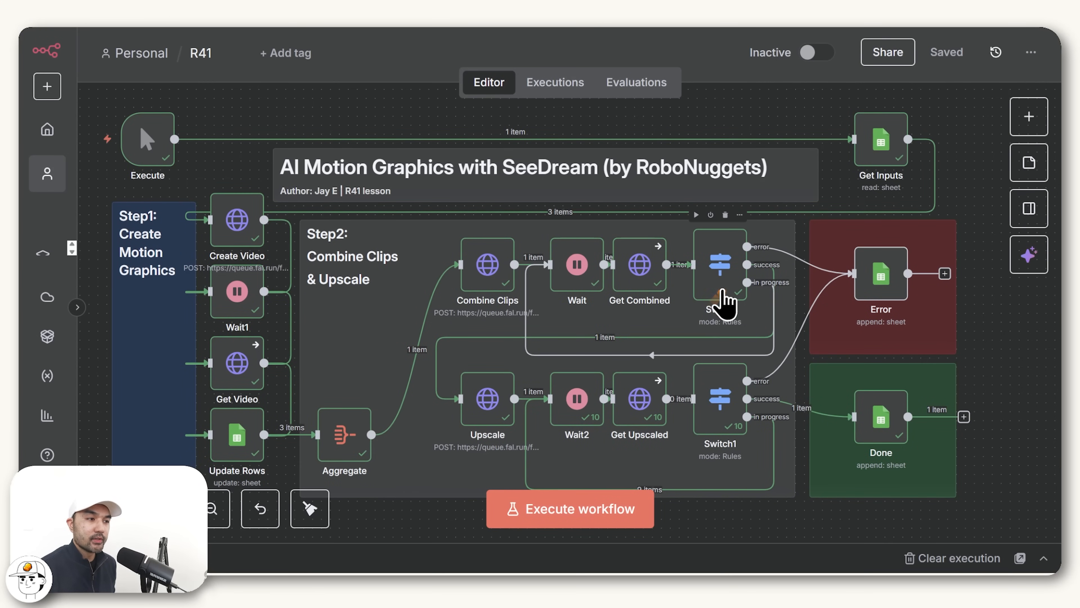
mouse_move(709, 286)
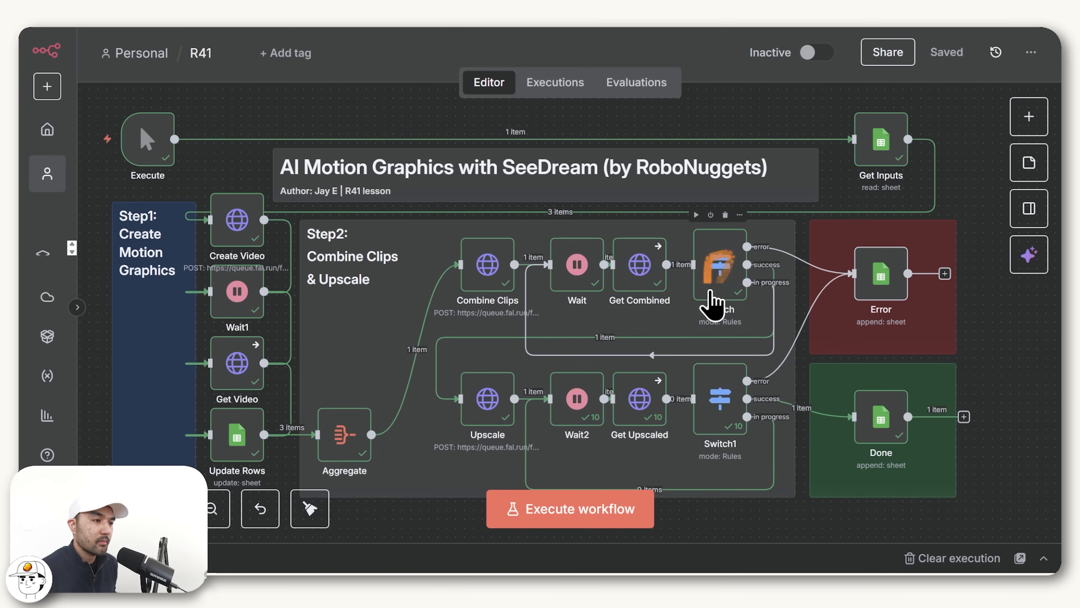
- Inspect the Switch node's Error, Success and In progress branch outputs, then return to canvas
double_click(719, 269)
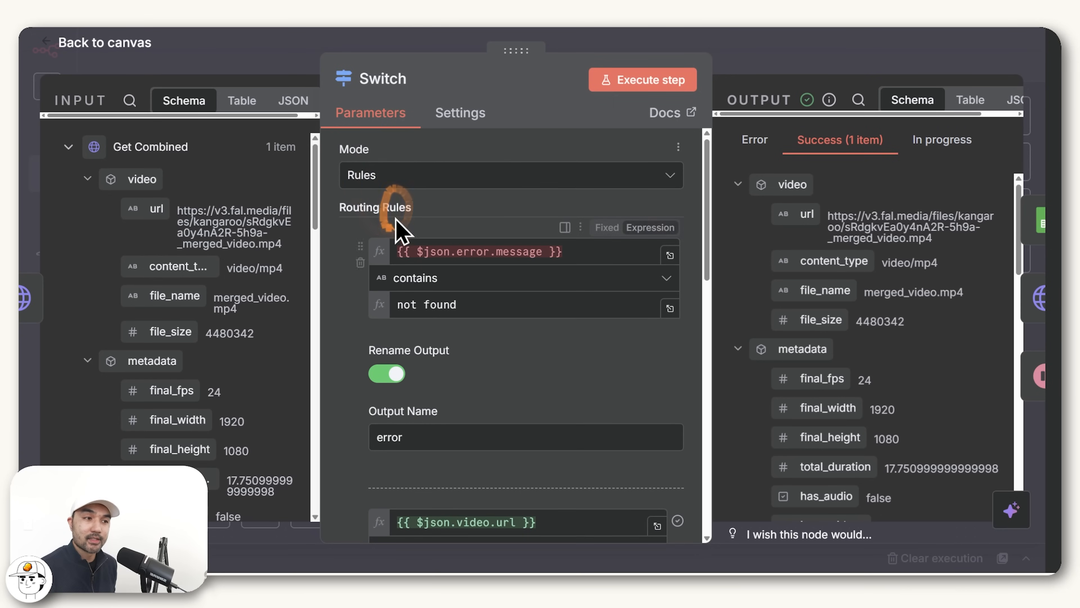
mouse_move(255, 267)
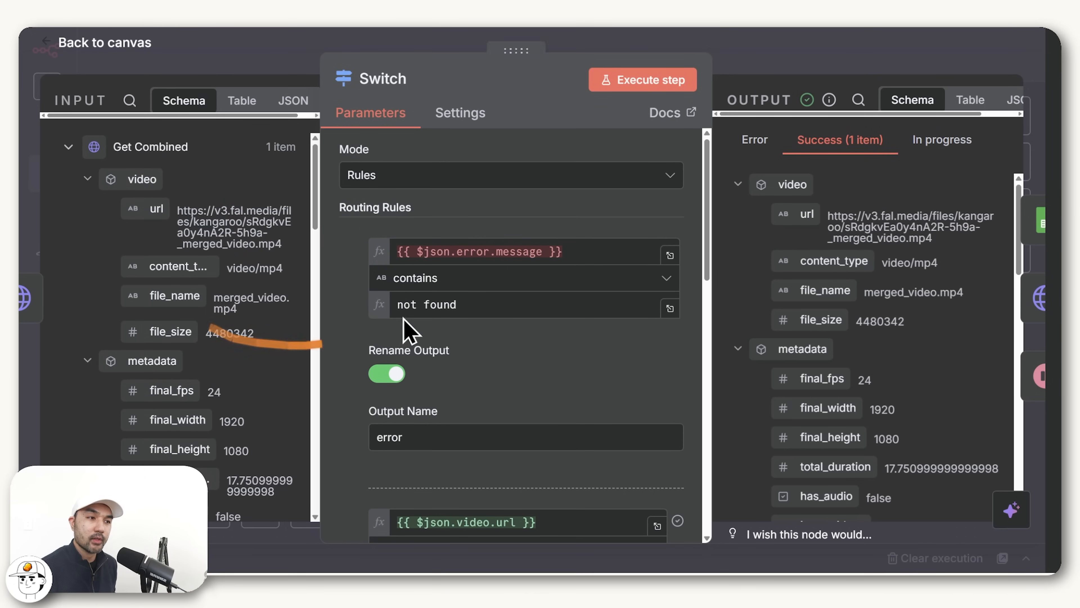
click(754, 138)
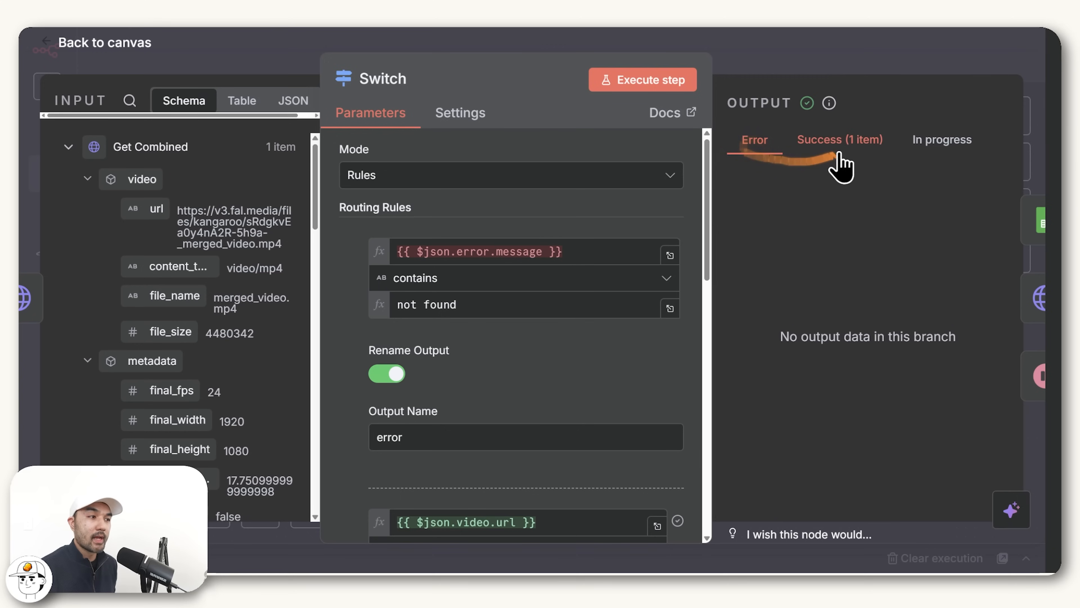
click(838, 139)
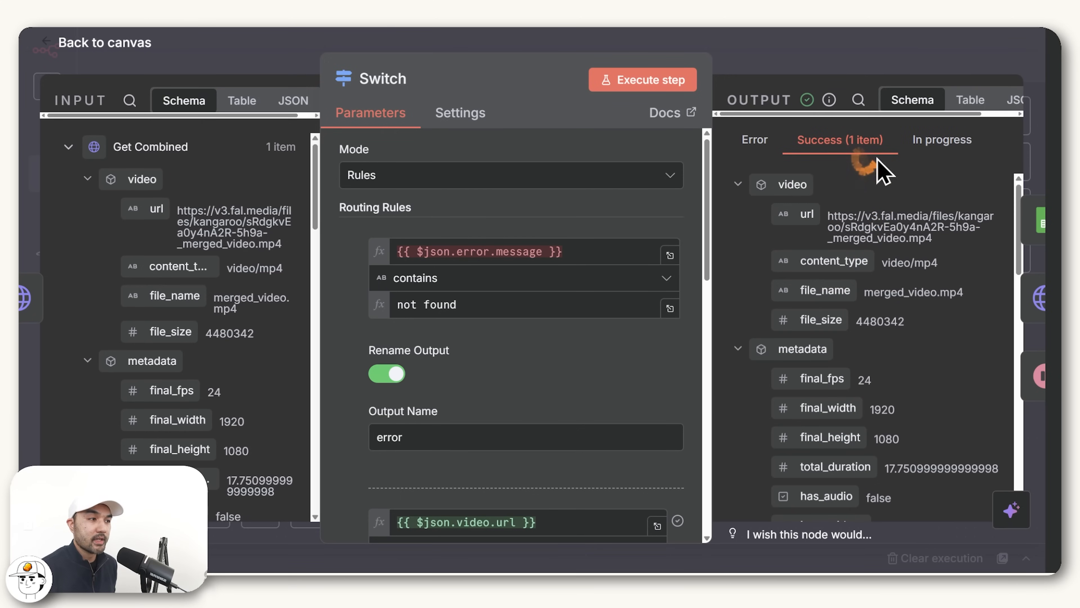
click(942, 140)
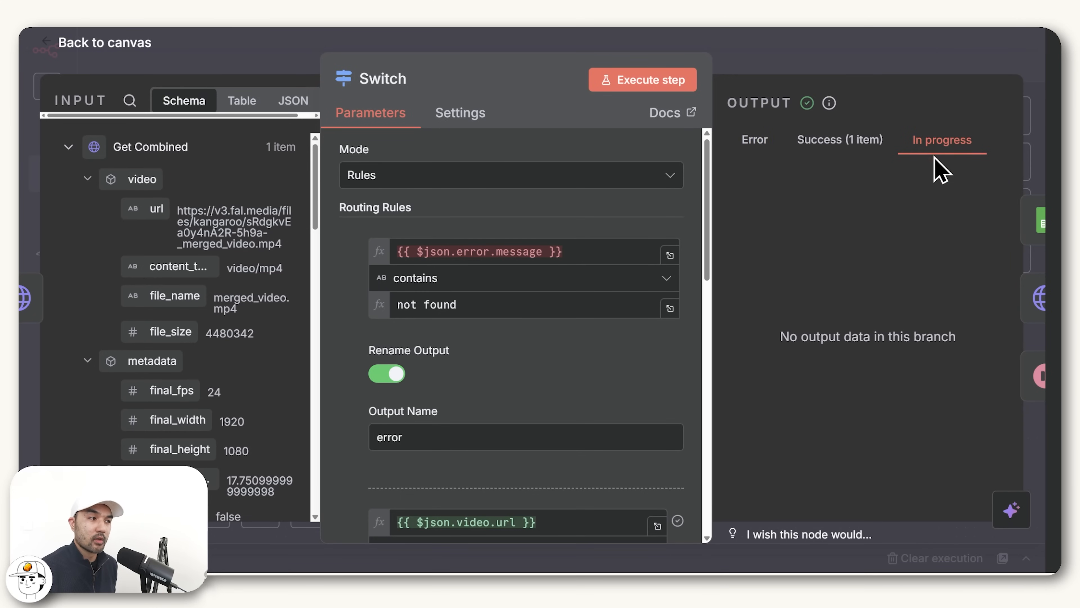
click(104, 42)
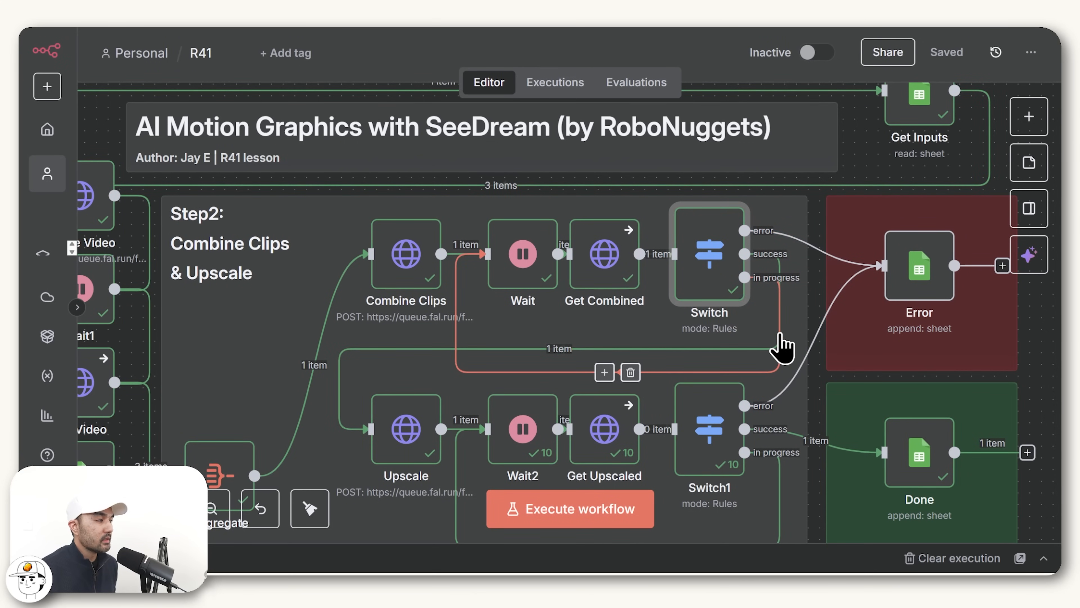
mouse_move(777, 384)
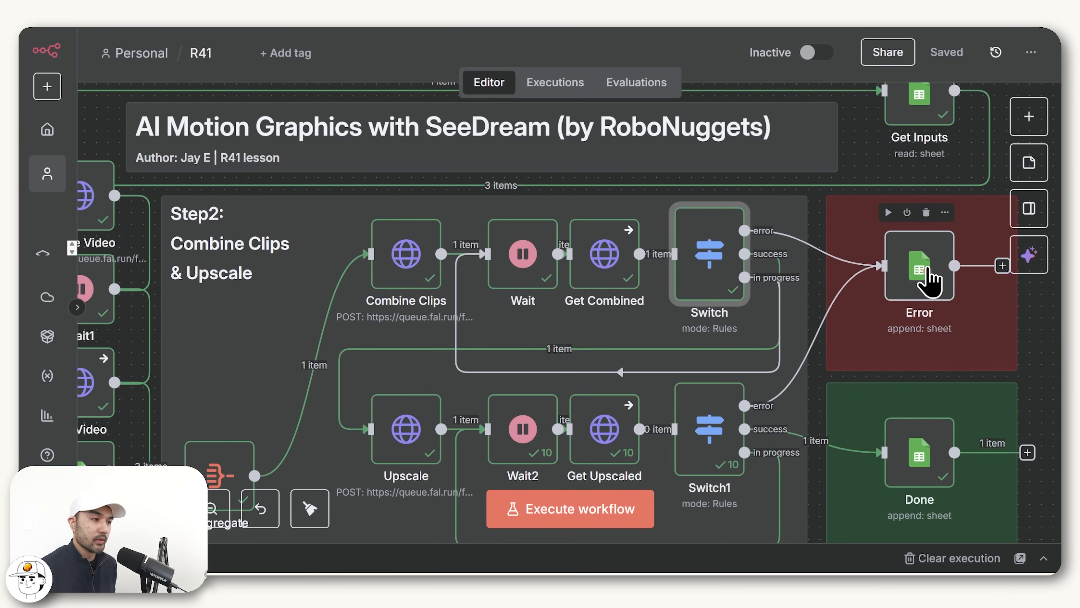
- Review the Error sheet-logging node's final_video mapping to the error message
double_click(918, 268)
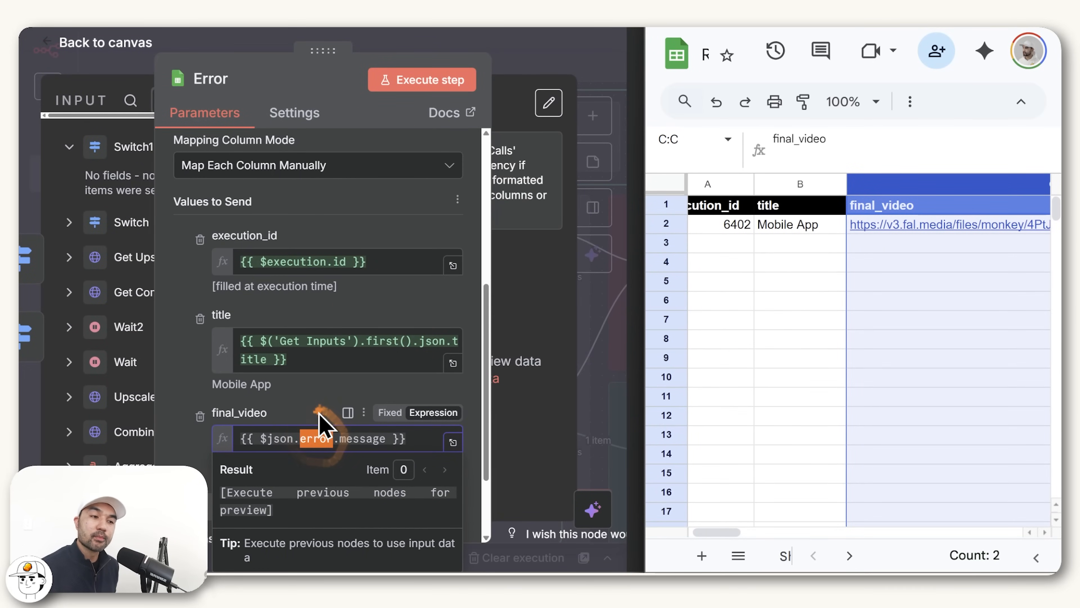
mouse_move(319, 447)
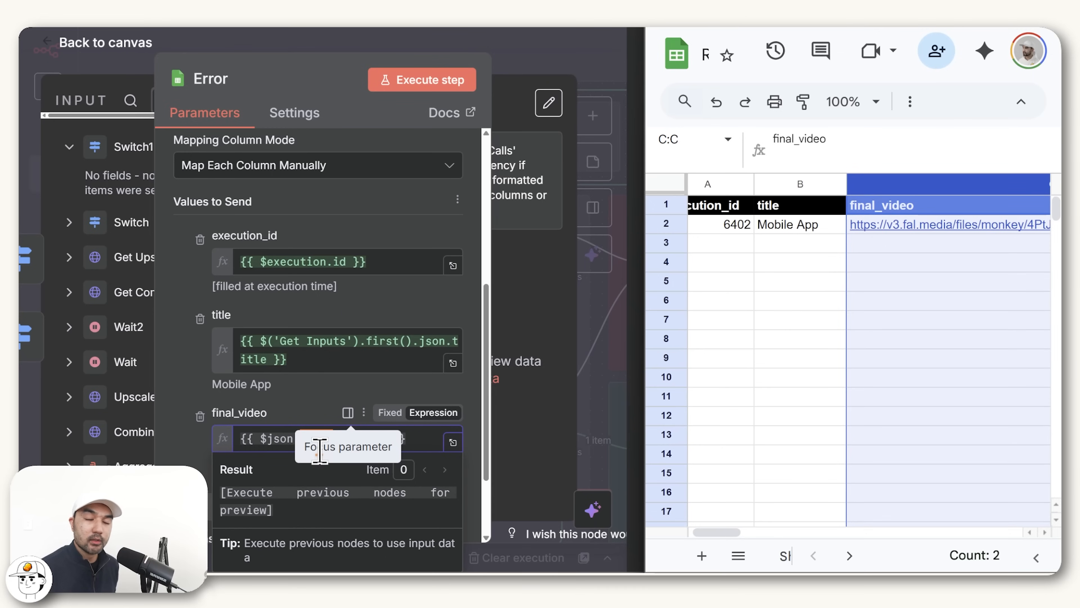
click(100, 42)
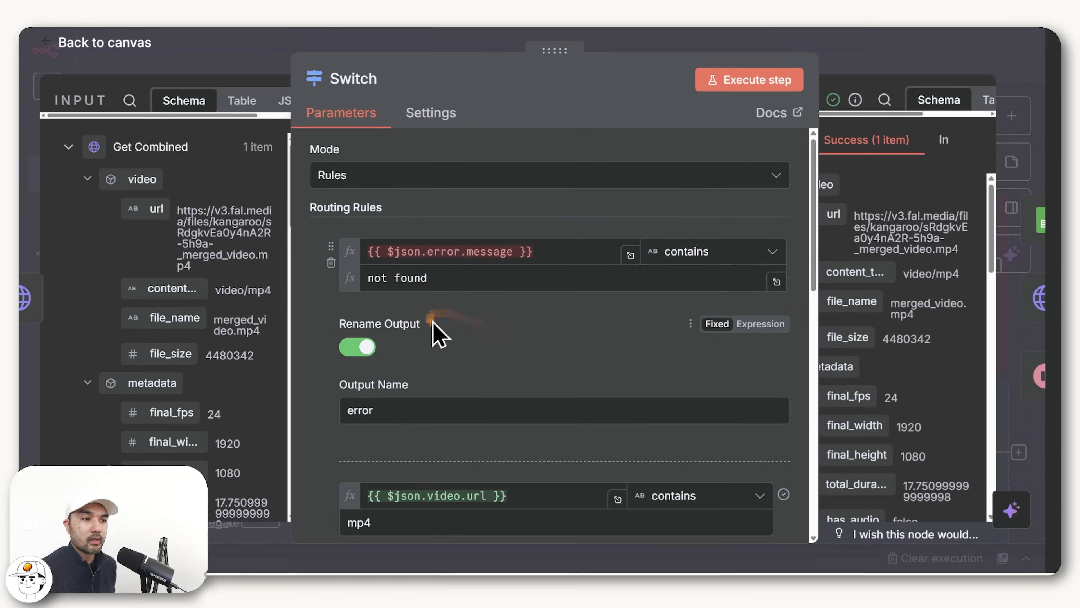
mouse_move(448, 336)
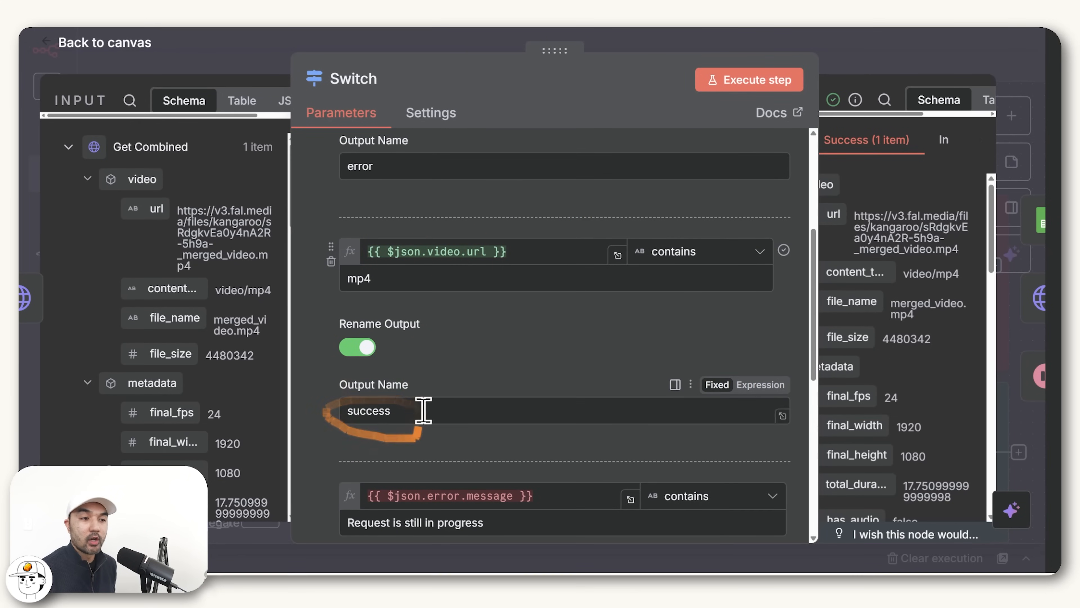
- Review the Switch rules including the 'in progress' output and error fallback, then return to canvas
scroll(down, 3)
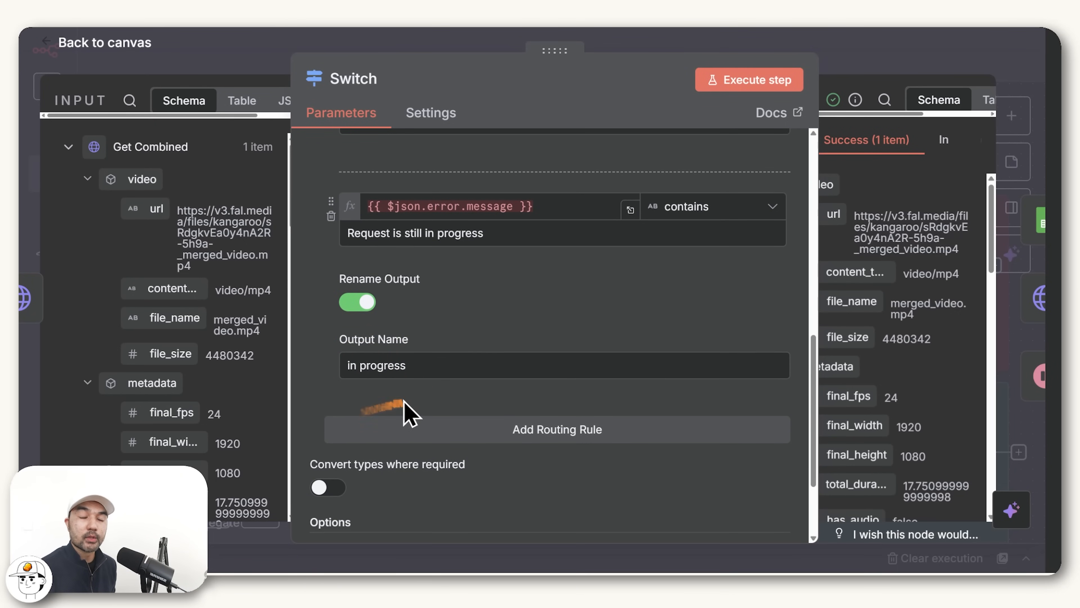
scroll(down, 3)
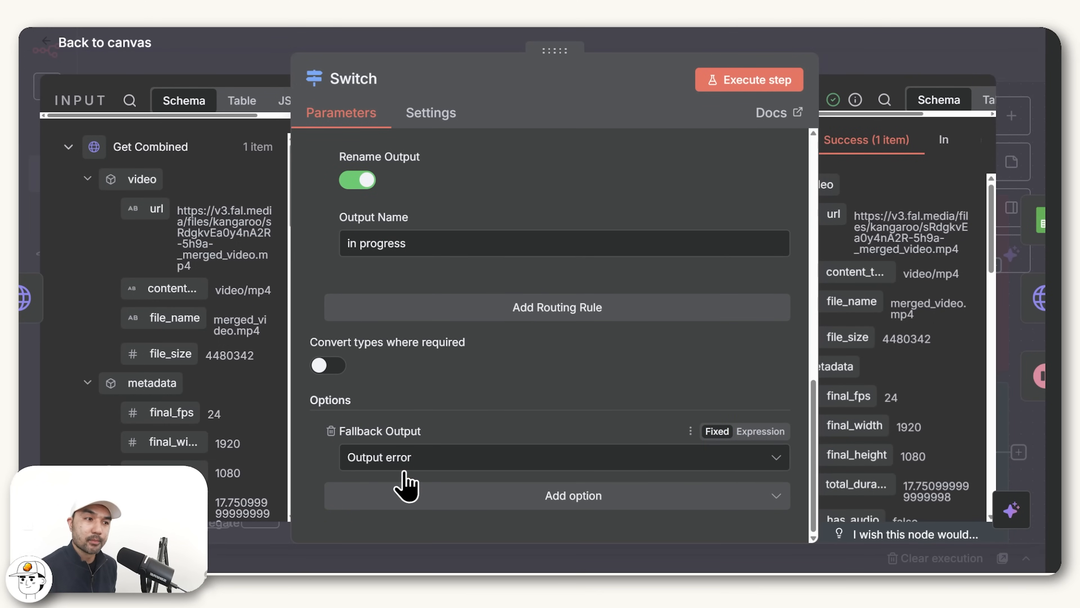
mouse_move(403, 298)
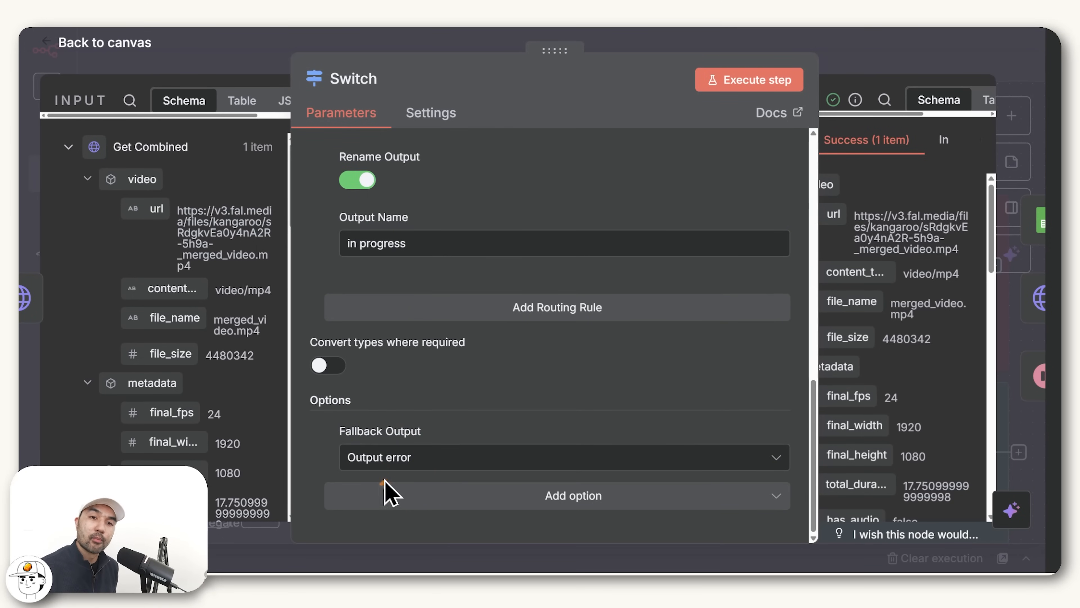
click(96, 42)
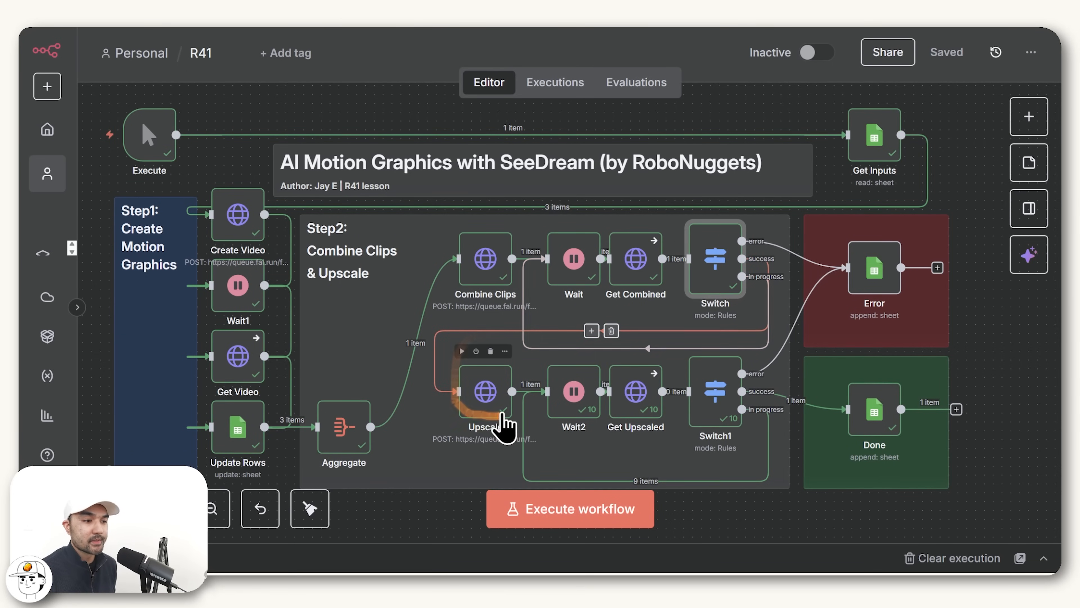
mouse_move(495, 385)
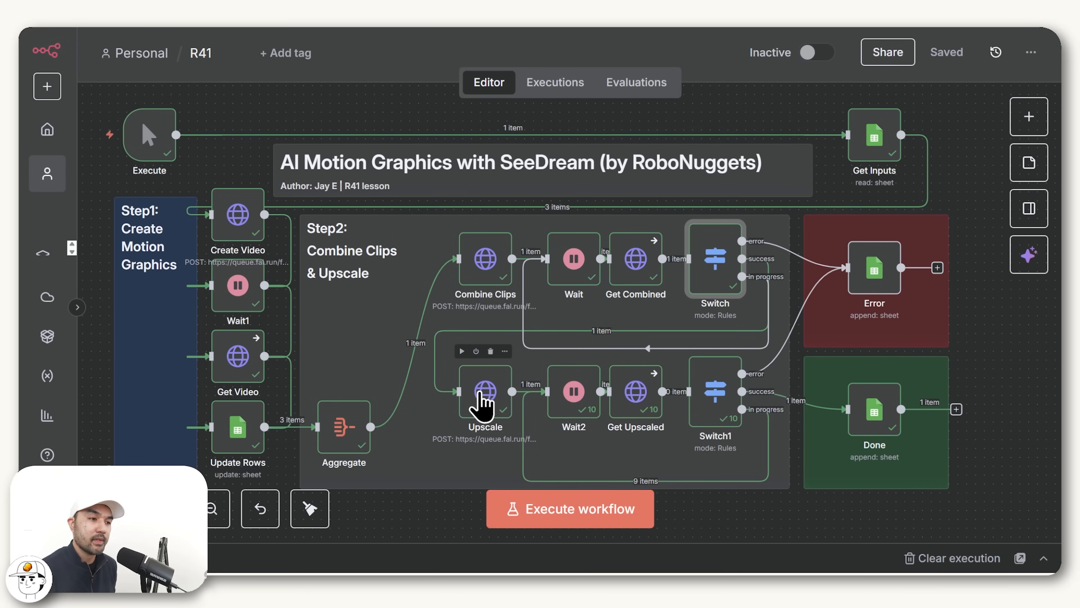
- Review the Upscale request's fal.ai Topaz video upscale URL and Fal AI credential
double_click(485, 393)
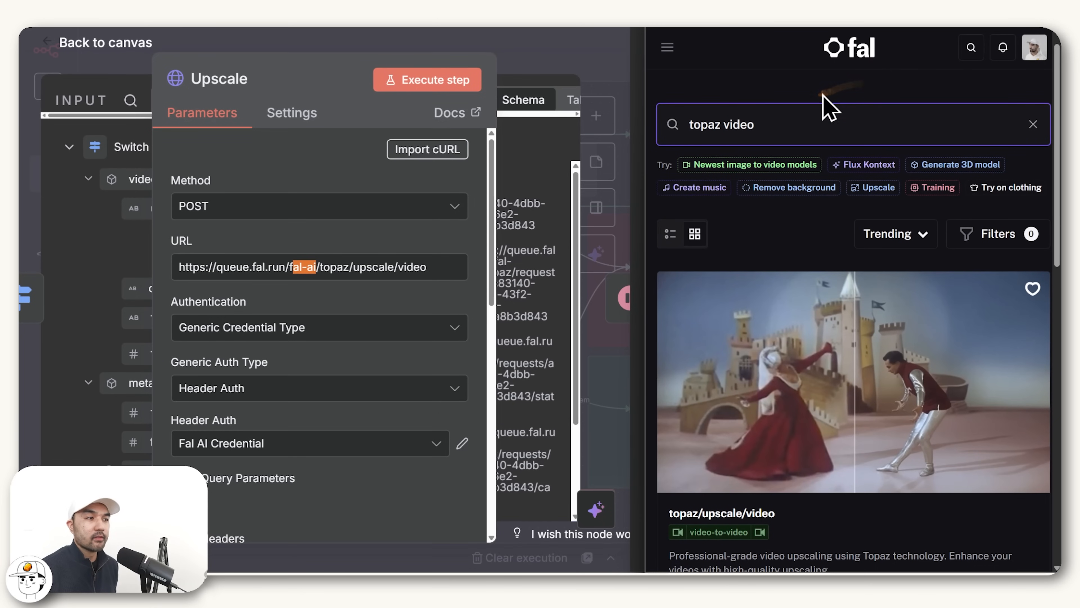
scroll(up, 3)
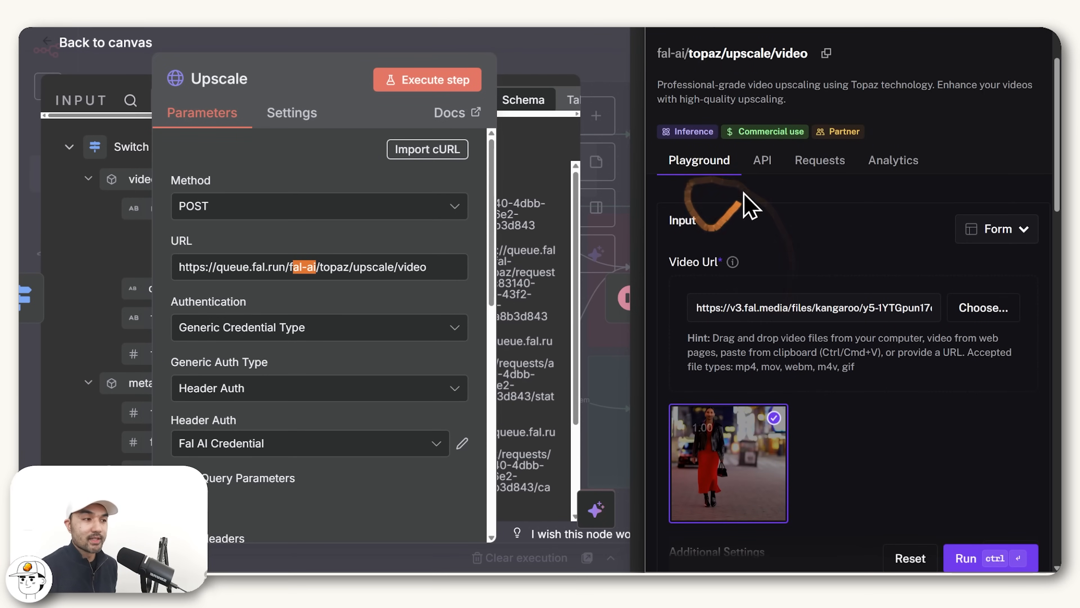
click(761, 160)
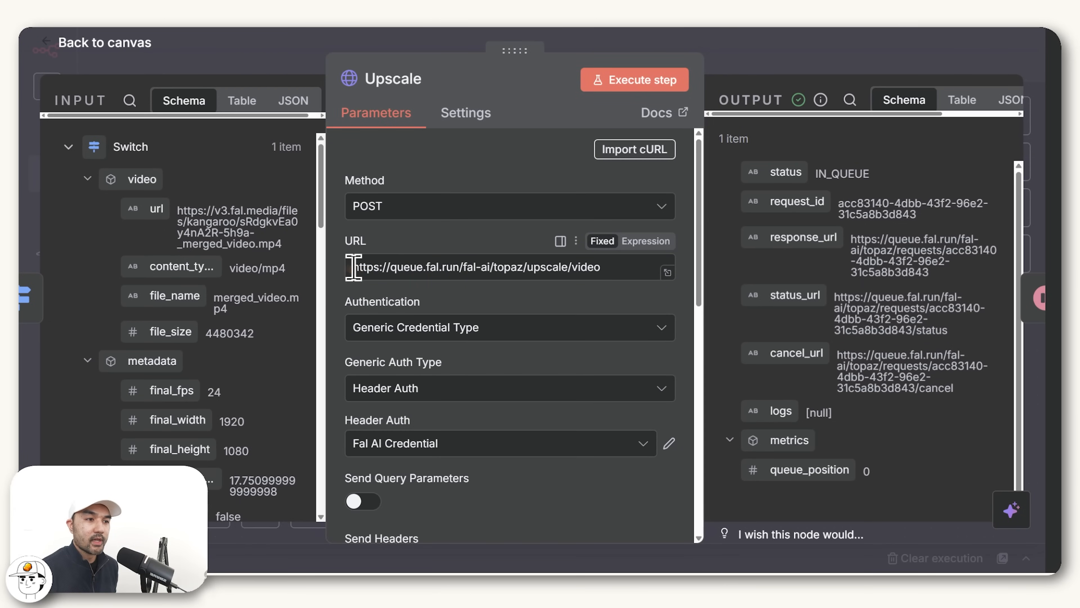
scroll(down, 3)
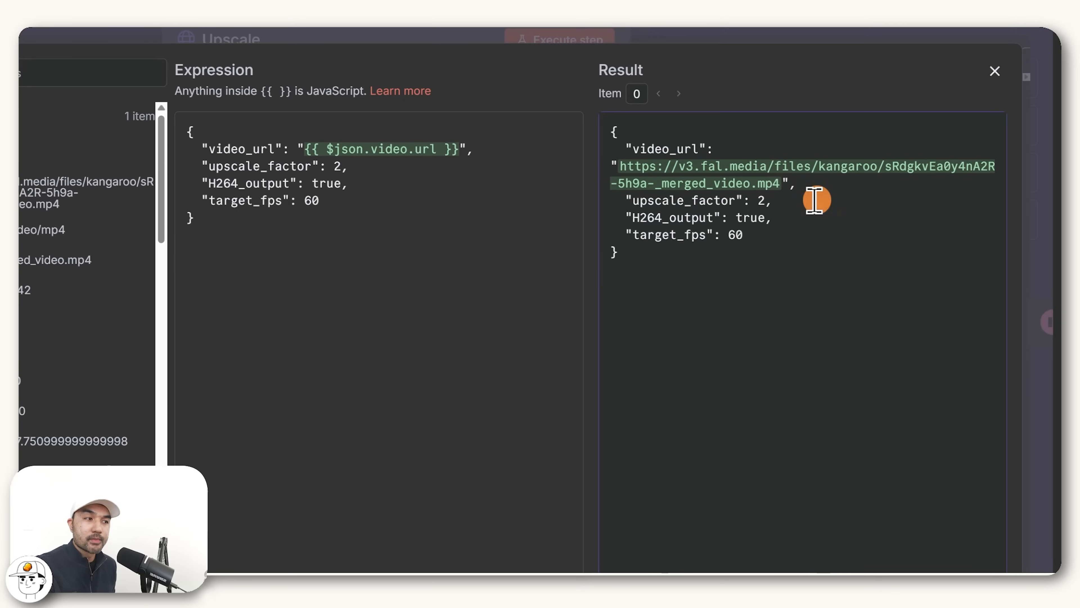
mouse_move(775, 203)
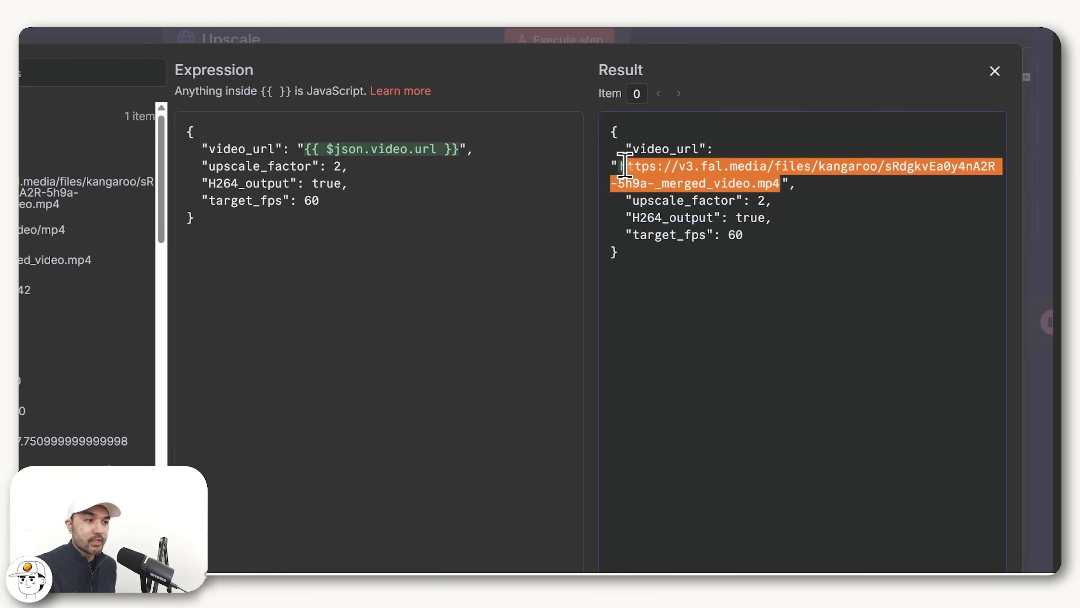
- Confirm the Upscale body resolves to the merged video URL with factor 2, H264, 60 fps
click(758, 183)
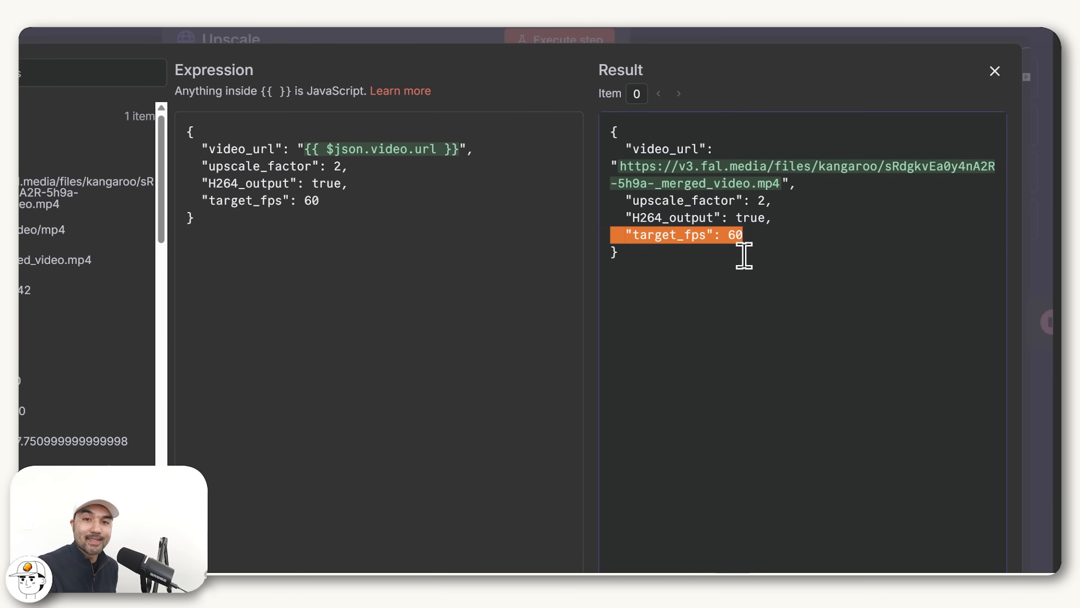
click(994, 71)
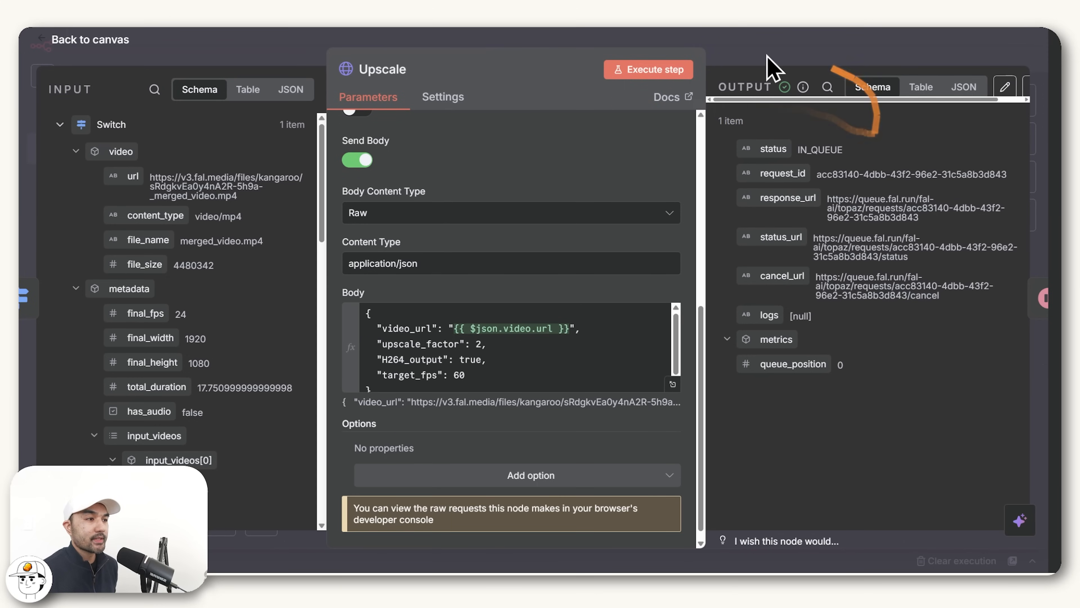
- Review the Wait2 60-second delay and Get Upscaled node showing request-in-progress errors across runs
click(89, 39)
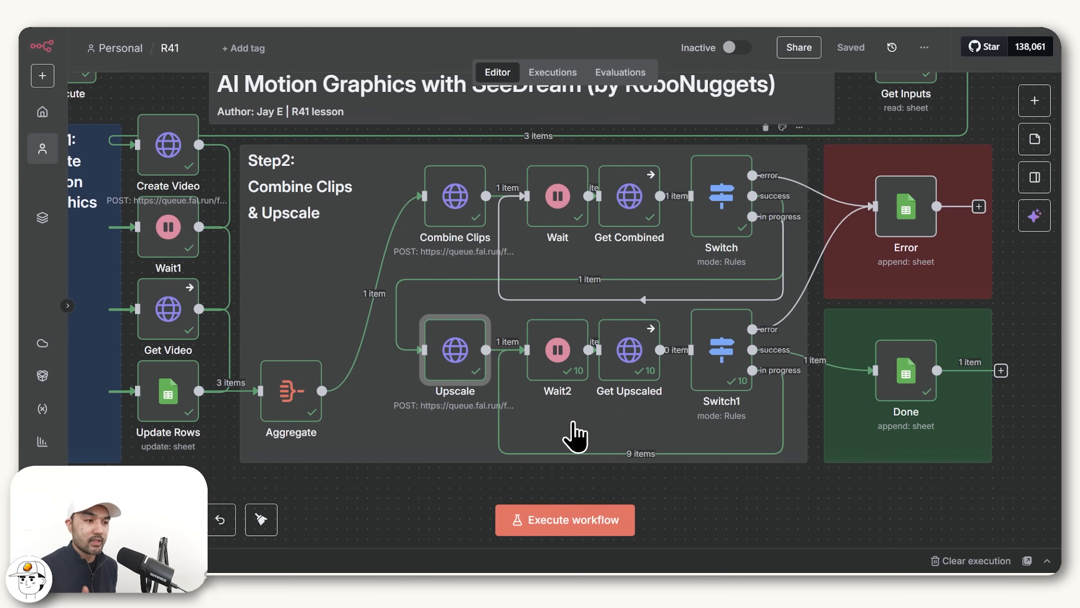
mouse_move(610, 424)
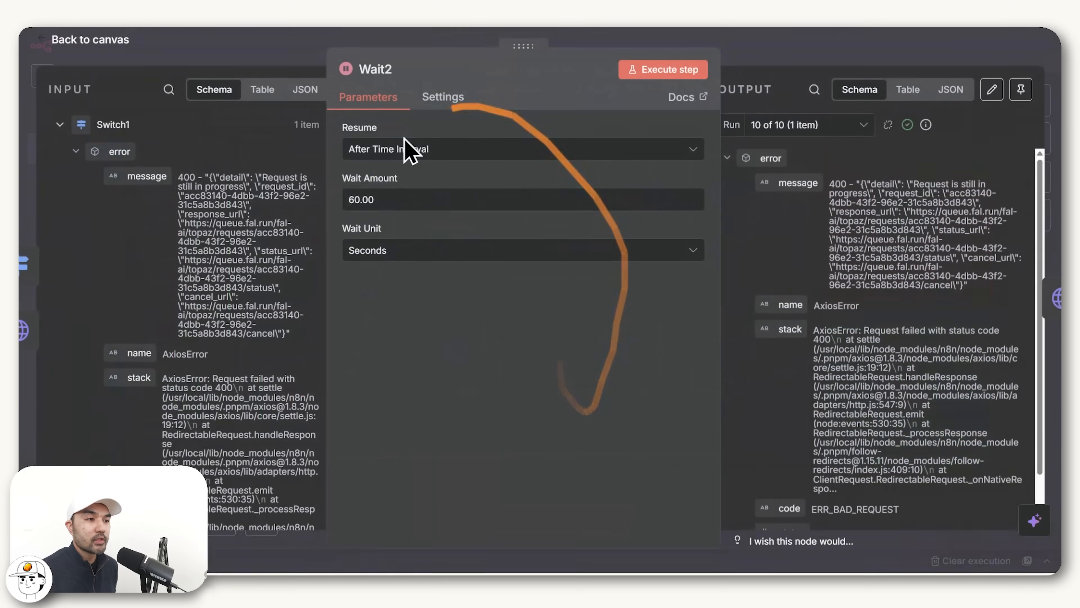
click(89, 40)
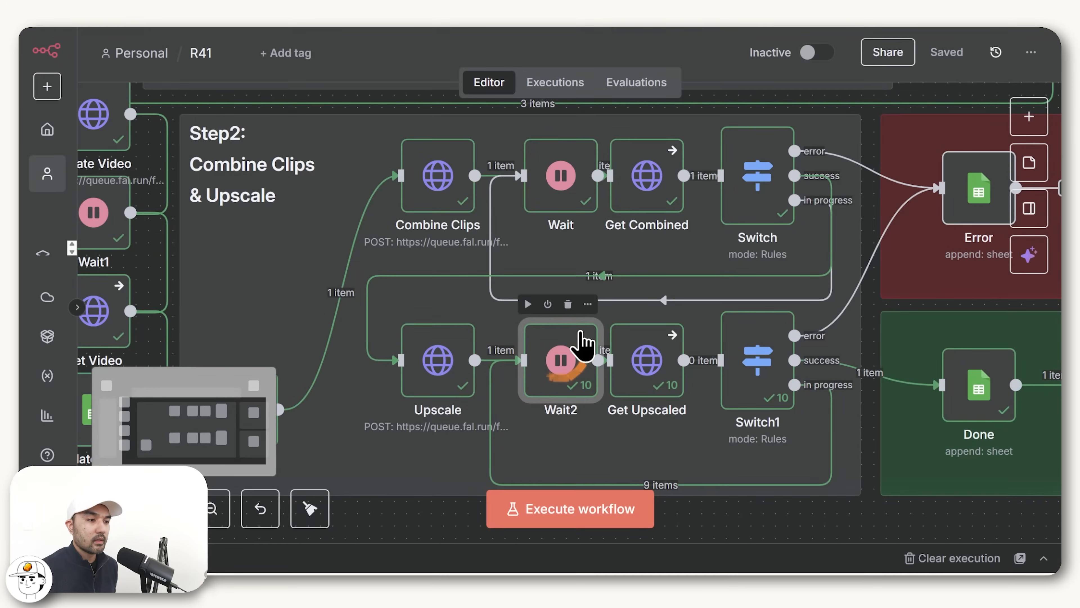
mouse_move(651, 376)
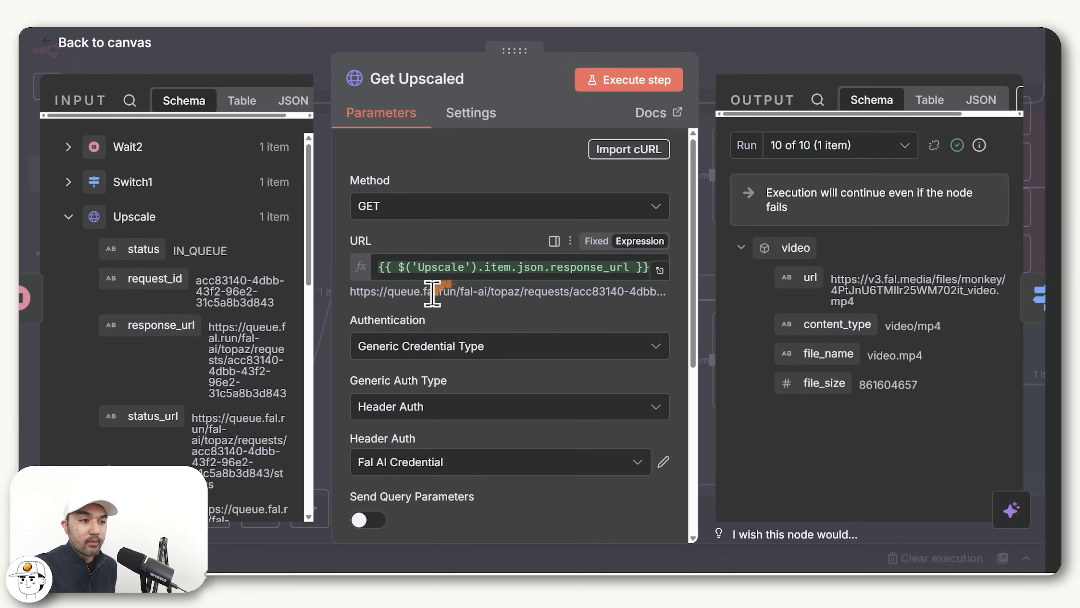
mouse_move(227, 396)
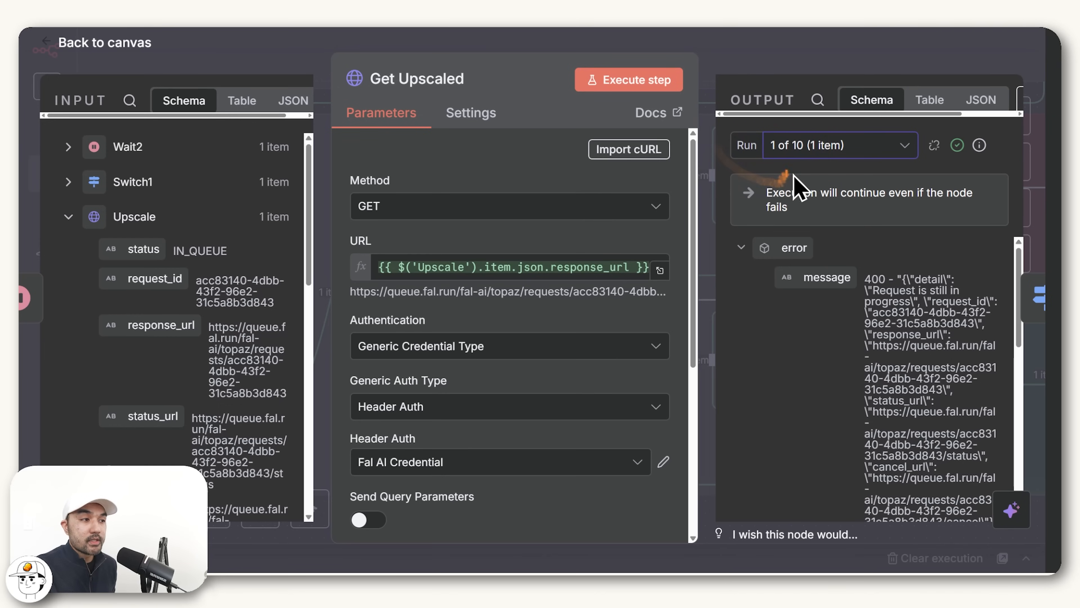
mouse_move(875, 293)
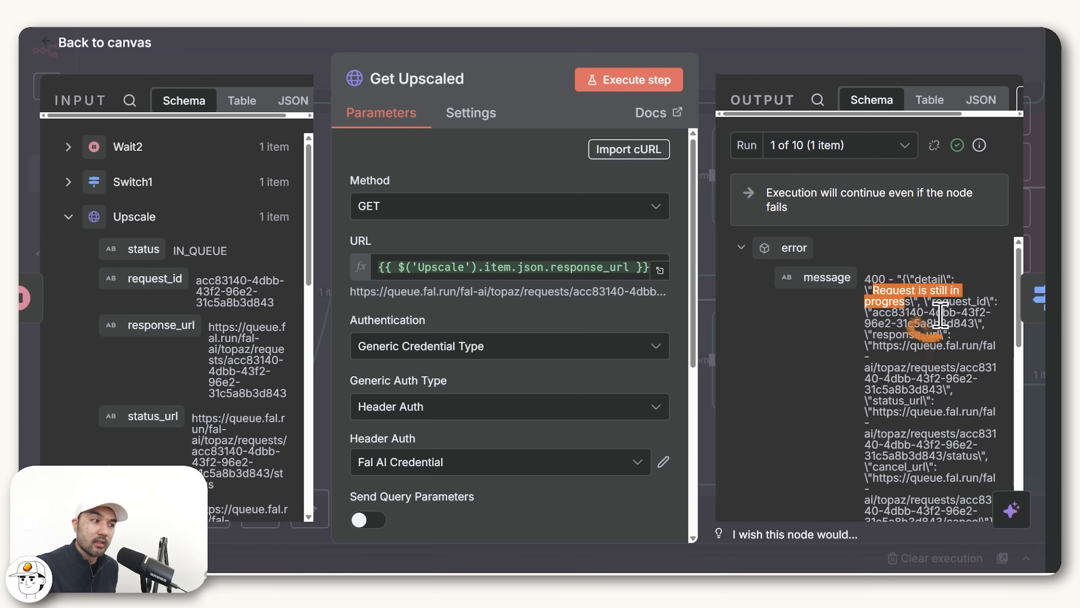
click(100, 42)
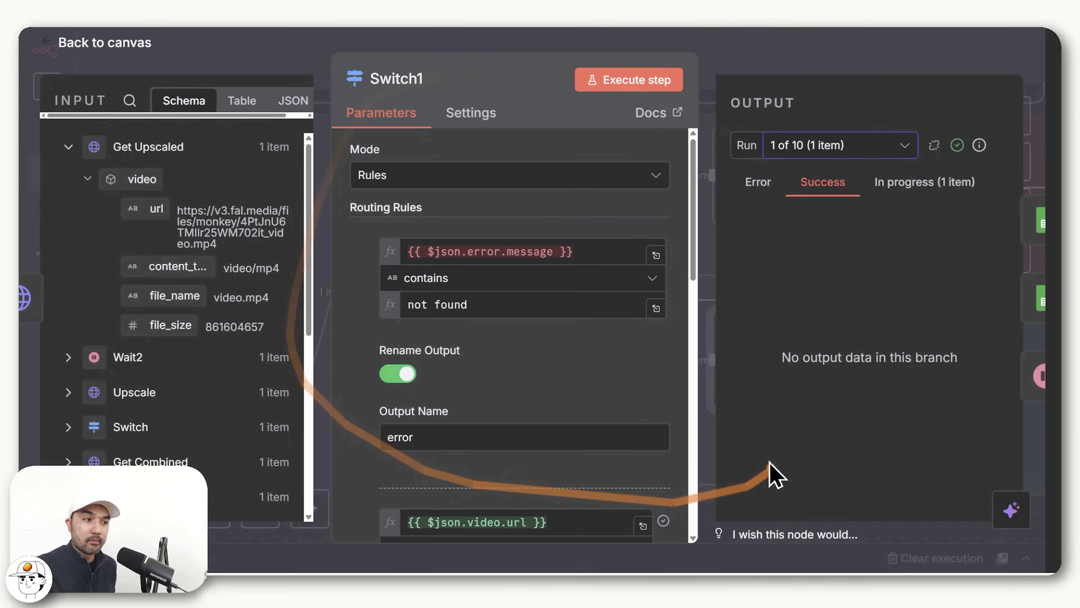
mouse_move(834, 182)
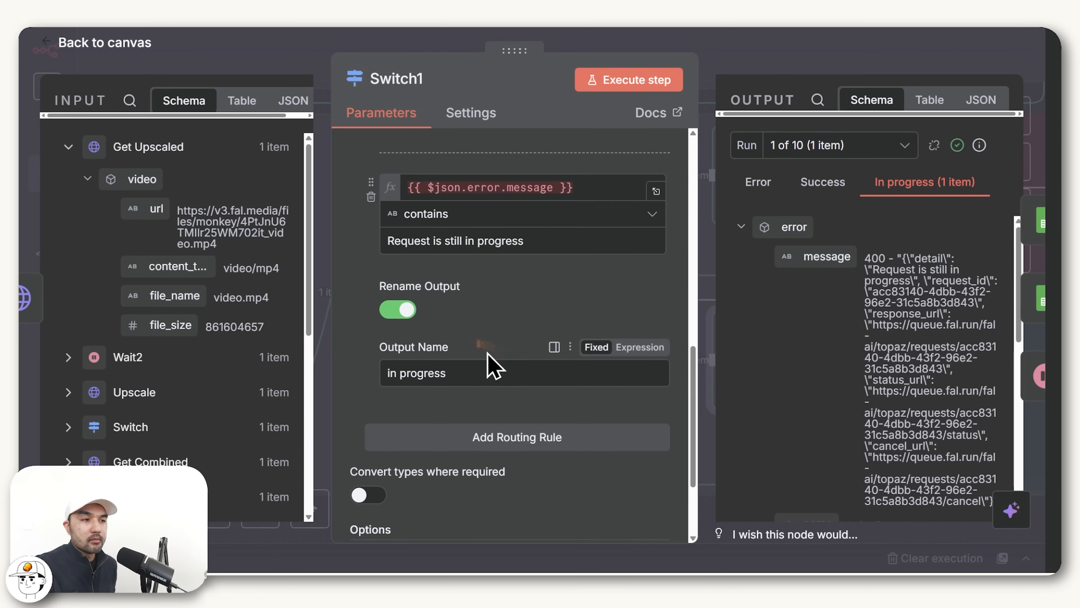
mouse_move(518, 332)
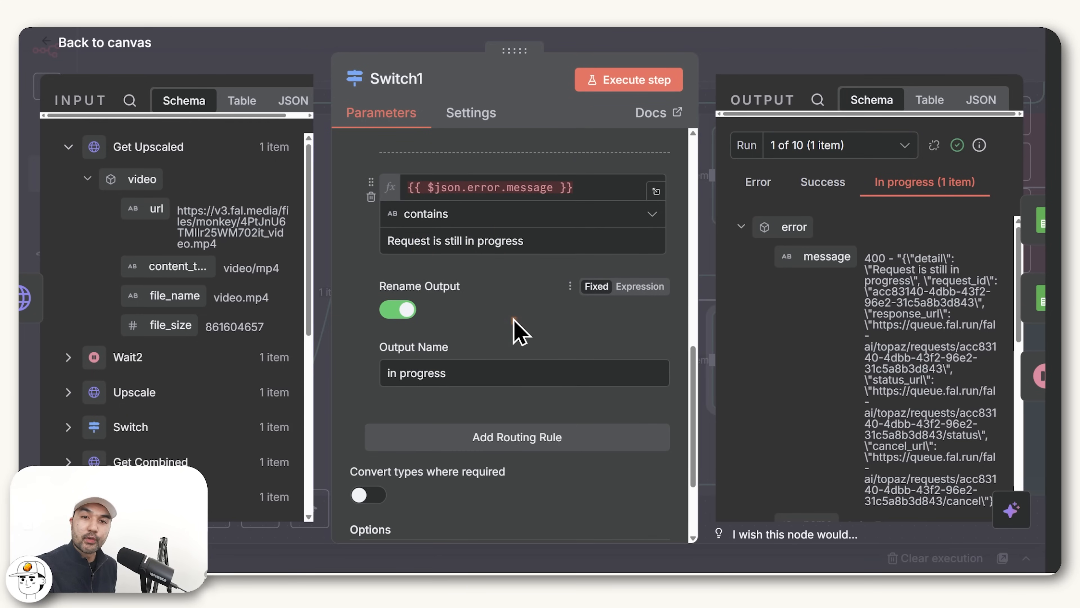
mouse_move(926, 228)
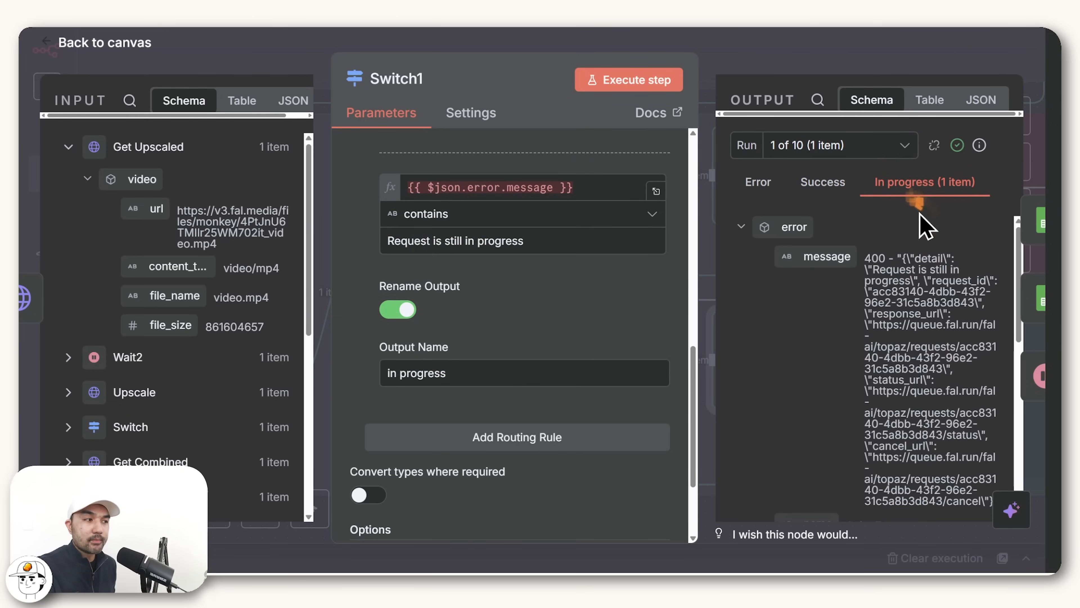
- Return from the Switch1 'in progress' rule to the canvas showing the Upscale polling loop
click(98, 42)
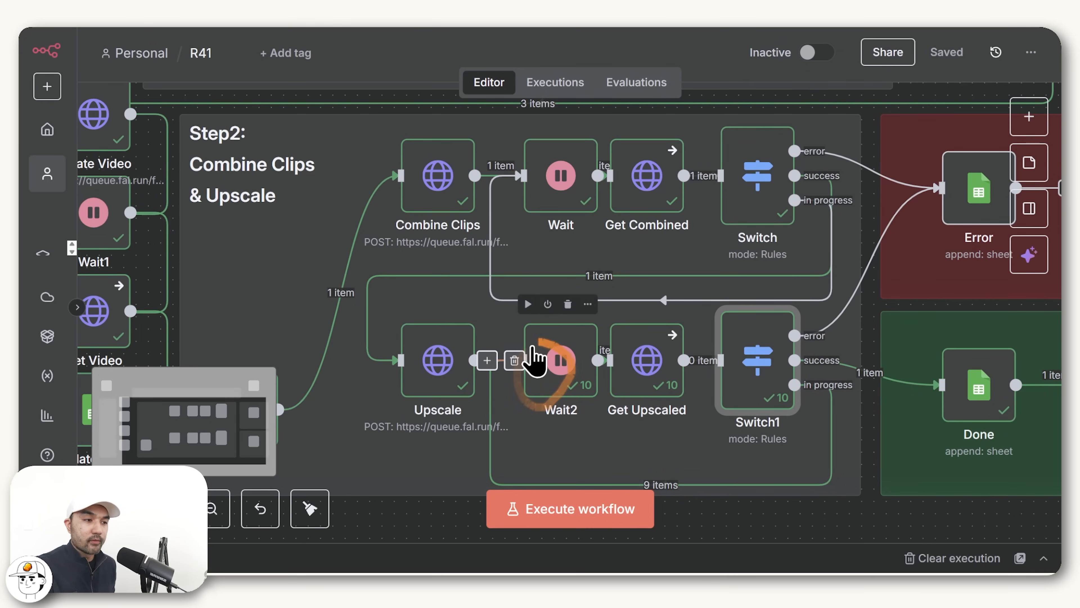
mouse_move(652, 446)
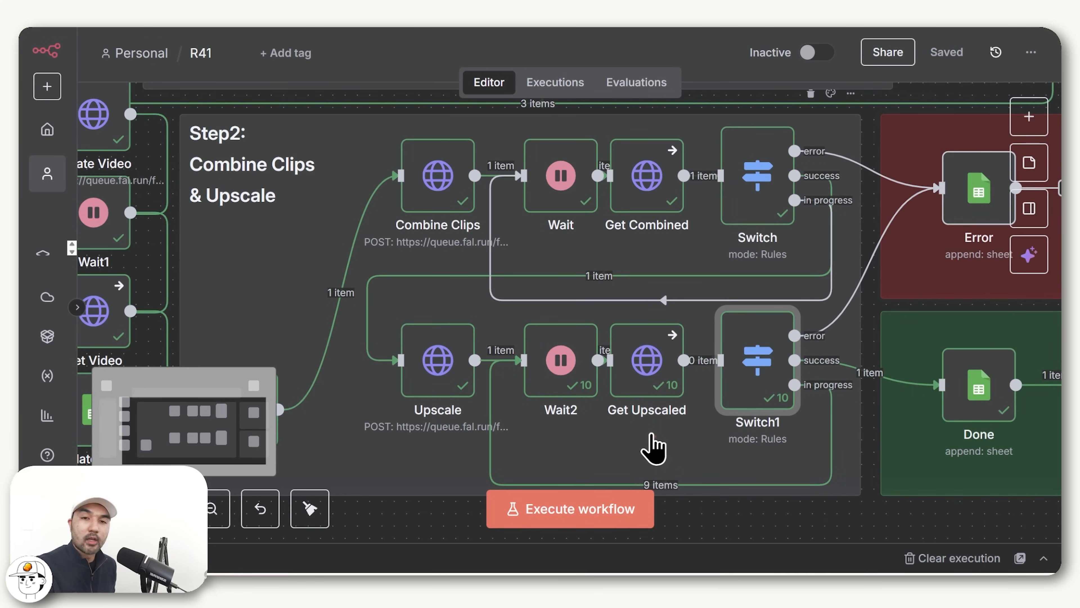
mouse_move(799, 427)
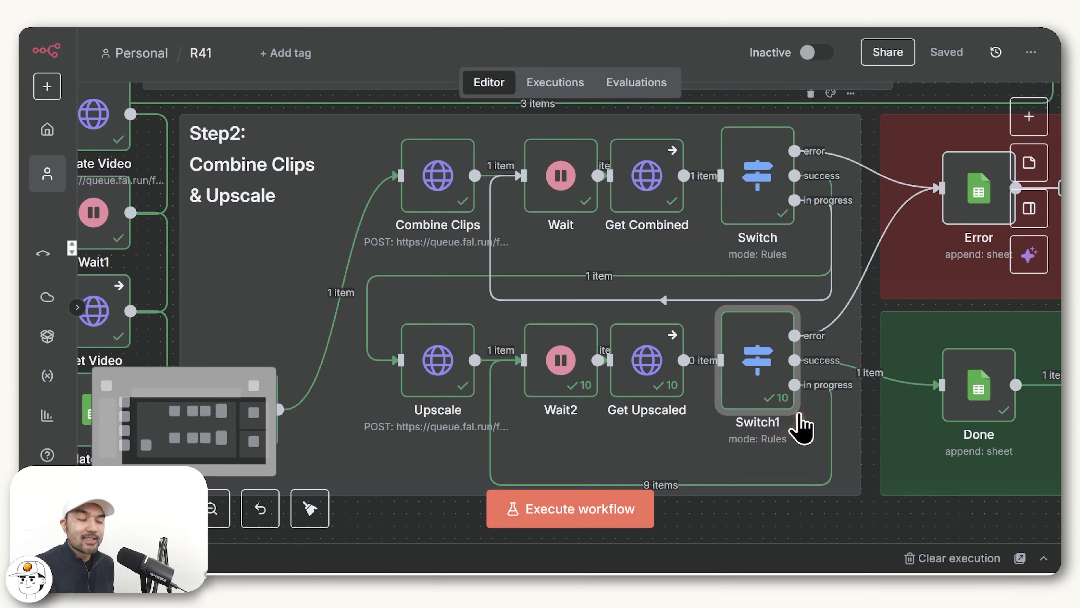
mouse_move(816, 448)
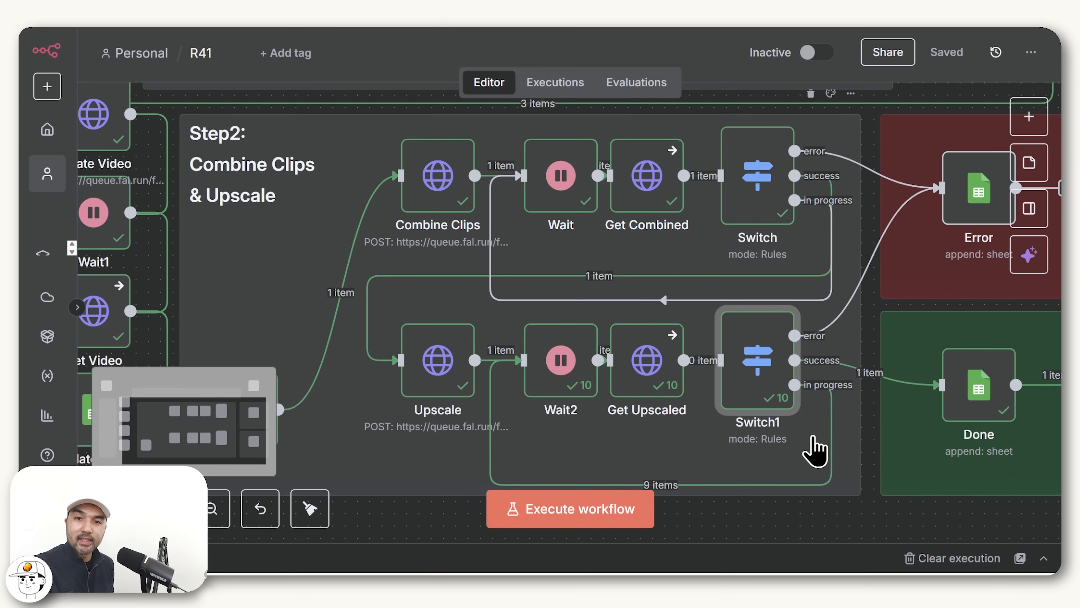
mouse_move(694, 430)
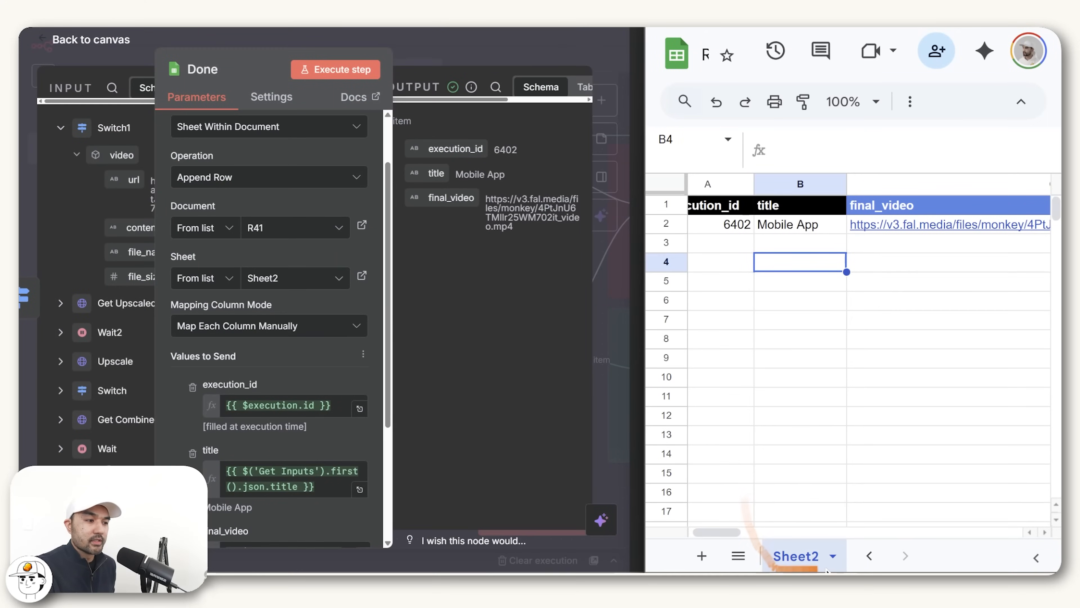
mouse_move(730, 255)
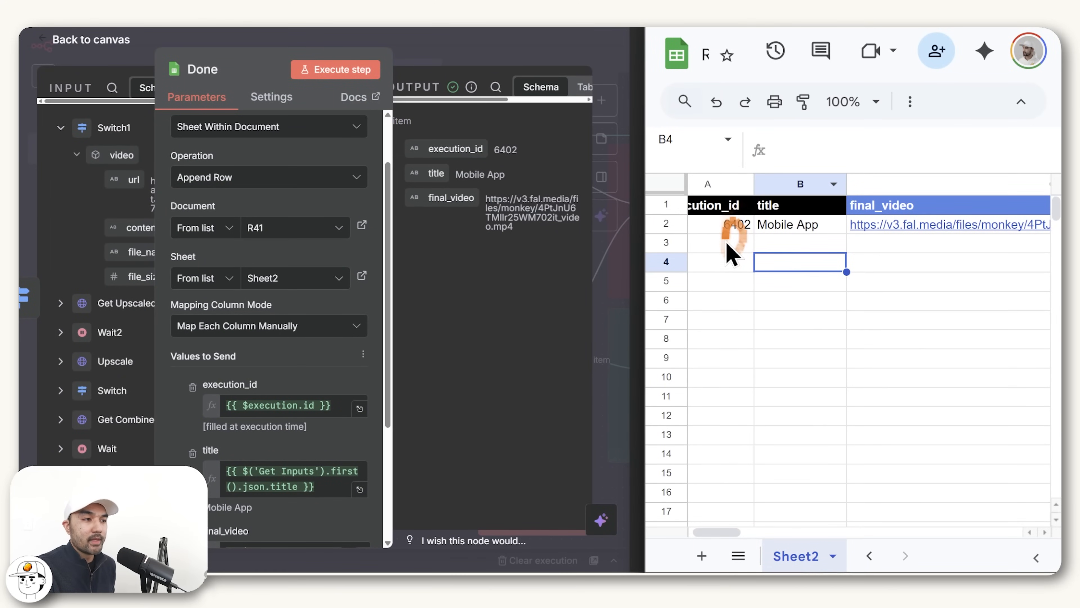
- Inspect the Done node appending execution 6402, Mobile App and the final video link to Sheet2
scroll(down, 3)
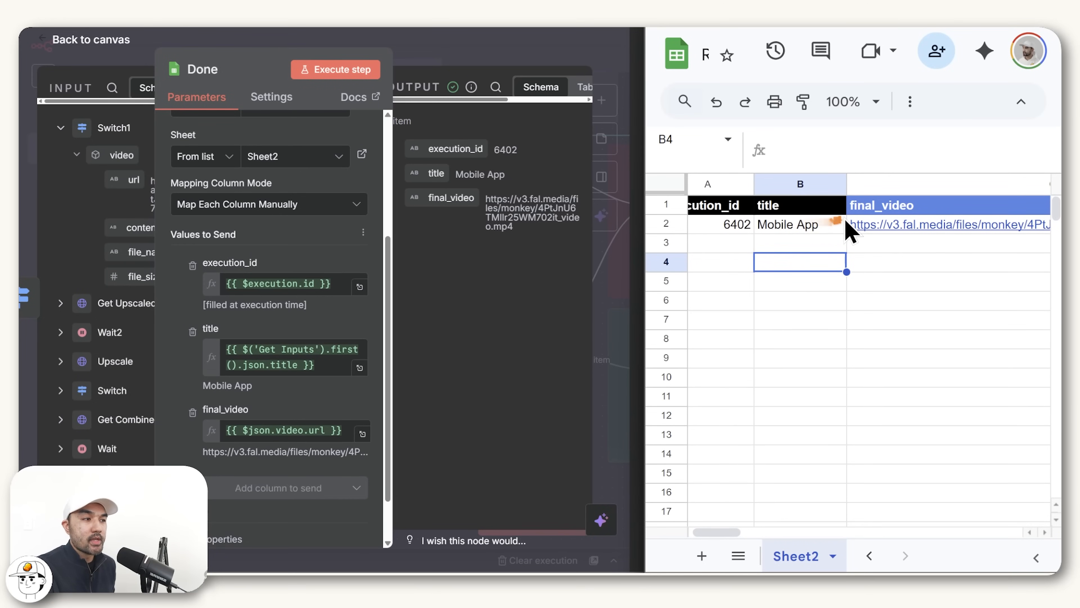
click(800, 225)
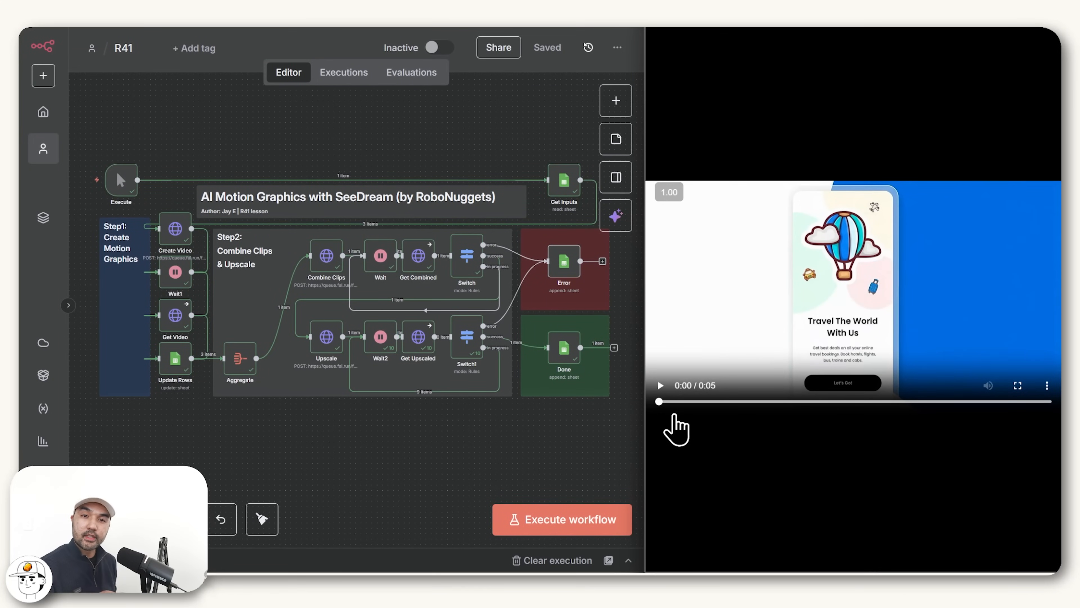
- Play the final upscaled video showing the Skyscanner flight-search app screen
click(660, 385)
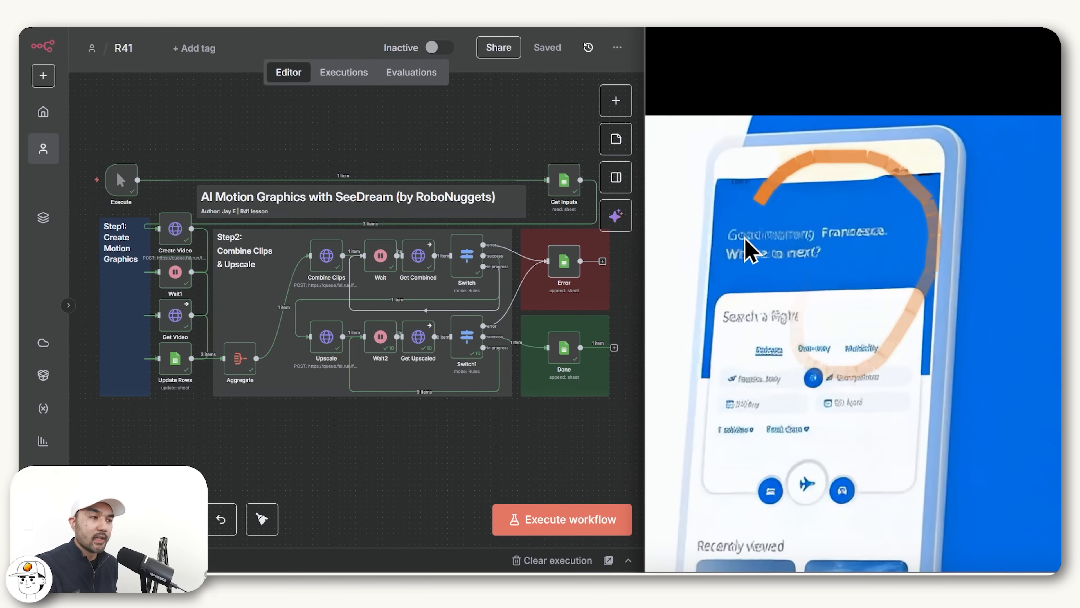
mouse_move(905, 288)
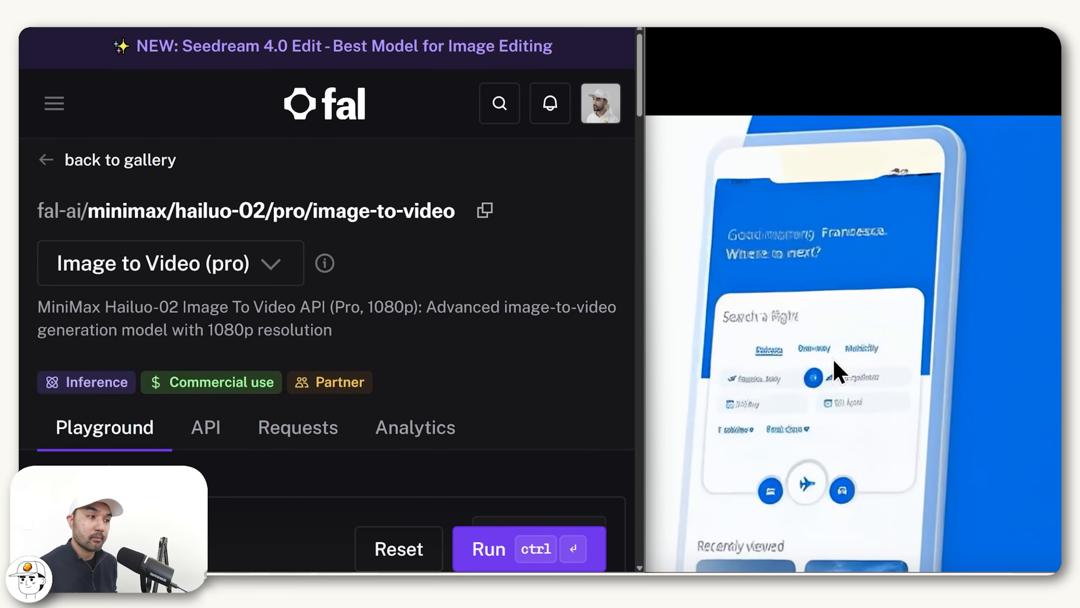
mouse_move(336, 204)
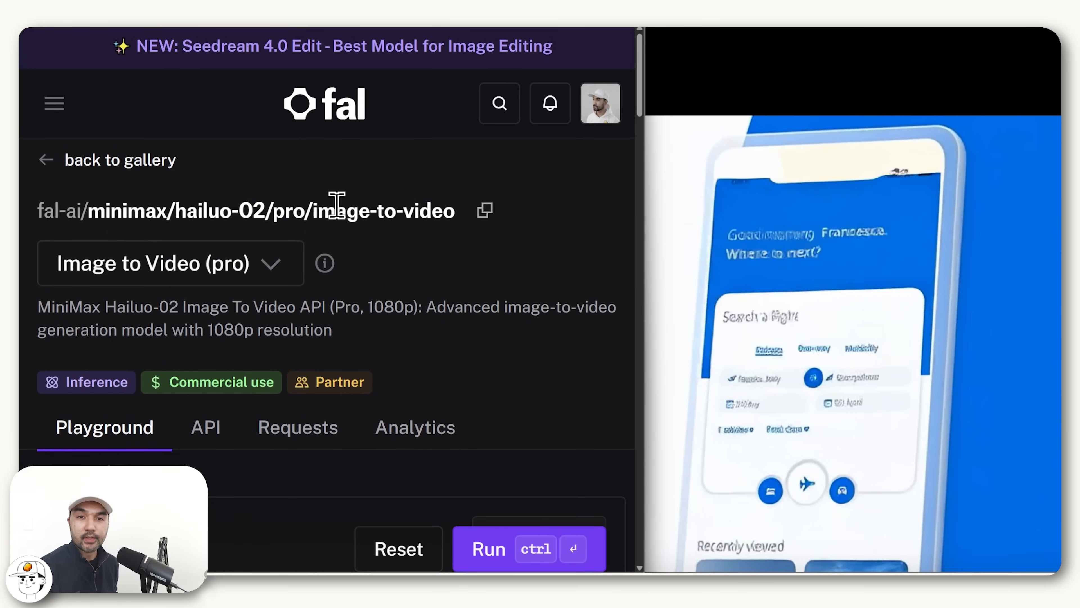
mouse_move(570, 226)
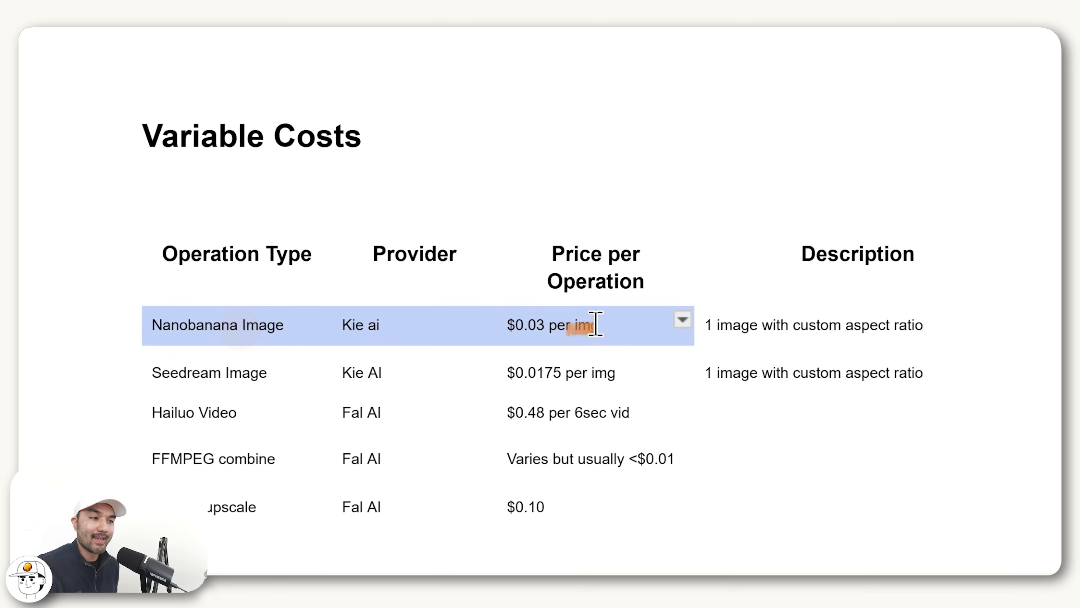
- Show the Variable Costs slide with prices for Nanobanana, Seedream, Hailuo, FFMPEG combine and upscale
click(816, 325)
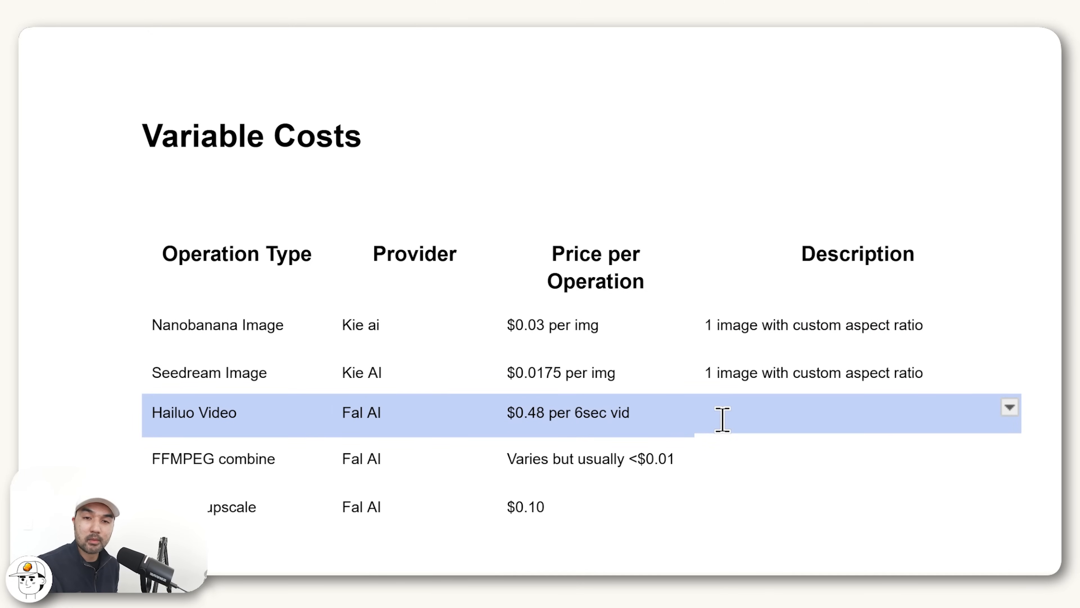
mouse_move(572, 421)
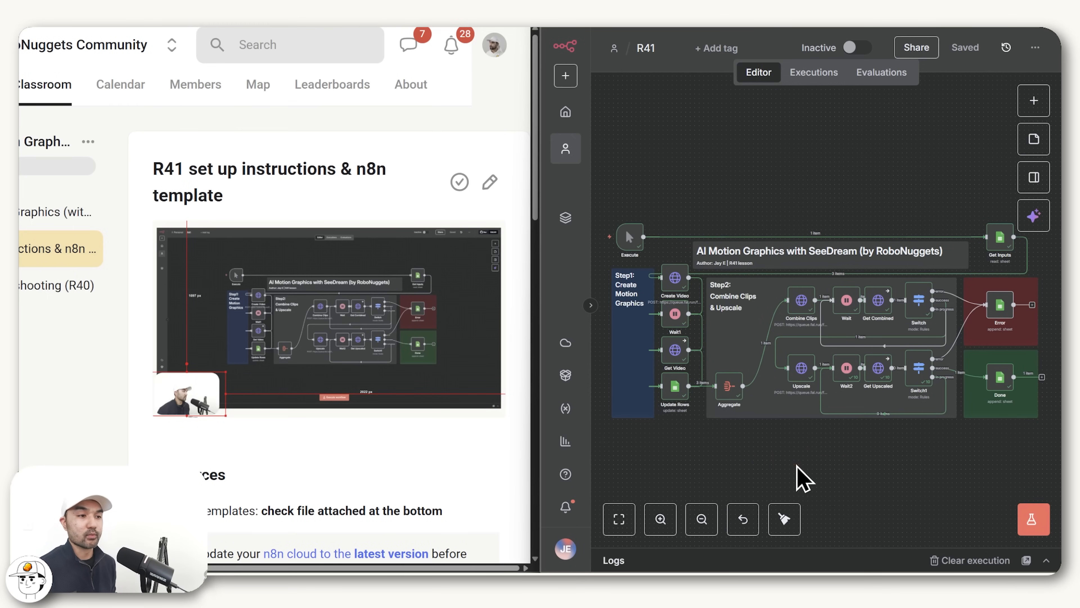
mouse_move(441, 193)
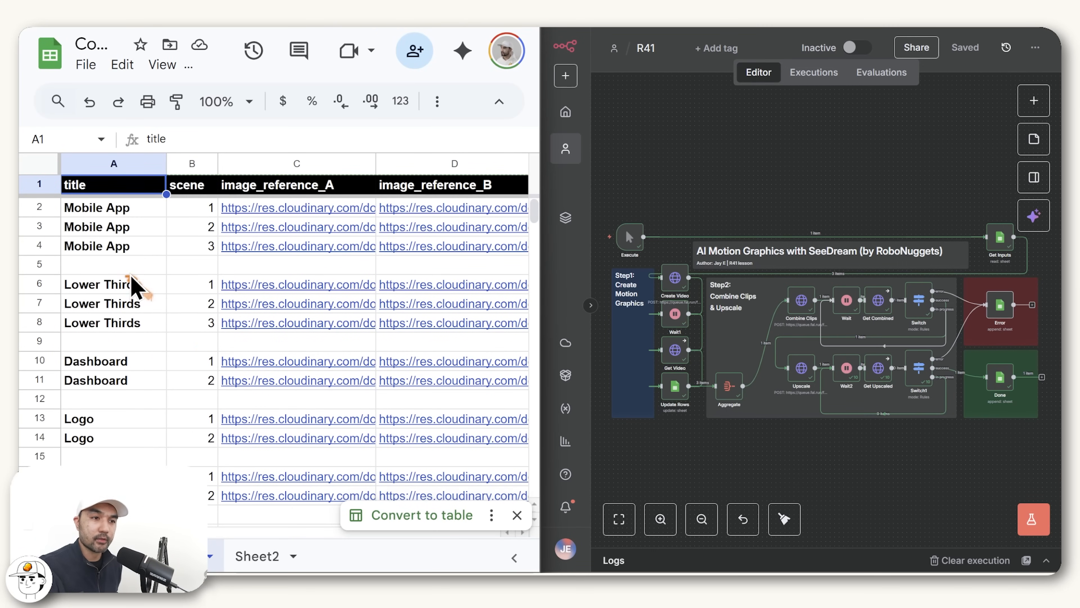
- Scroll the R41 input sheet to rows for Lower Thirds, Dashboard, Logo, Infographic and Map
scroll(down, 3)
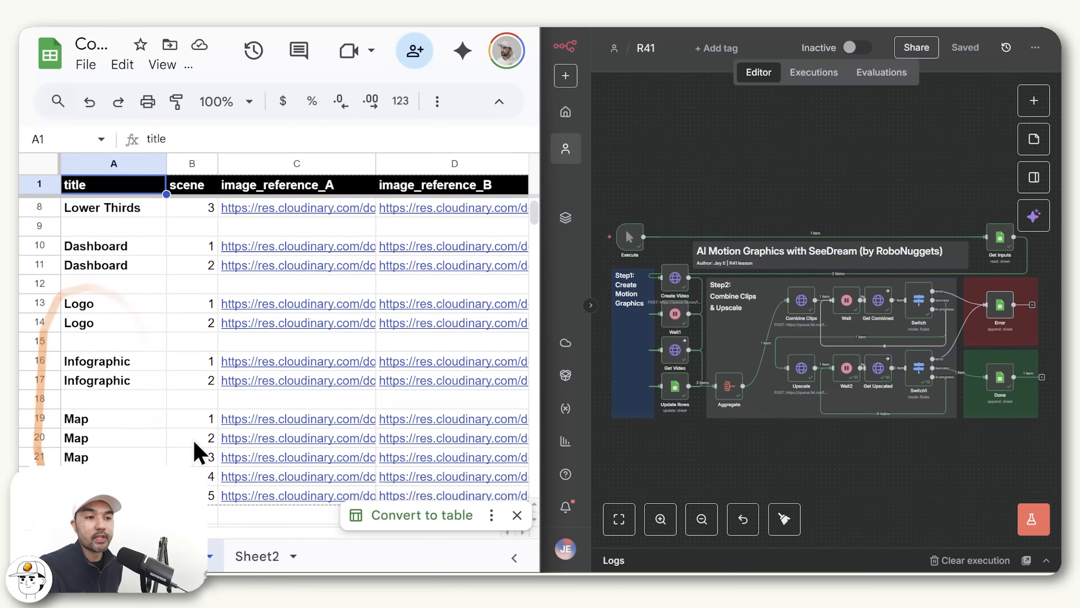
scroll(down, 3)
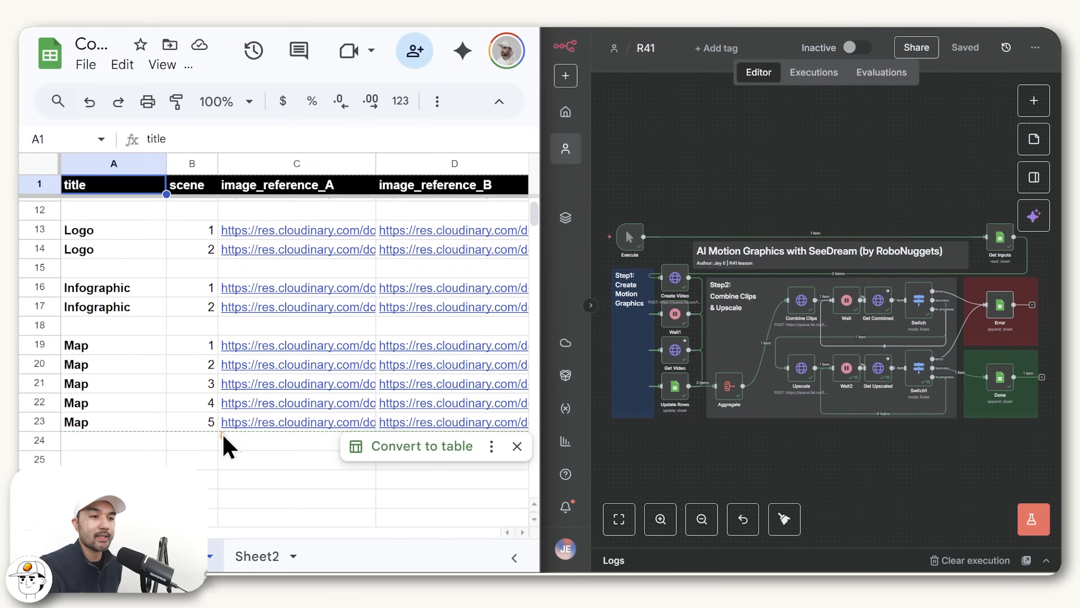
mouse_move(145, 461)
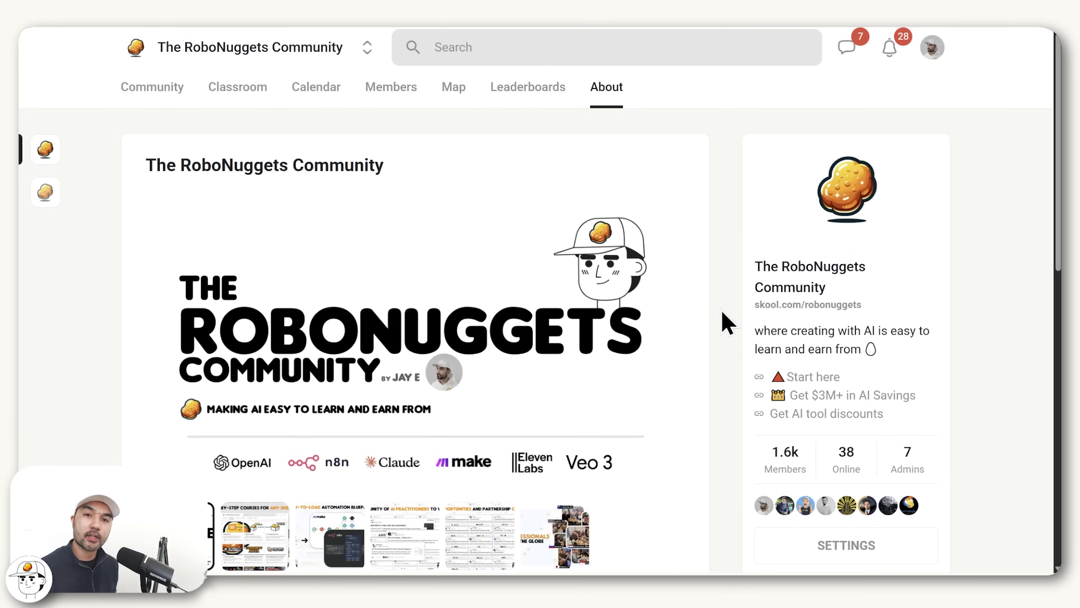
- Browse the RoboNuggets Skool Classroom courses, then switch to the Community posts feed
click(237, 87)
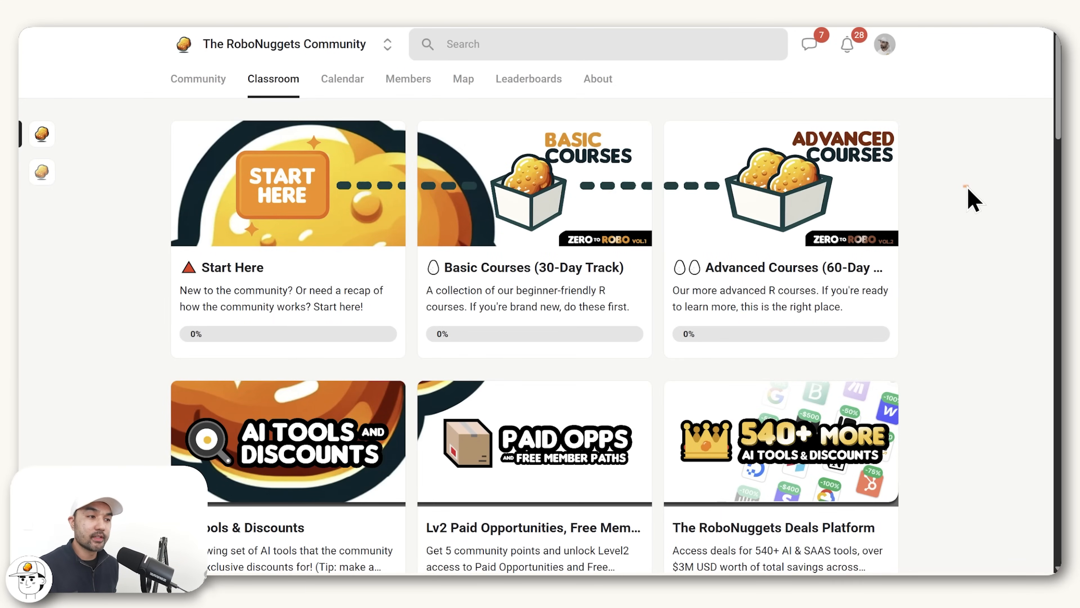
scroll(down, 3)
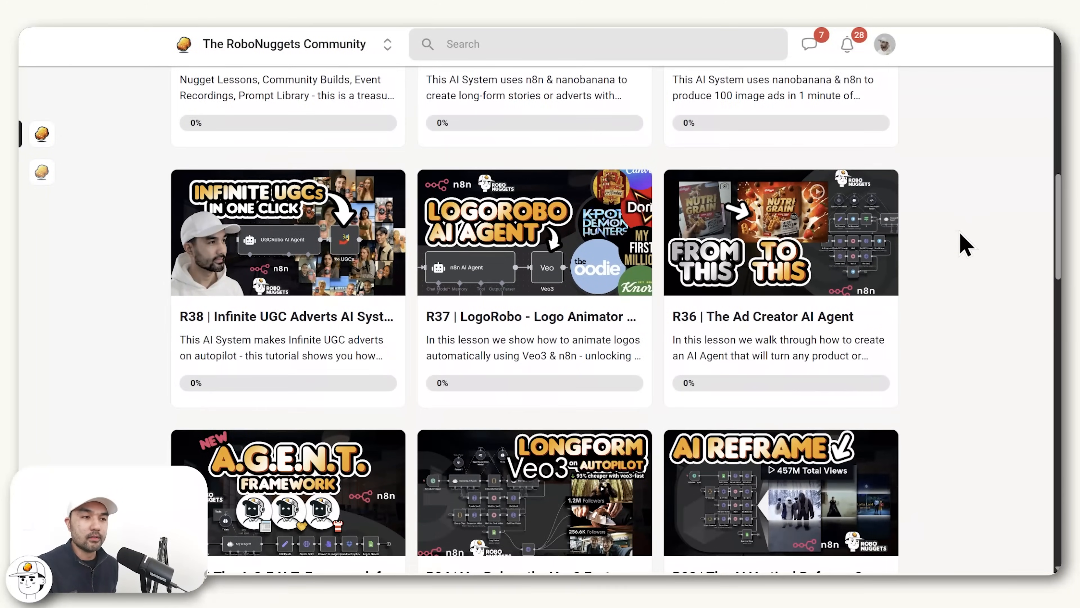
scroll(down, 3)
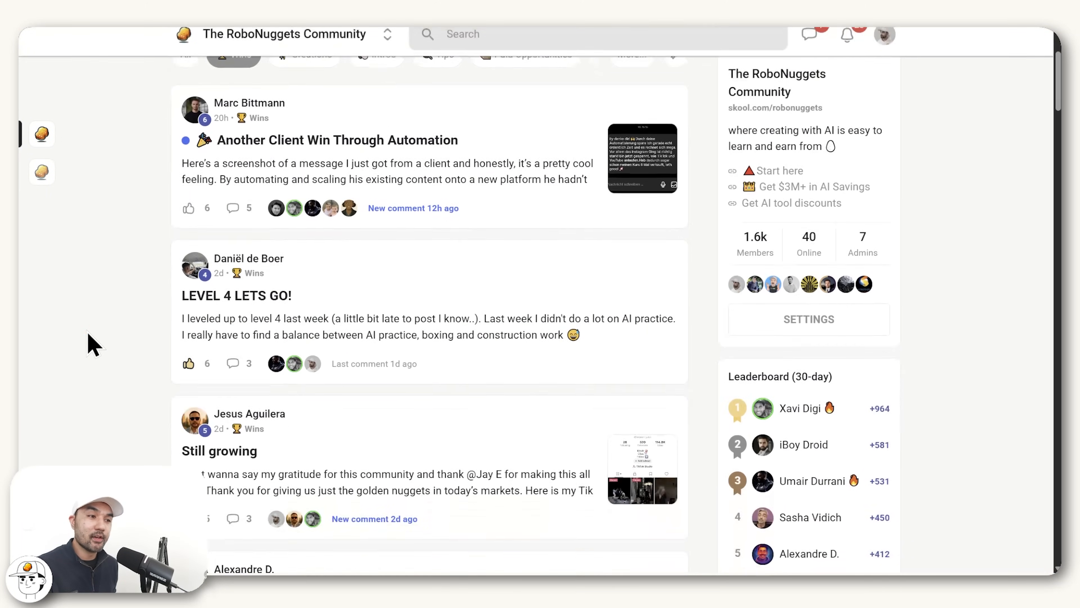
scroll(down, 3)
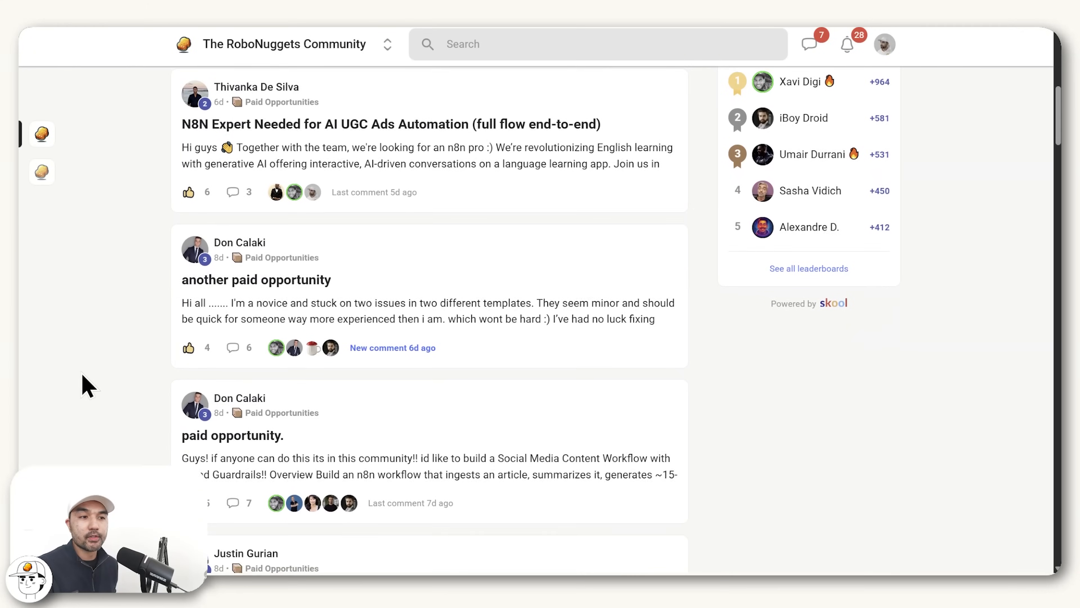
click(606, 87)
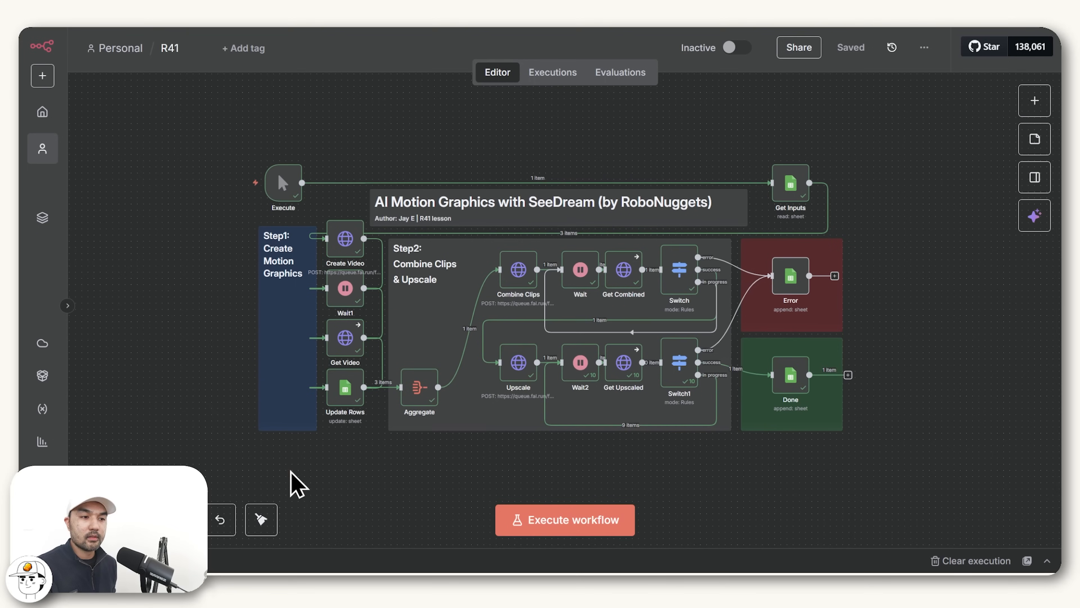
mouse_move(327, 484)
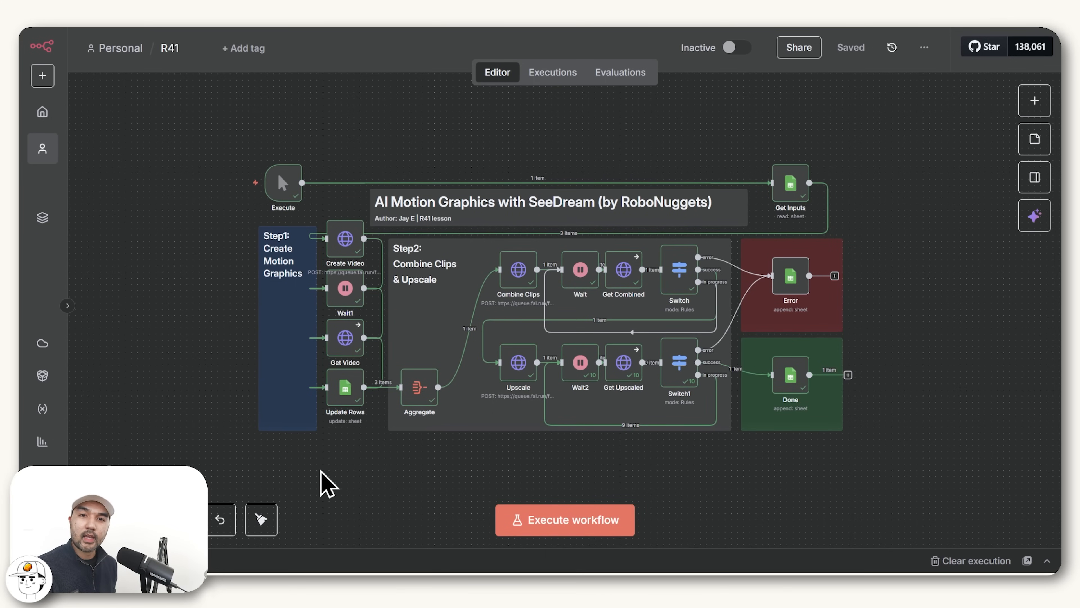
mouse_move(305, 488)
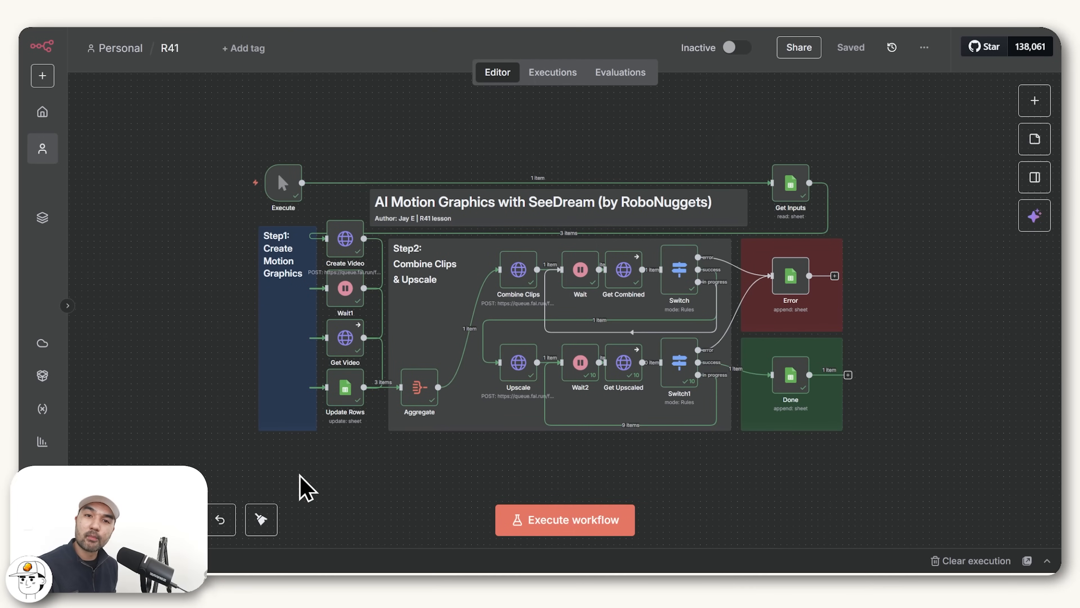